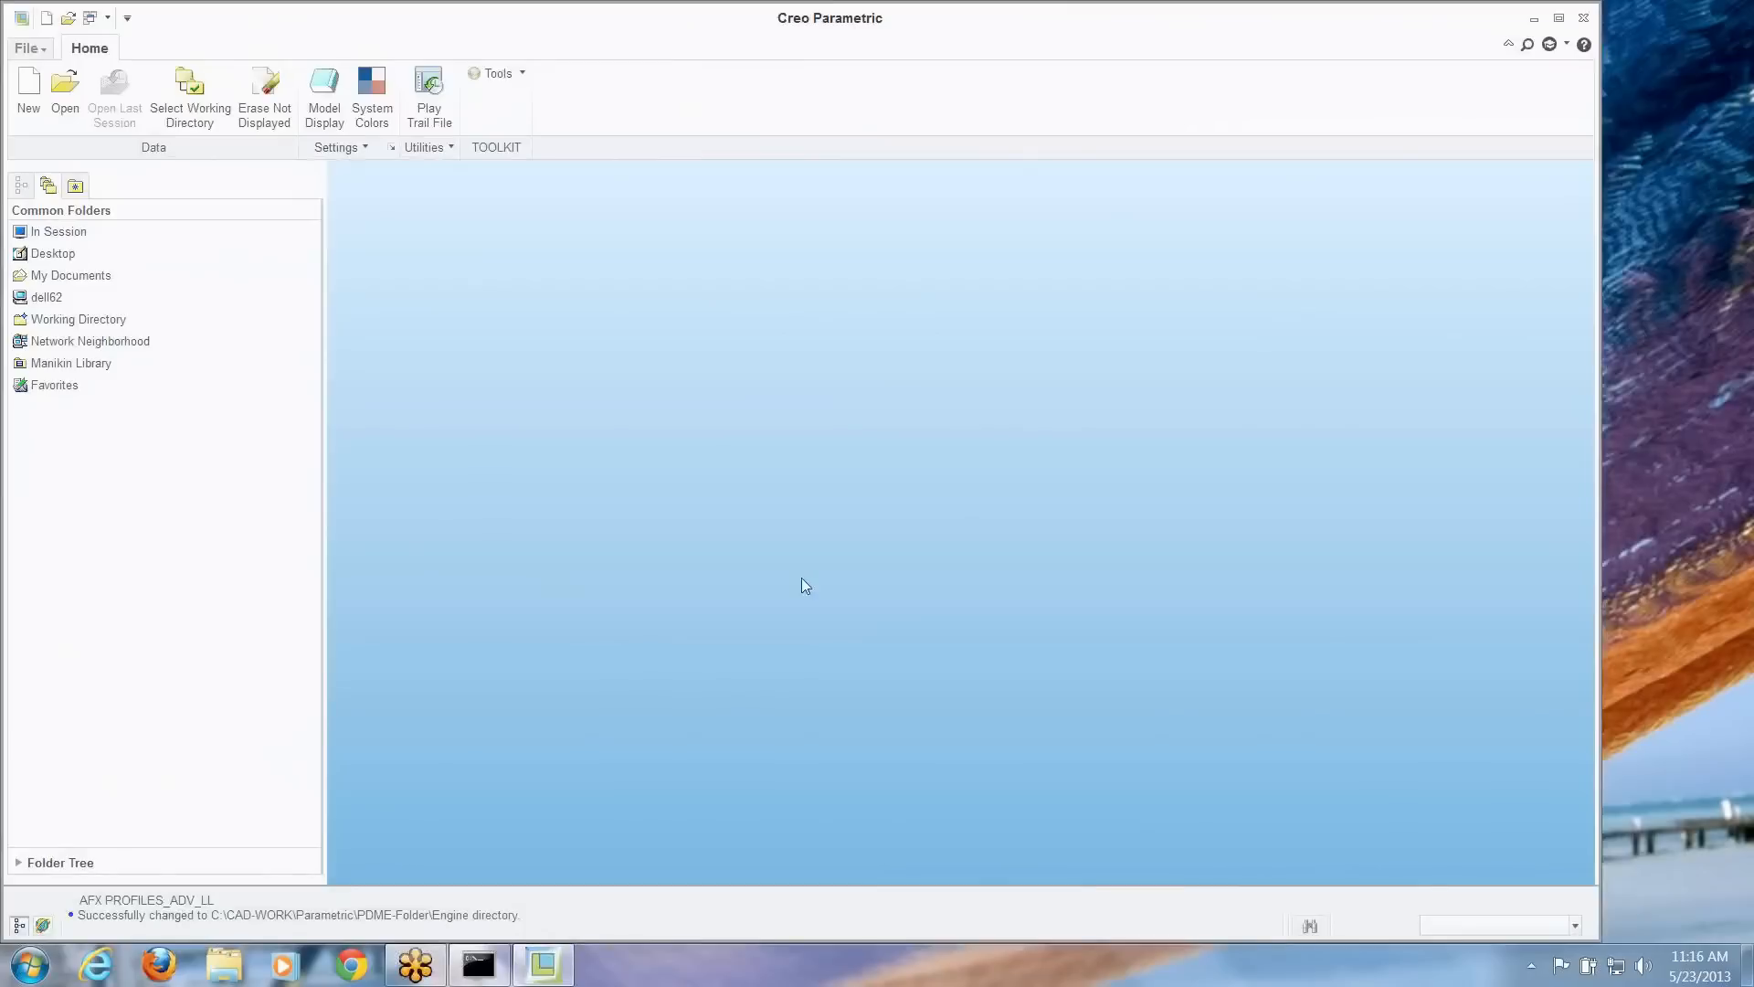
mouse_move(64, 95)
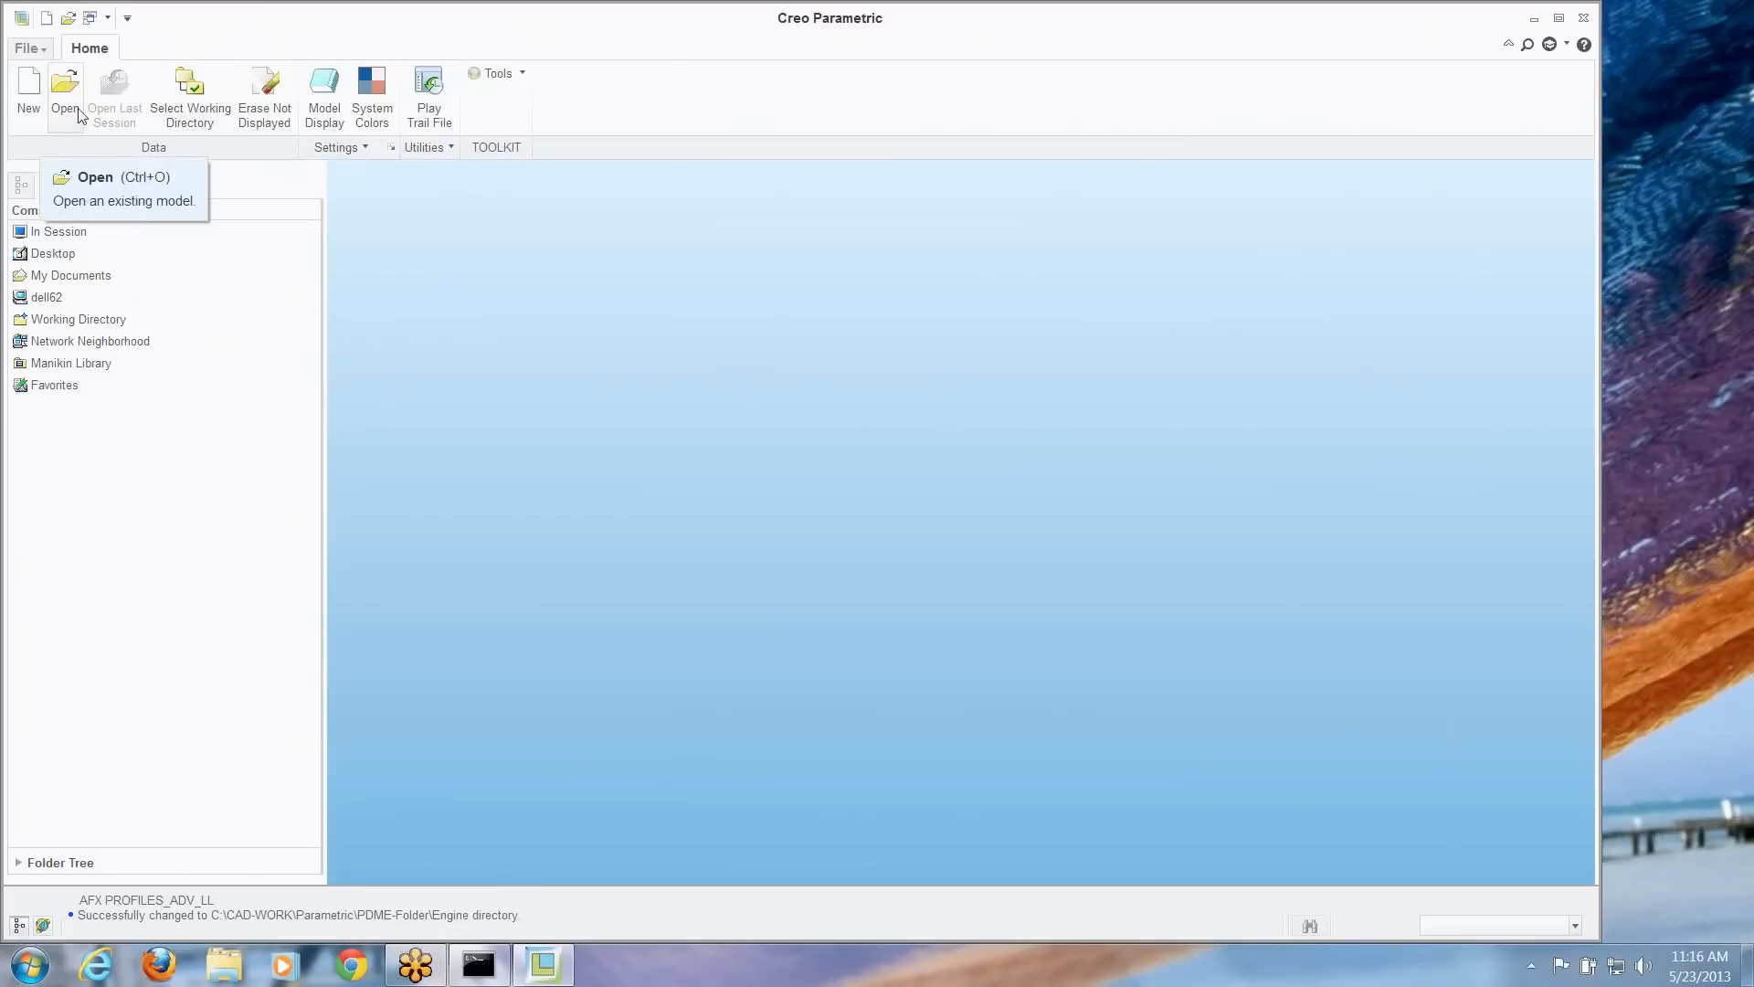
Select engine-kit.asm in the File Open dialog and list its alternative open options
left_click(64, 95)
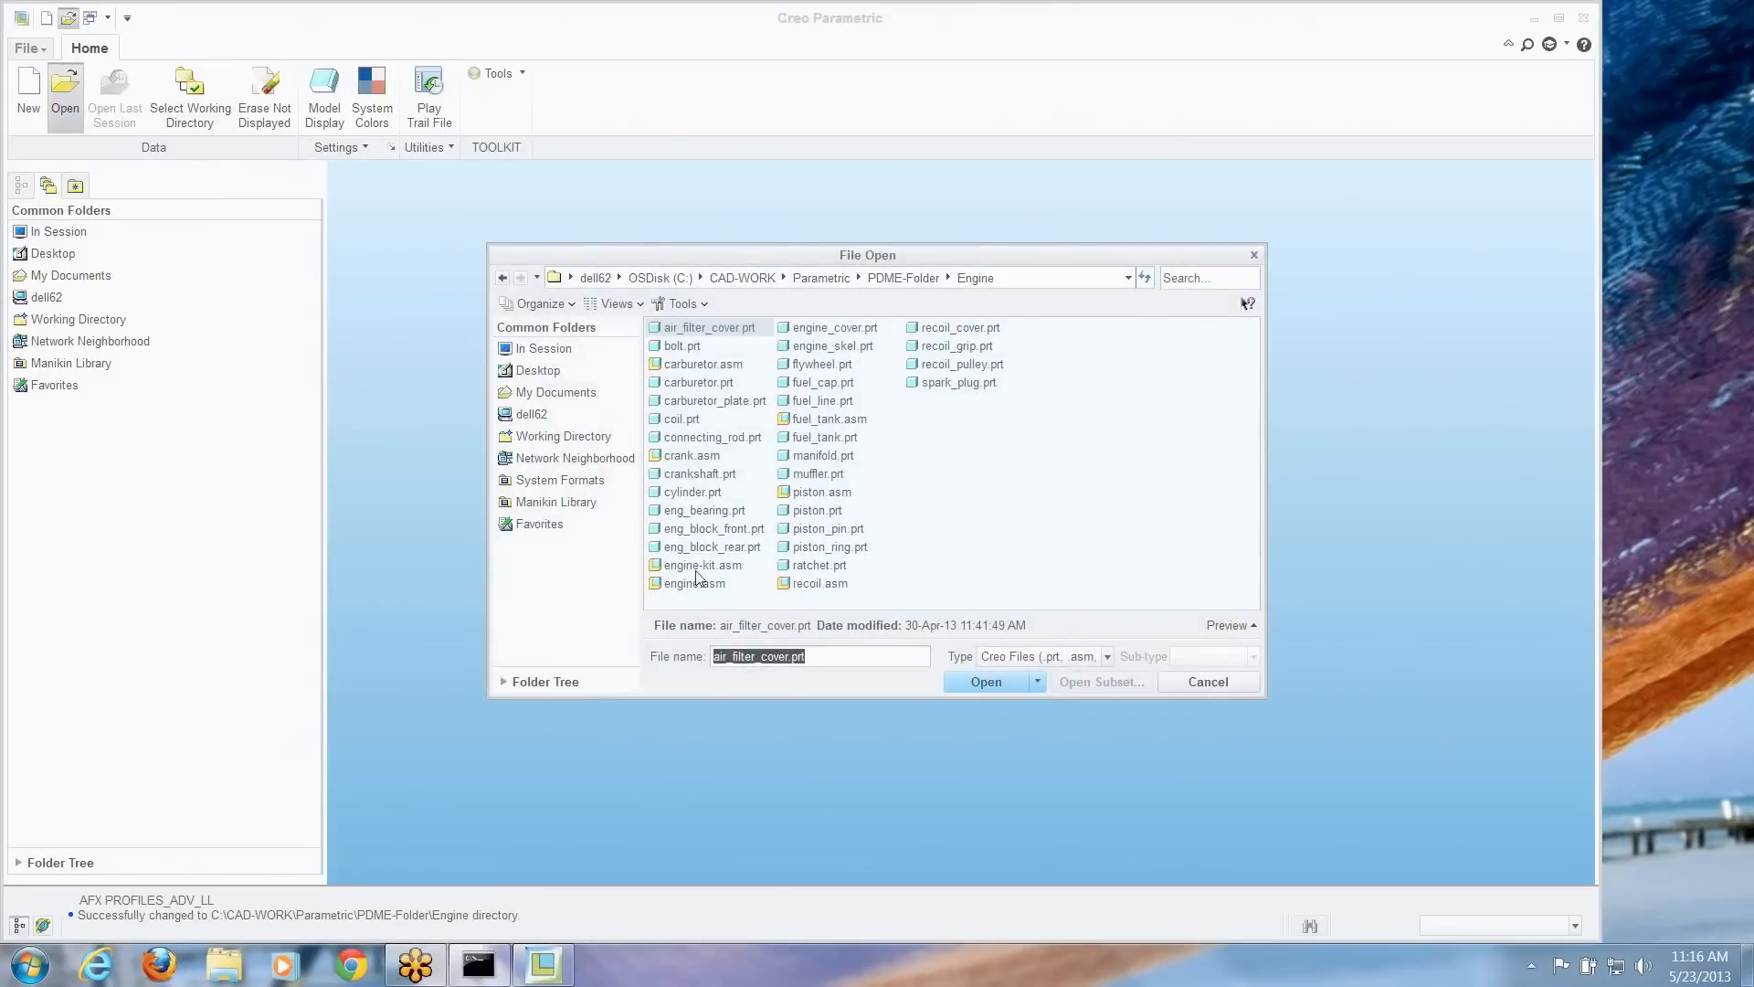
left_click(702, 565)
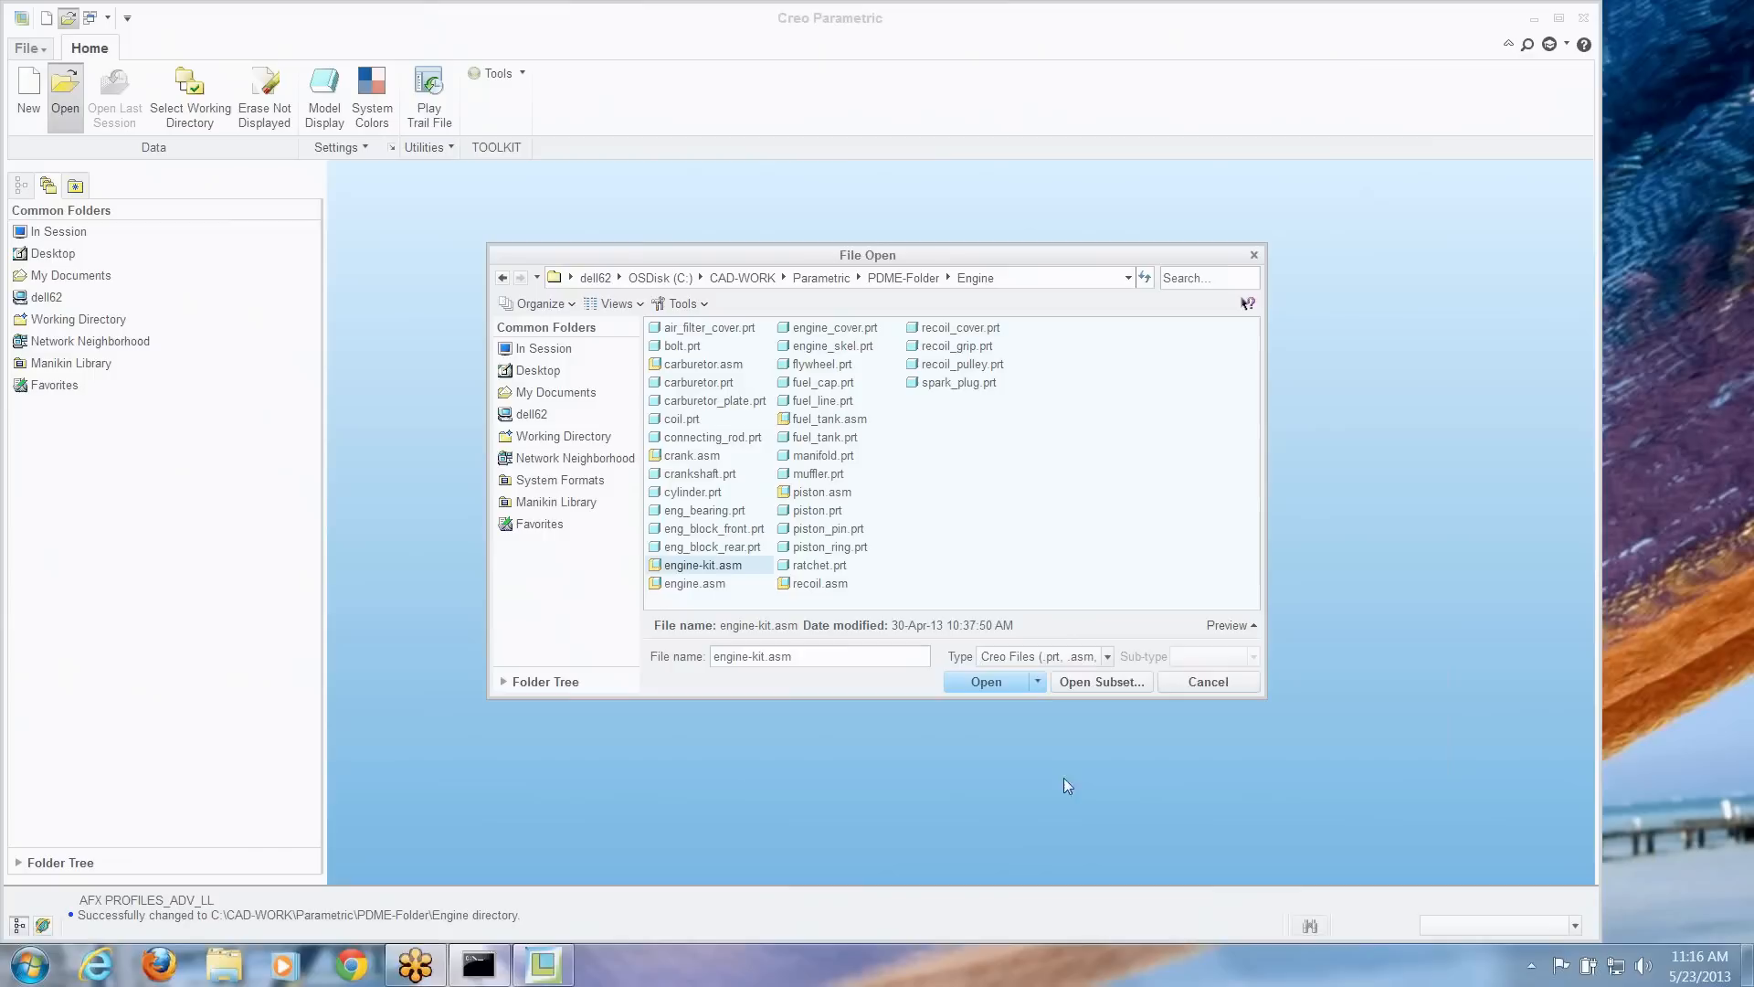
left_click(1034, 682)
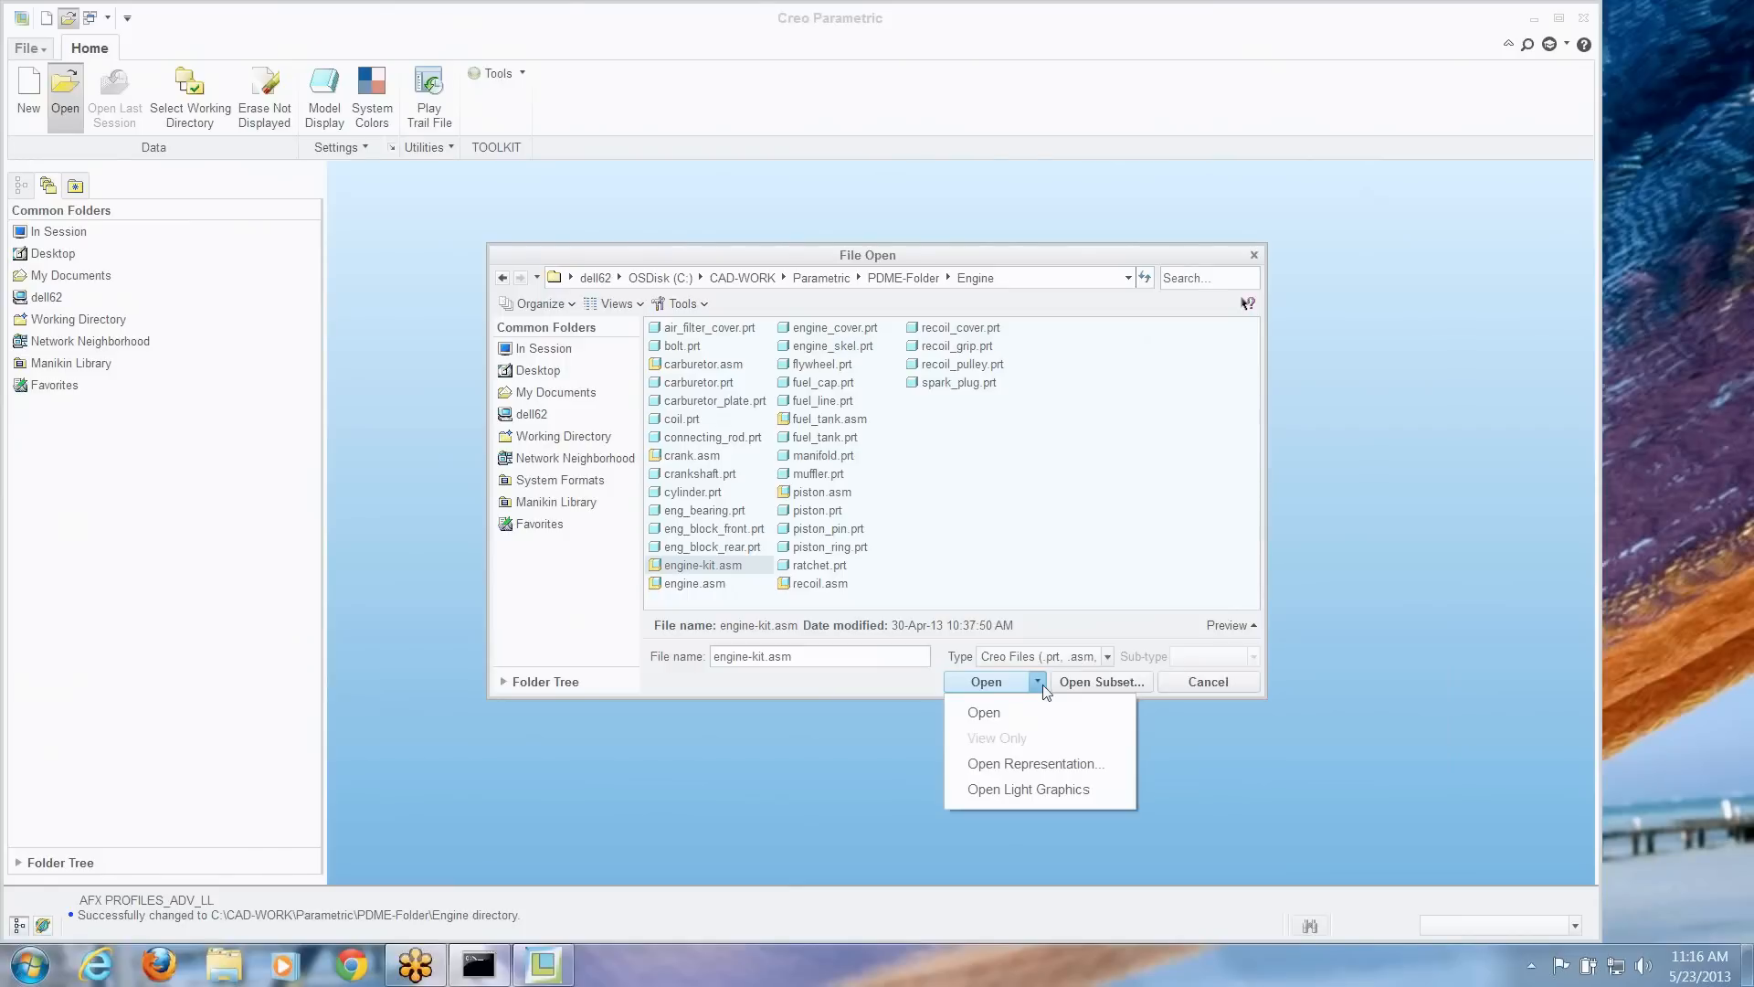
mouse_move(1047, 764)
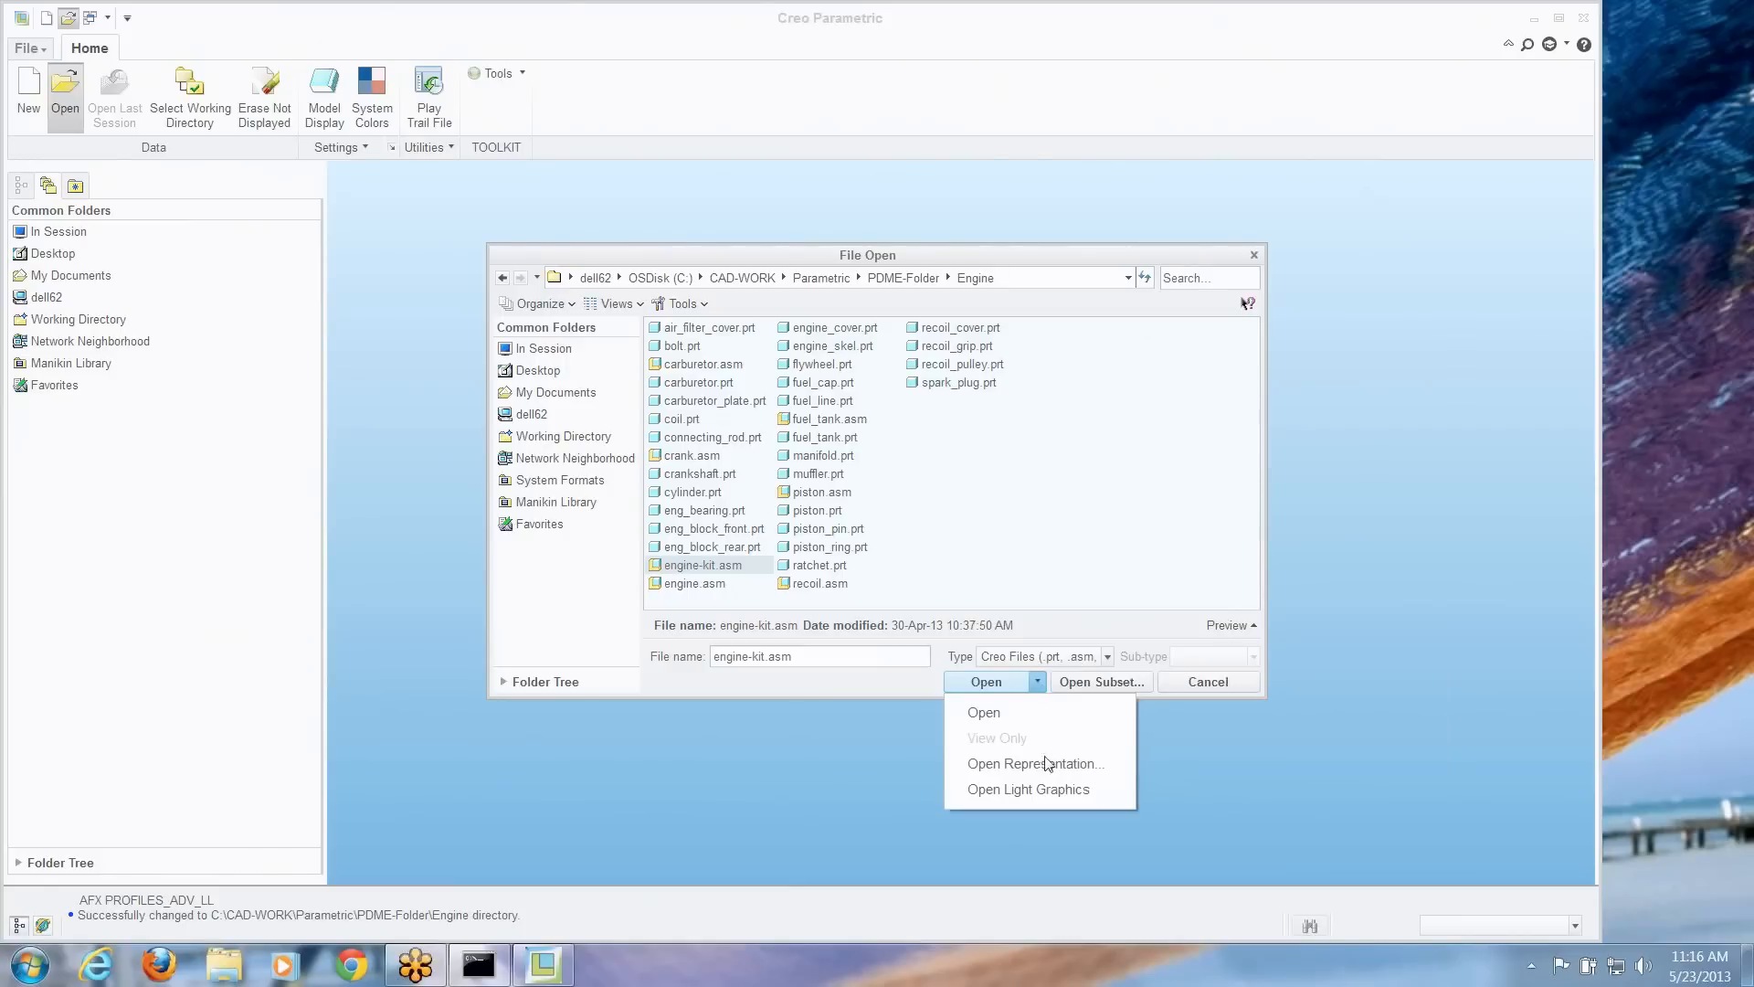
Choose Open Representation and expand the preview showing the Master Rep engine
left_click(1032, 764)
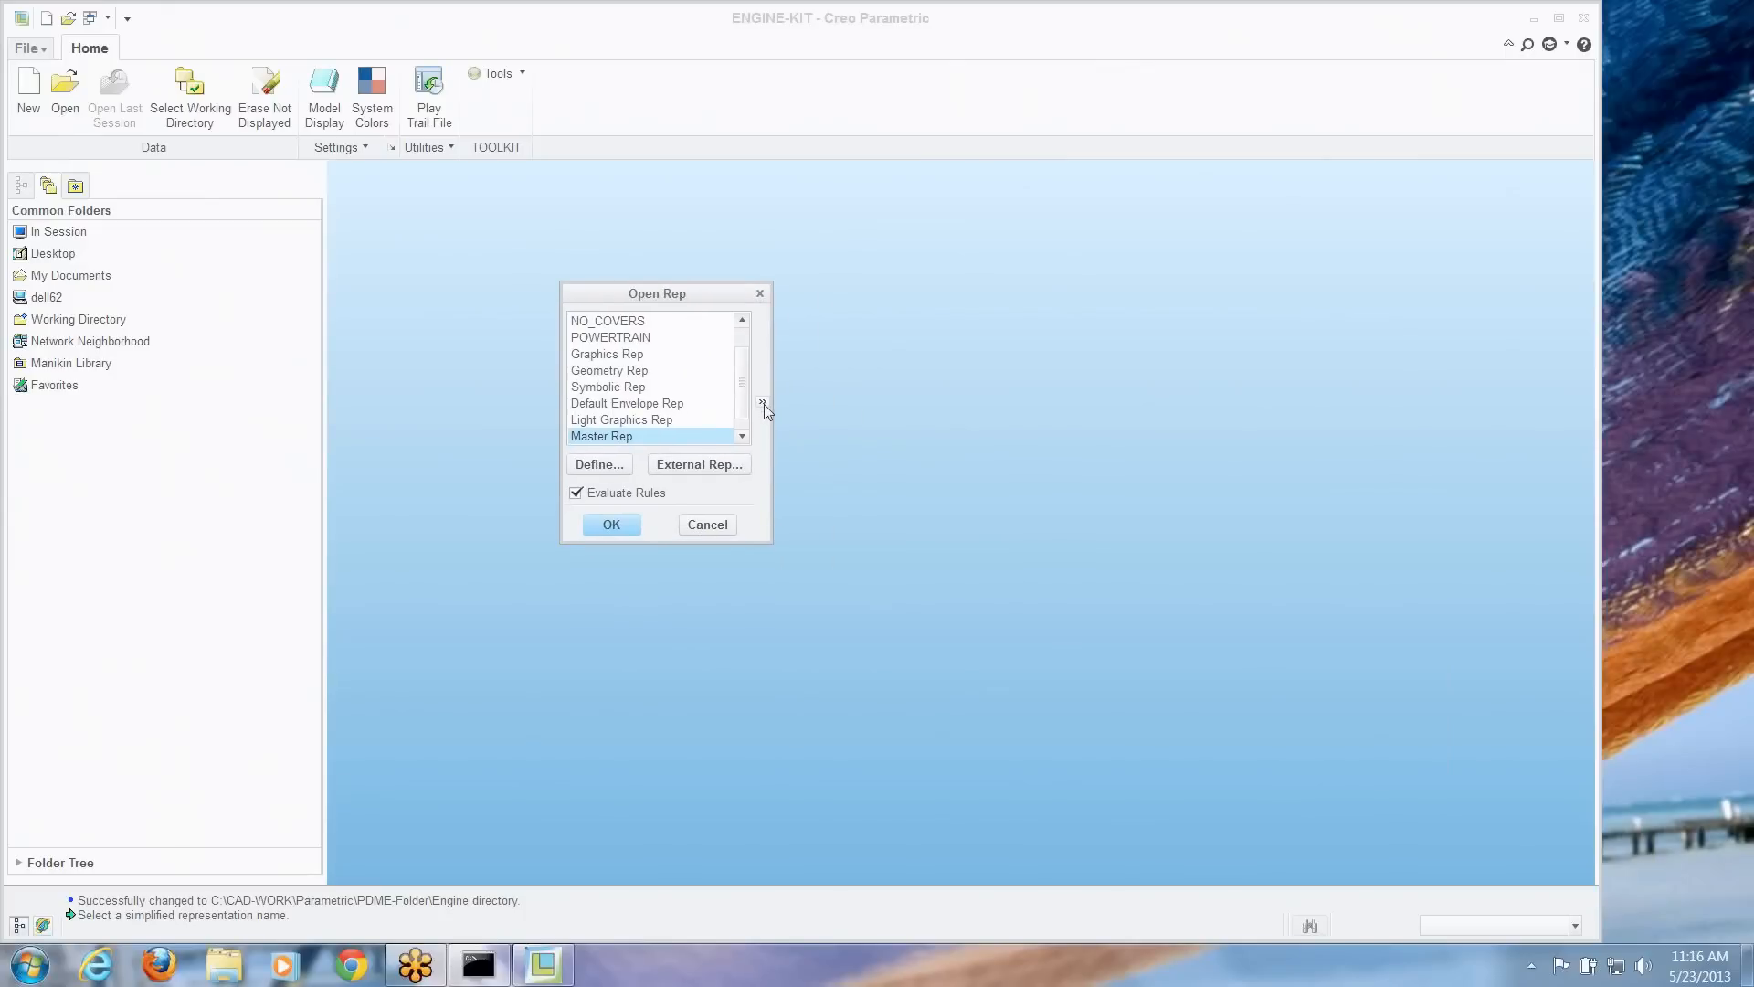
mouse_move(764, 404)
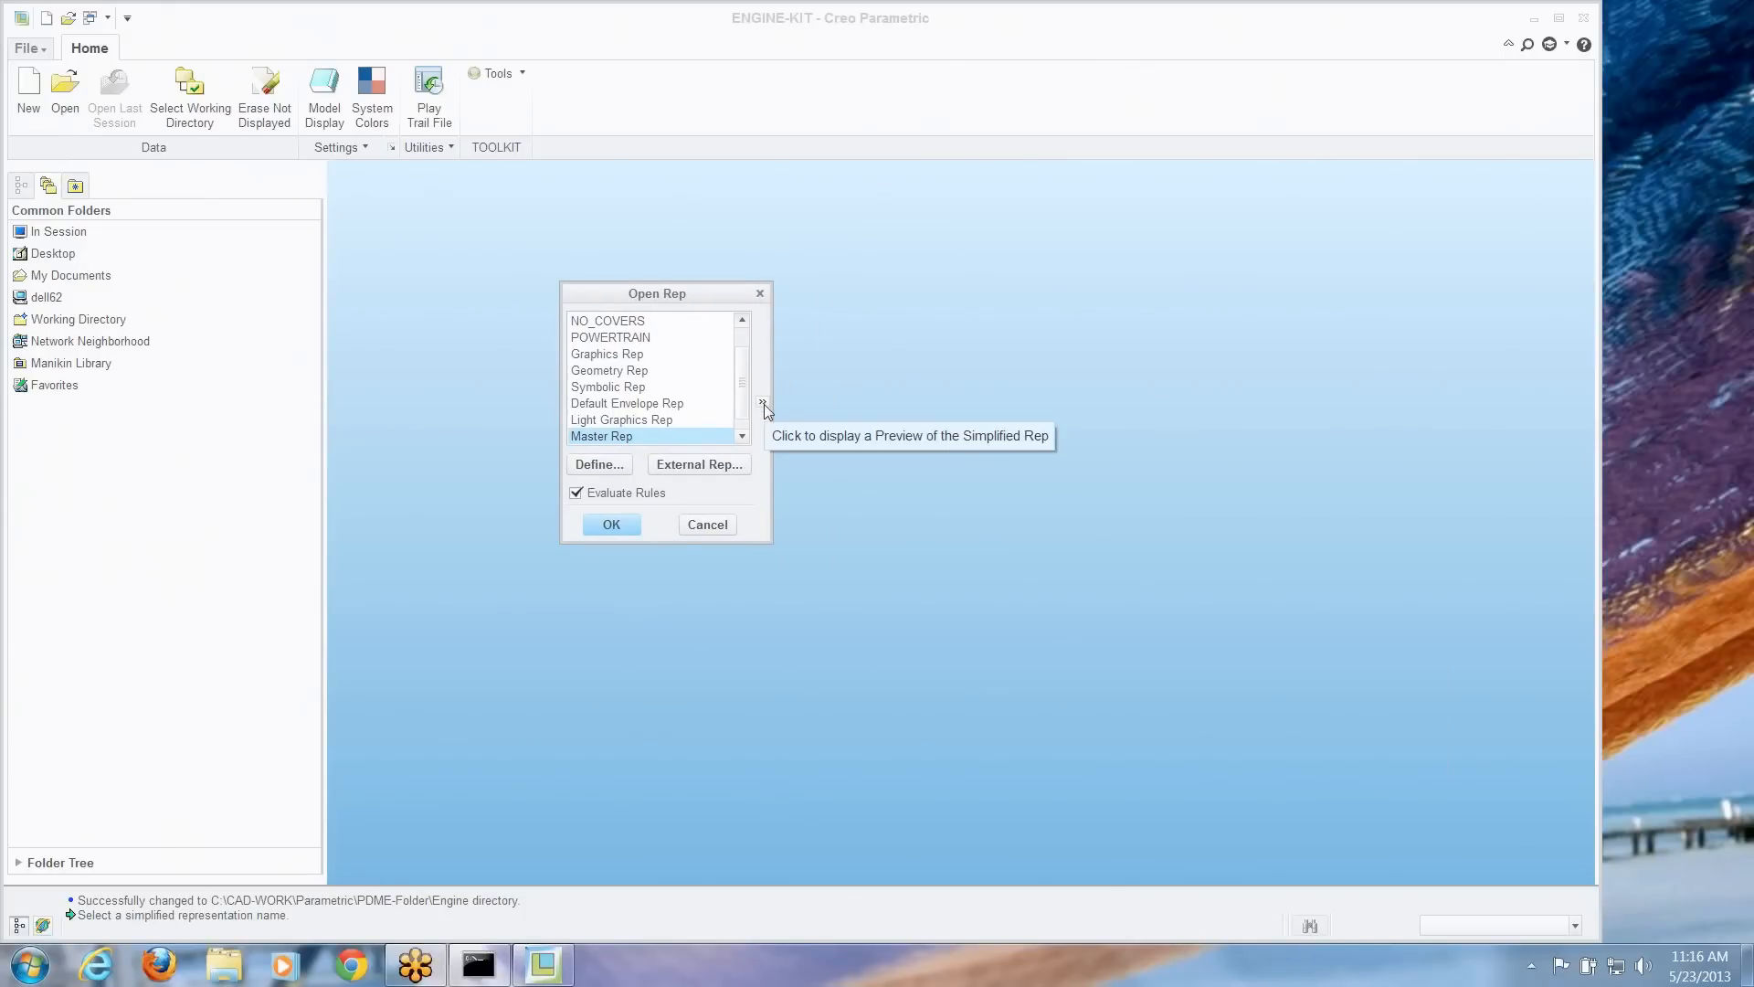
left_click(762, 402)
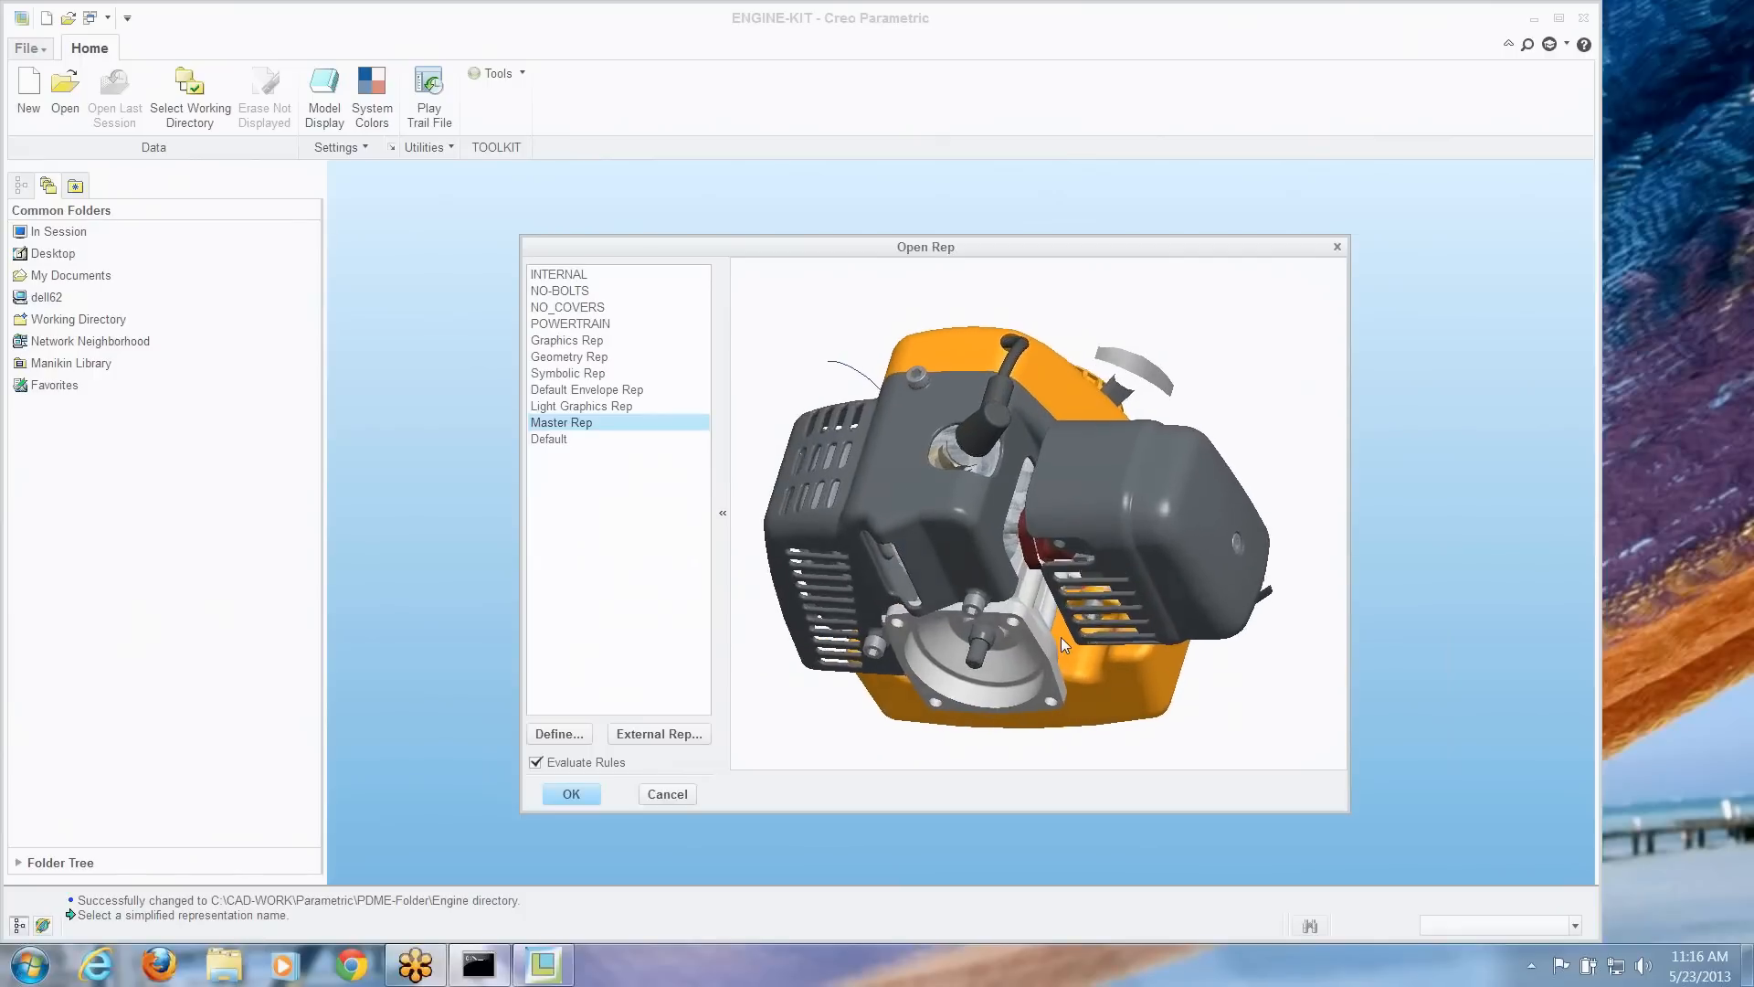
Preview the INTERNAL representation, then the NO-BOLTS representation of the covered engine
left_click(559, 275)
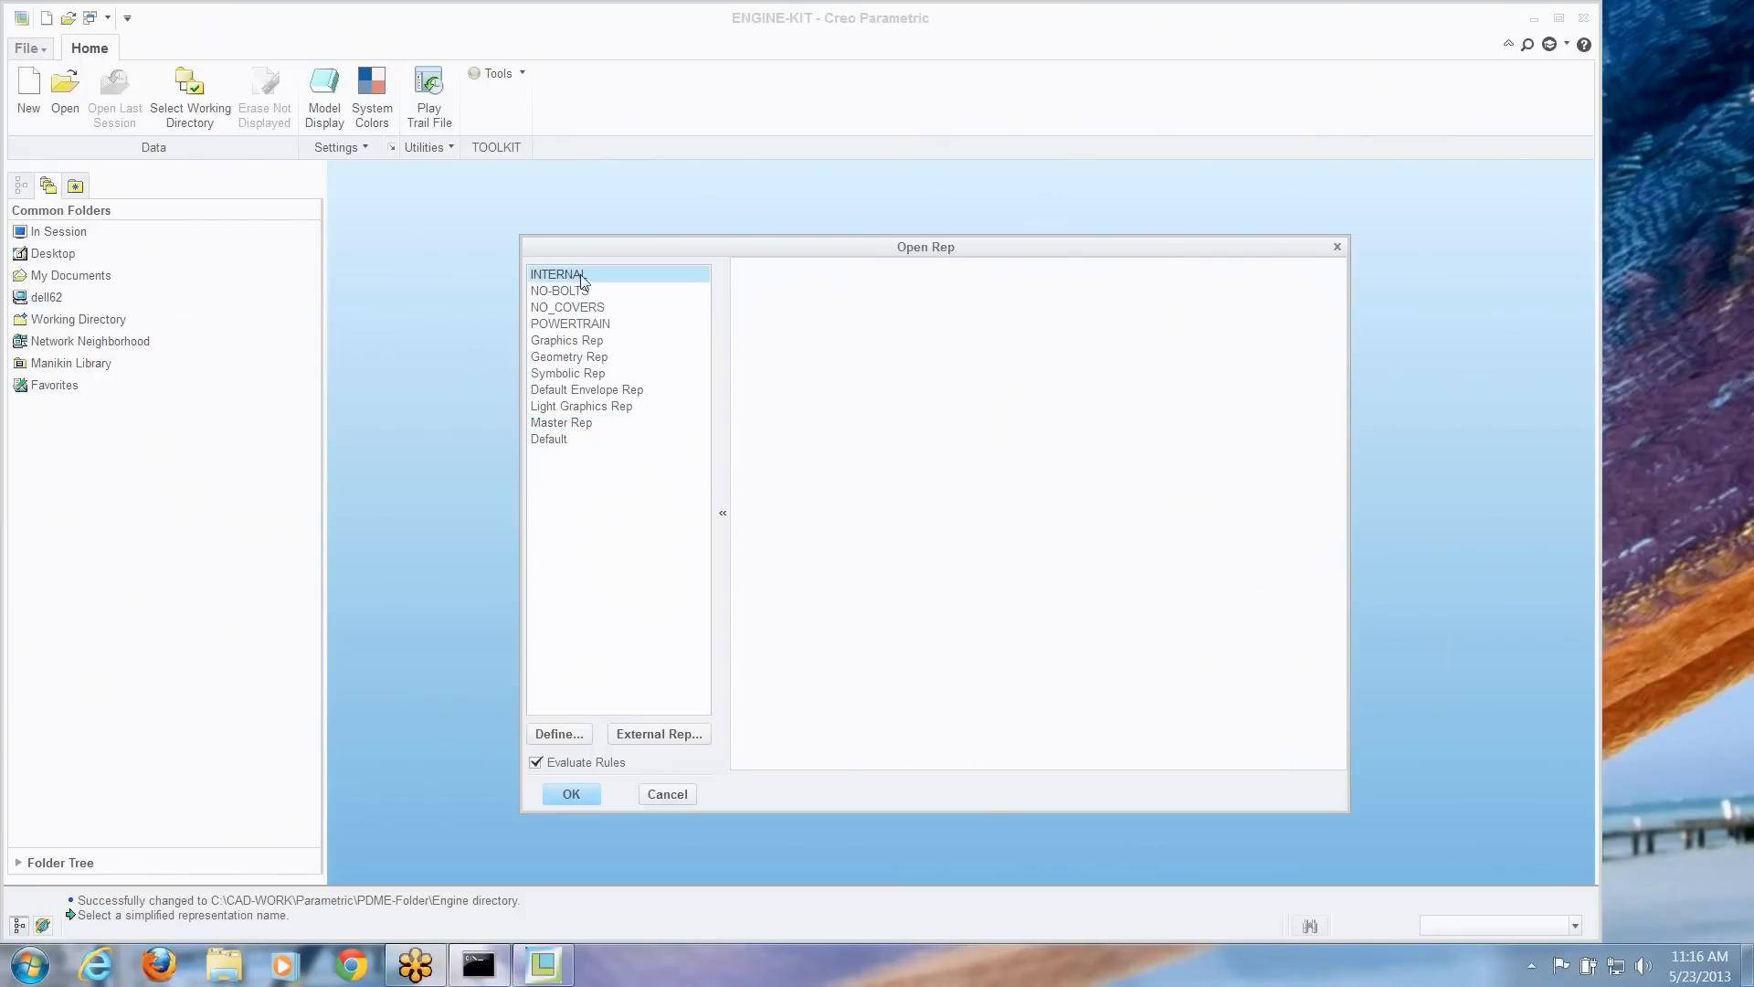
left_click(559, 274)
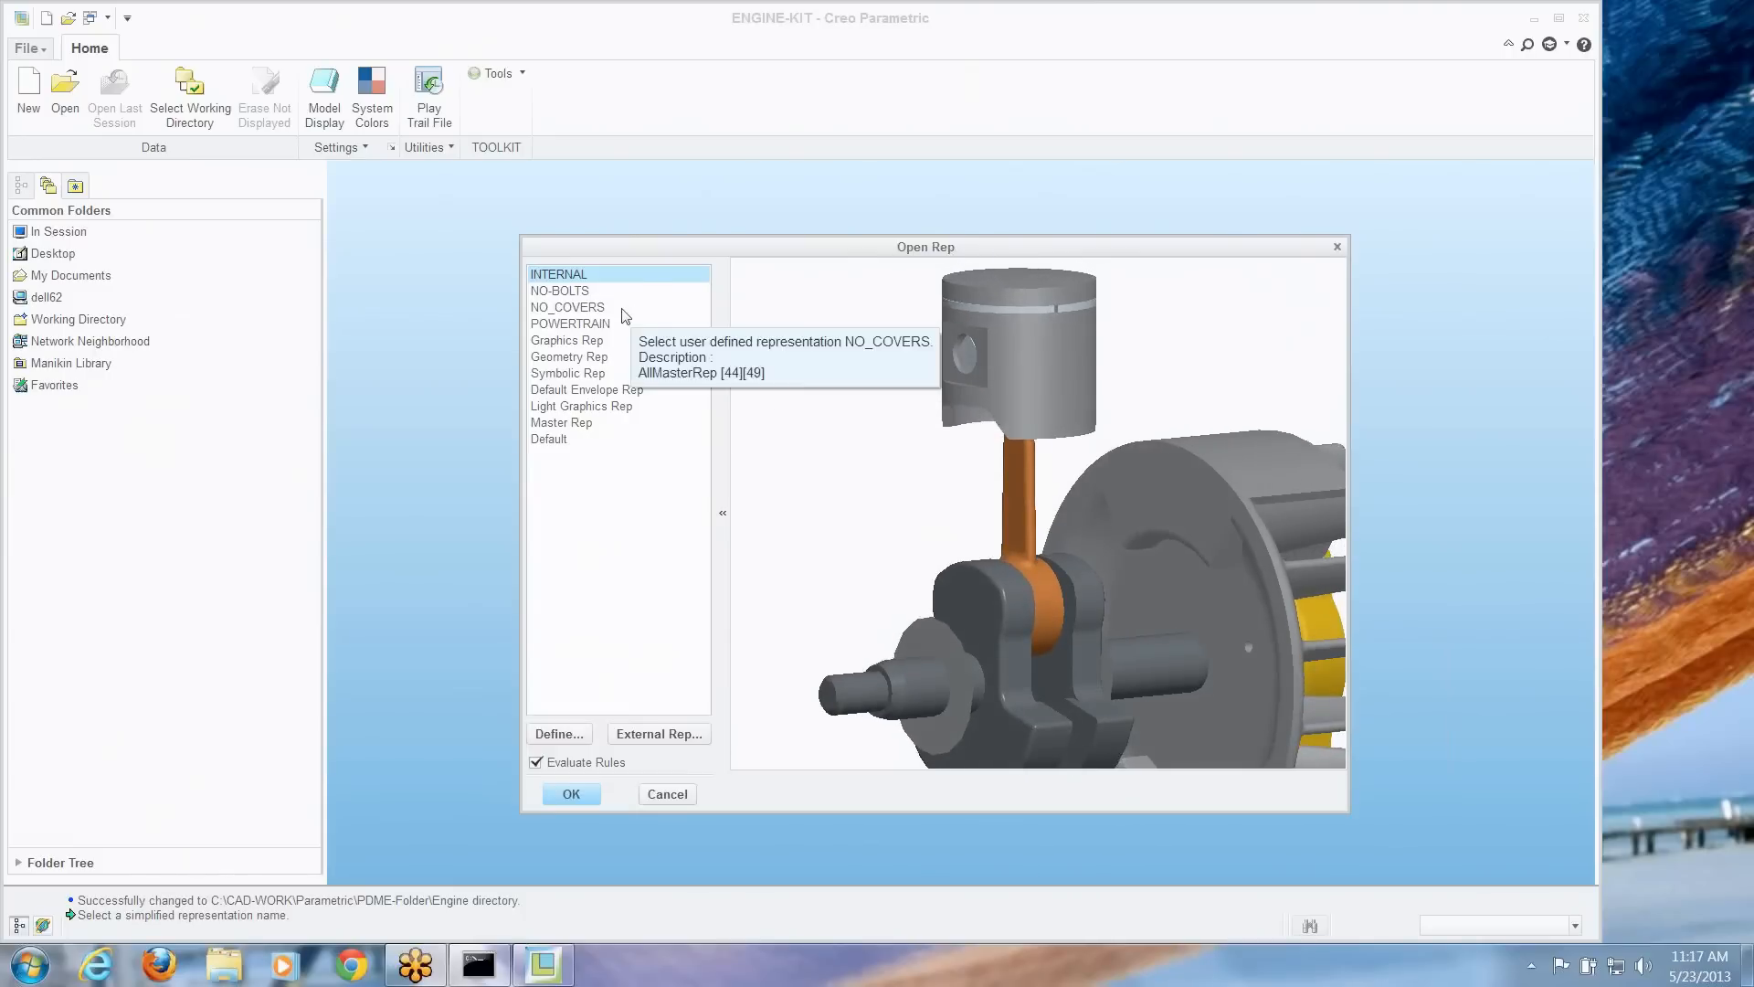
left_click(559, 291)
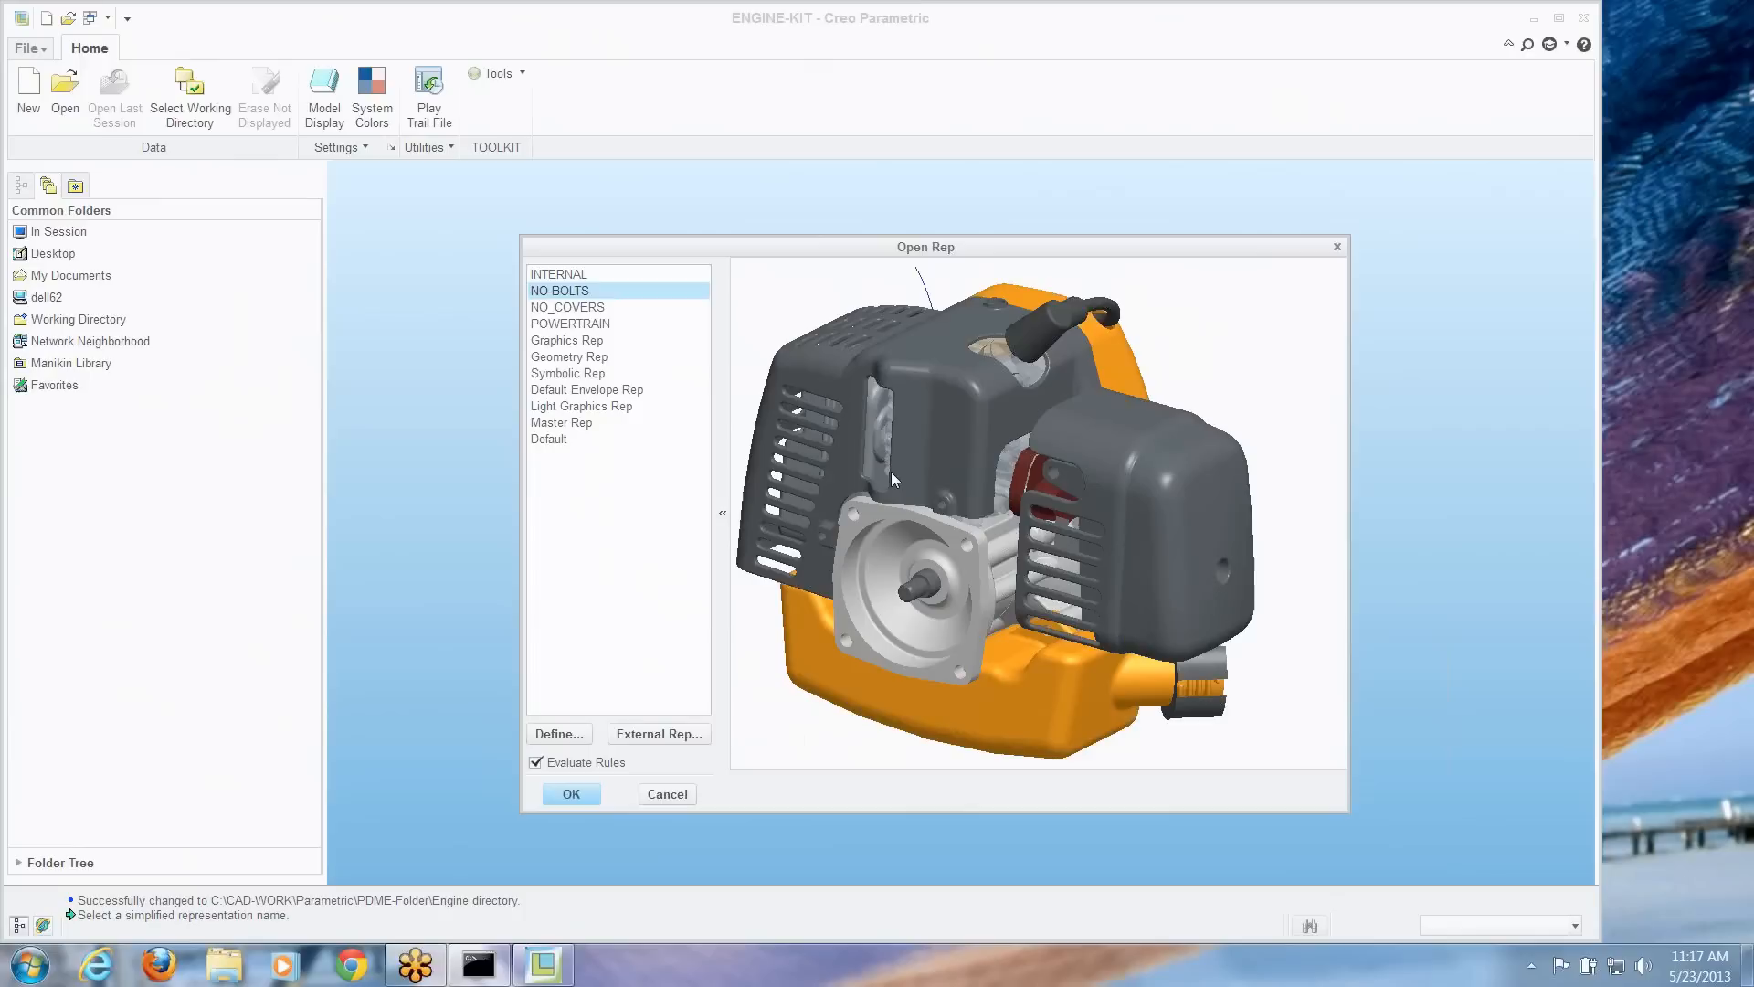
mouse_move(559, 735)
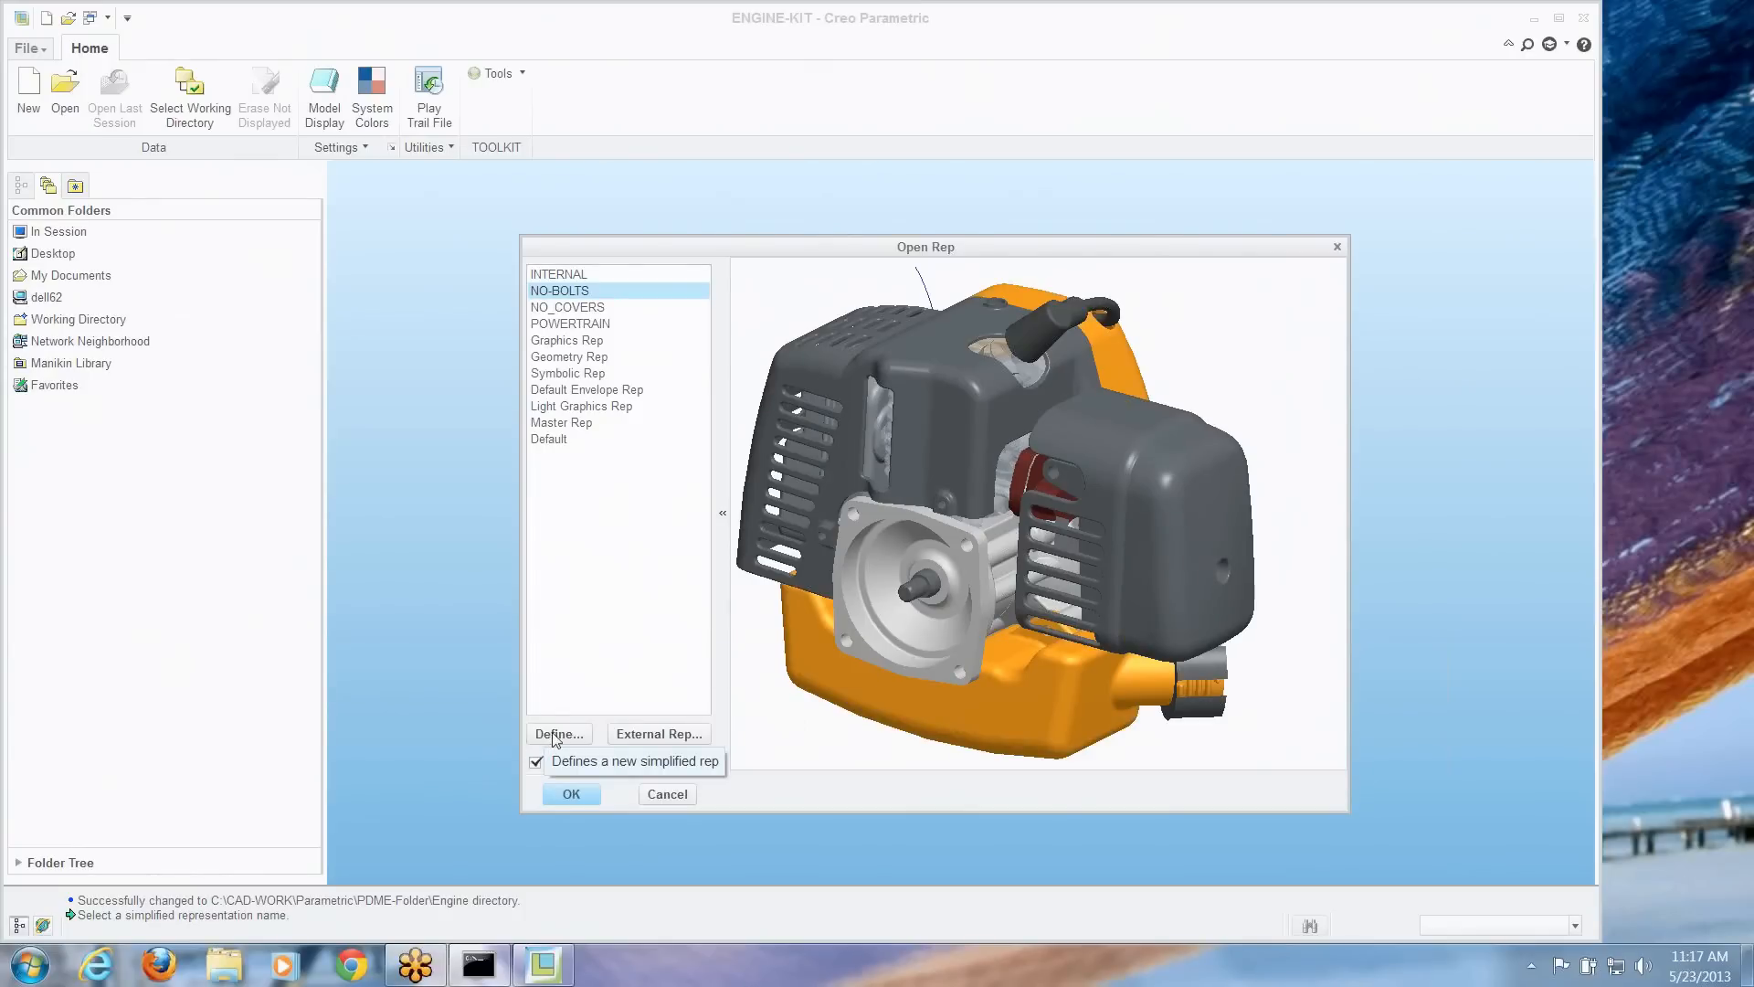
Define a new simplified representation named test-rep and confirm it for editing
left_click(559, 733)
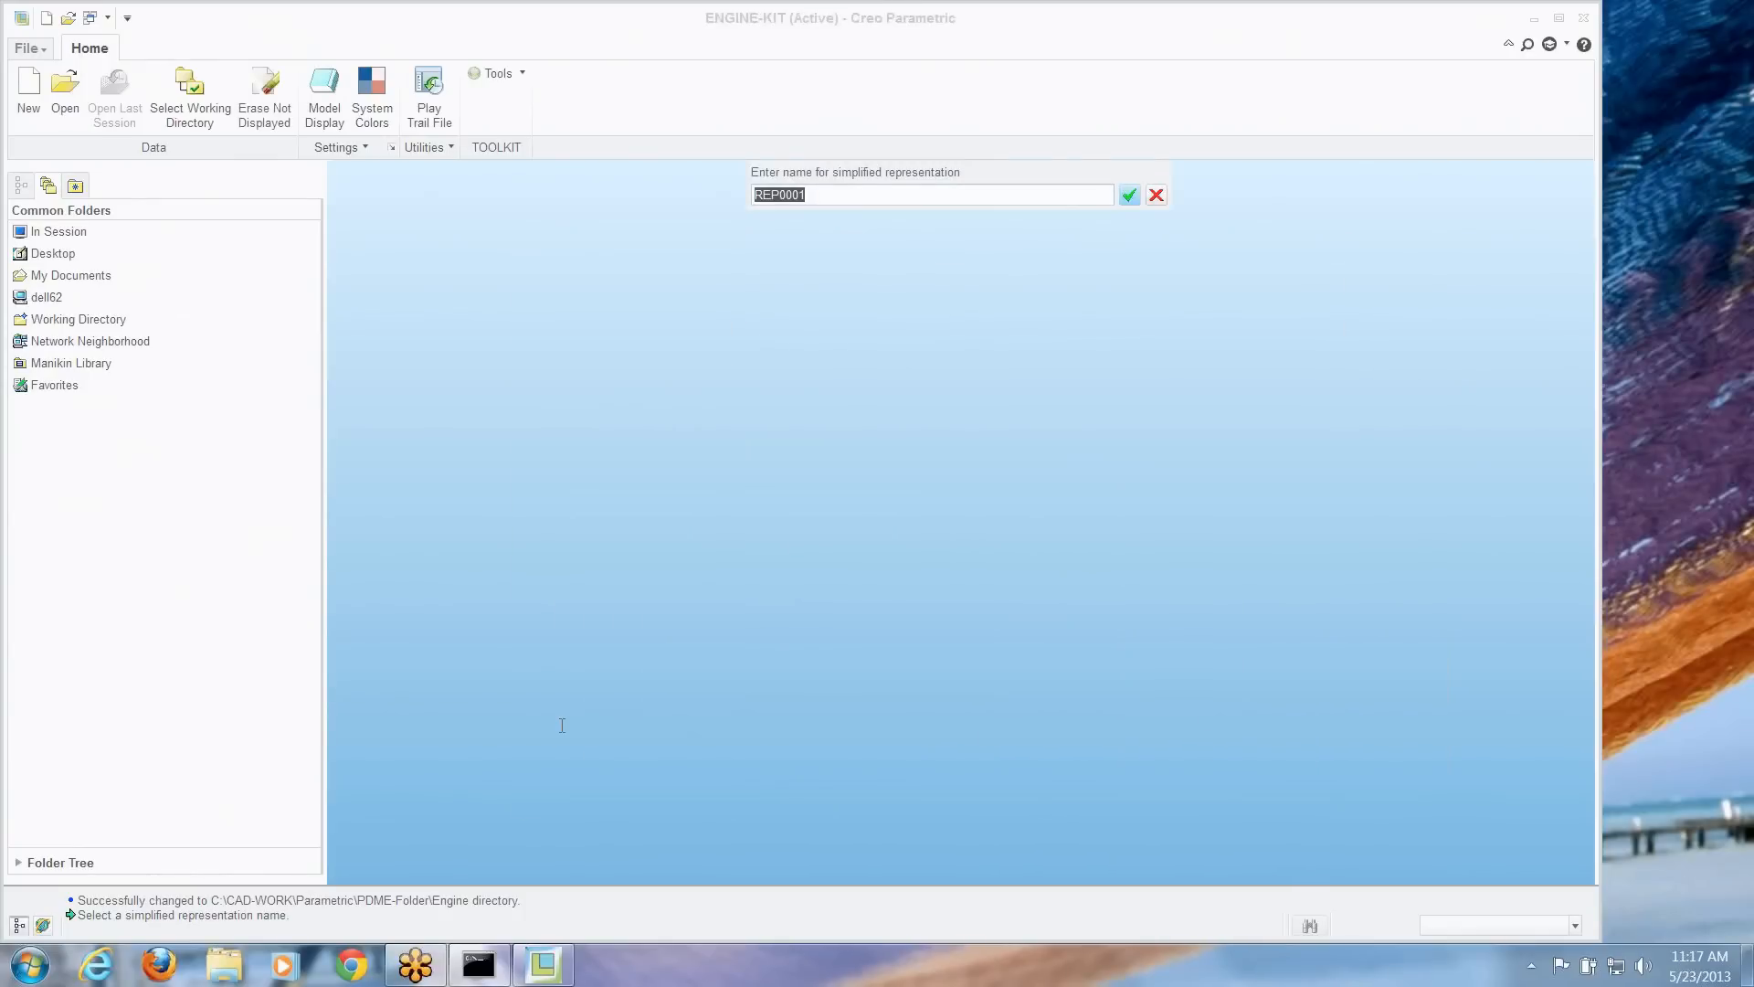
type("test-")
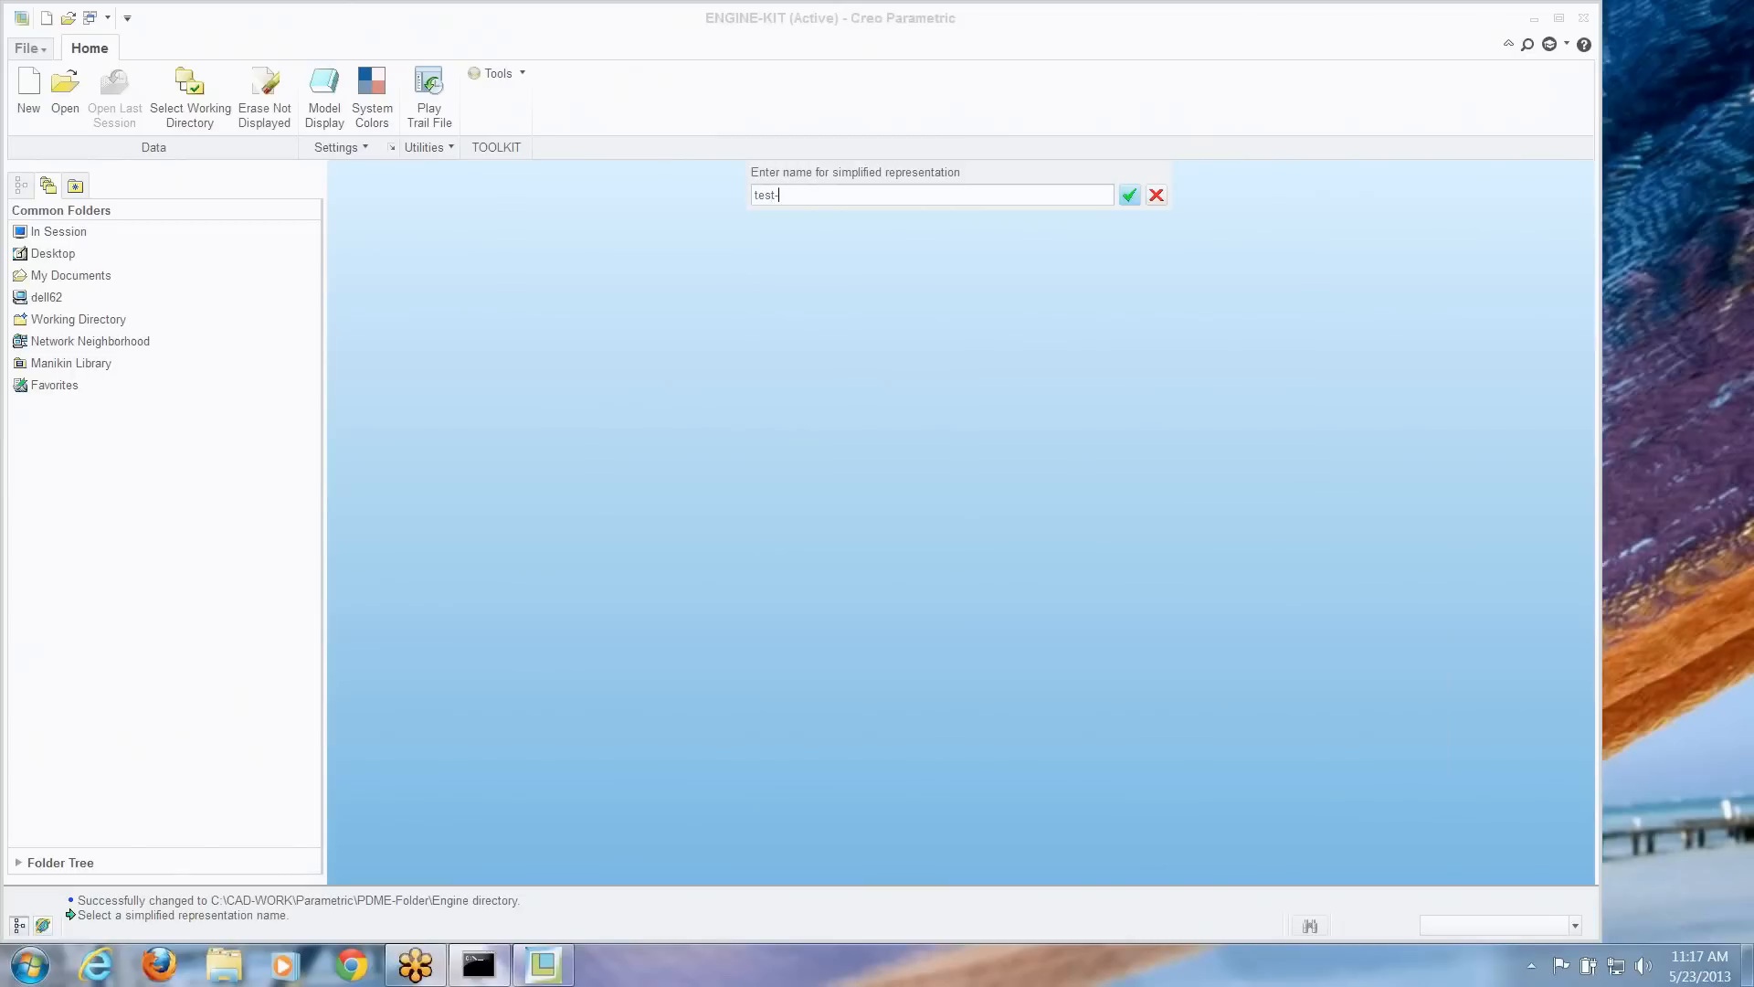
left_click(1129, 196)
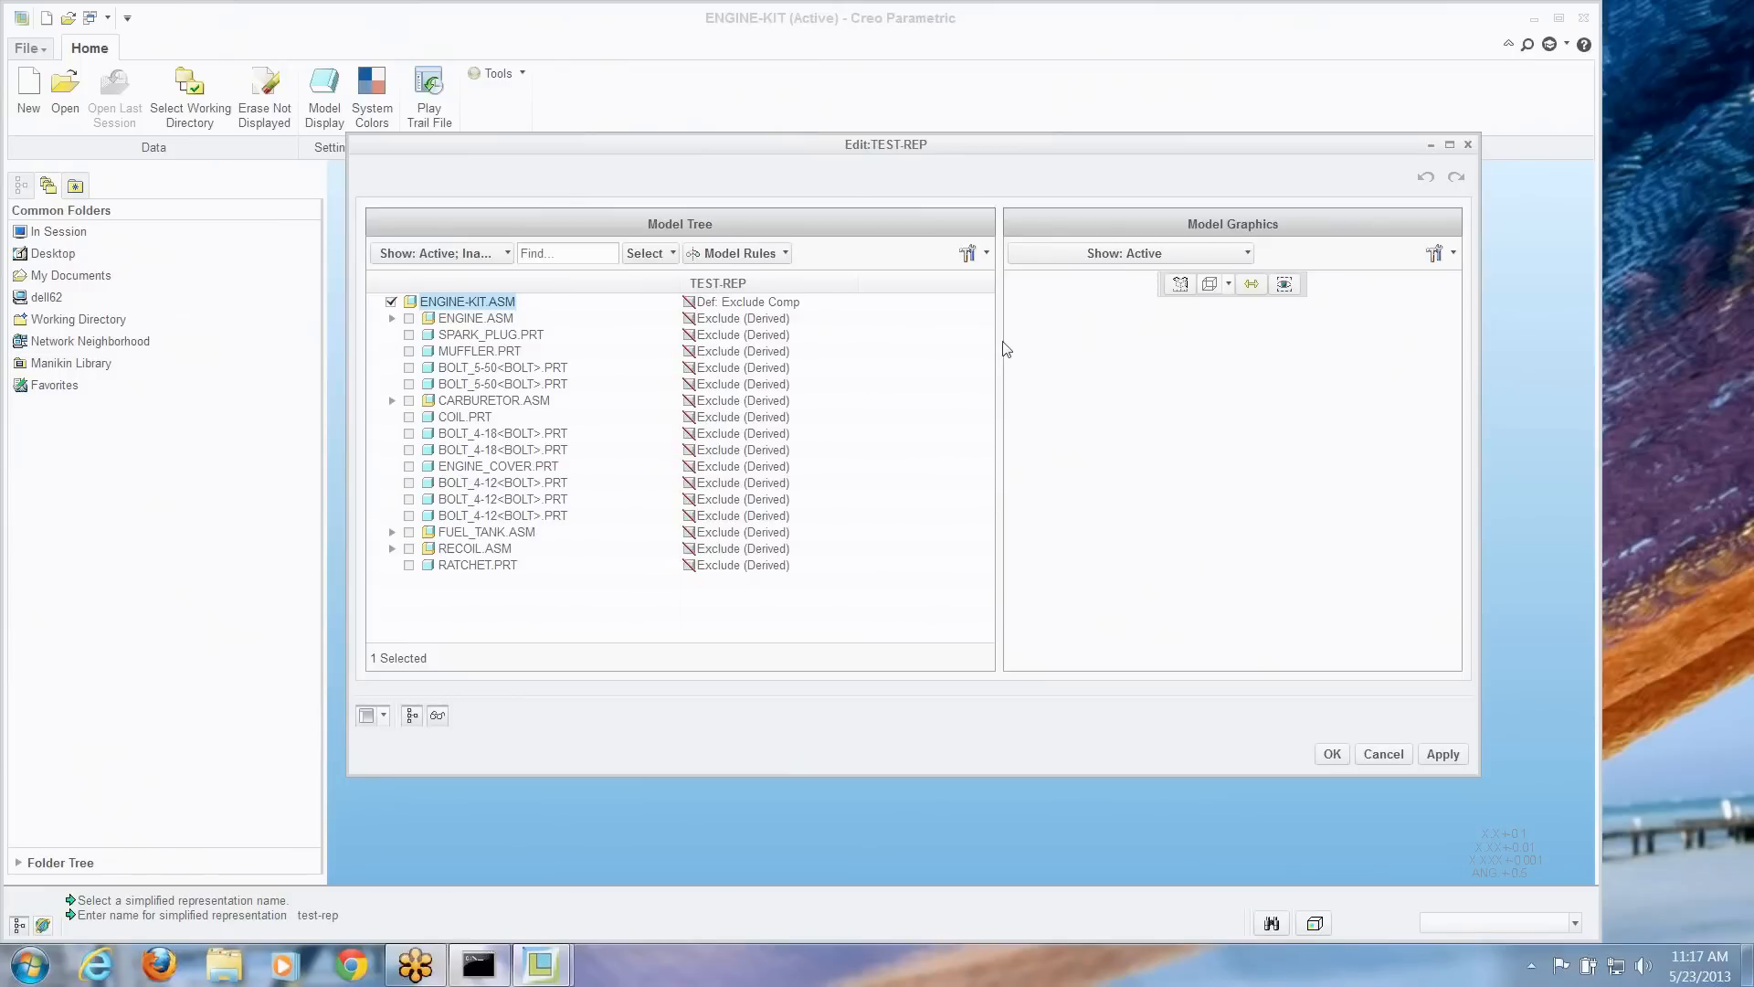
mouse_move(567, 321)
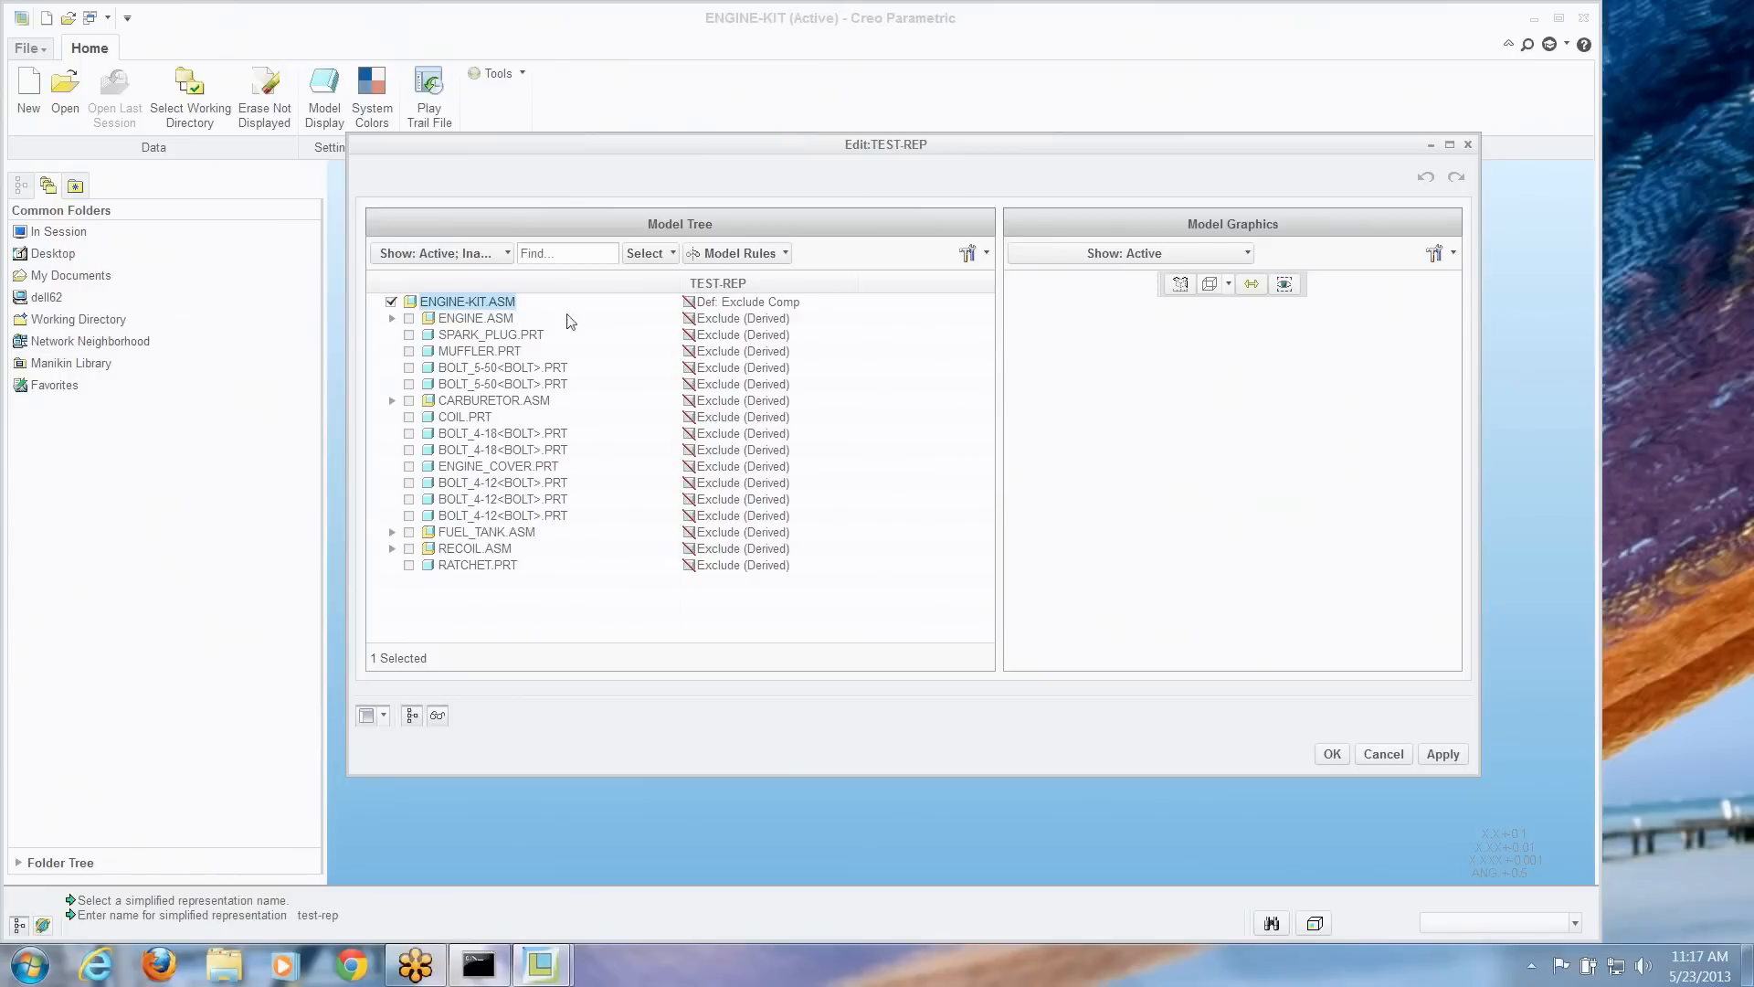
mouse_move(721, 366)
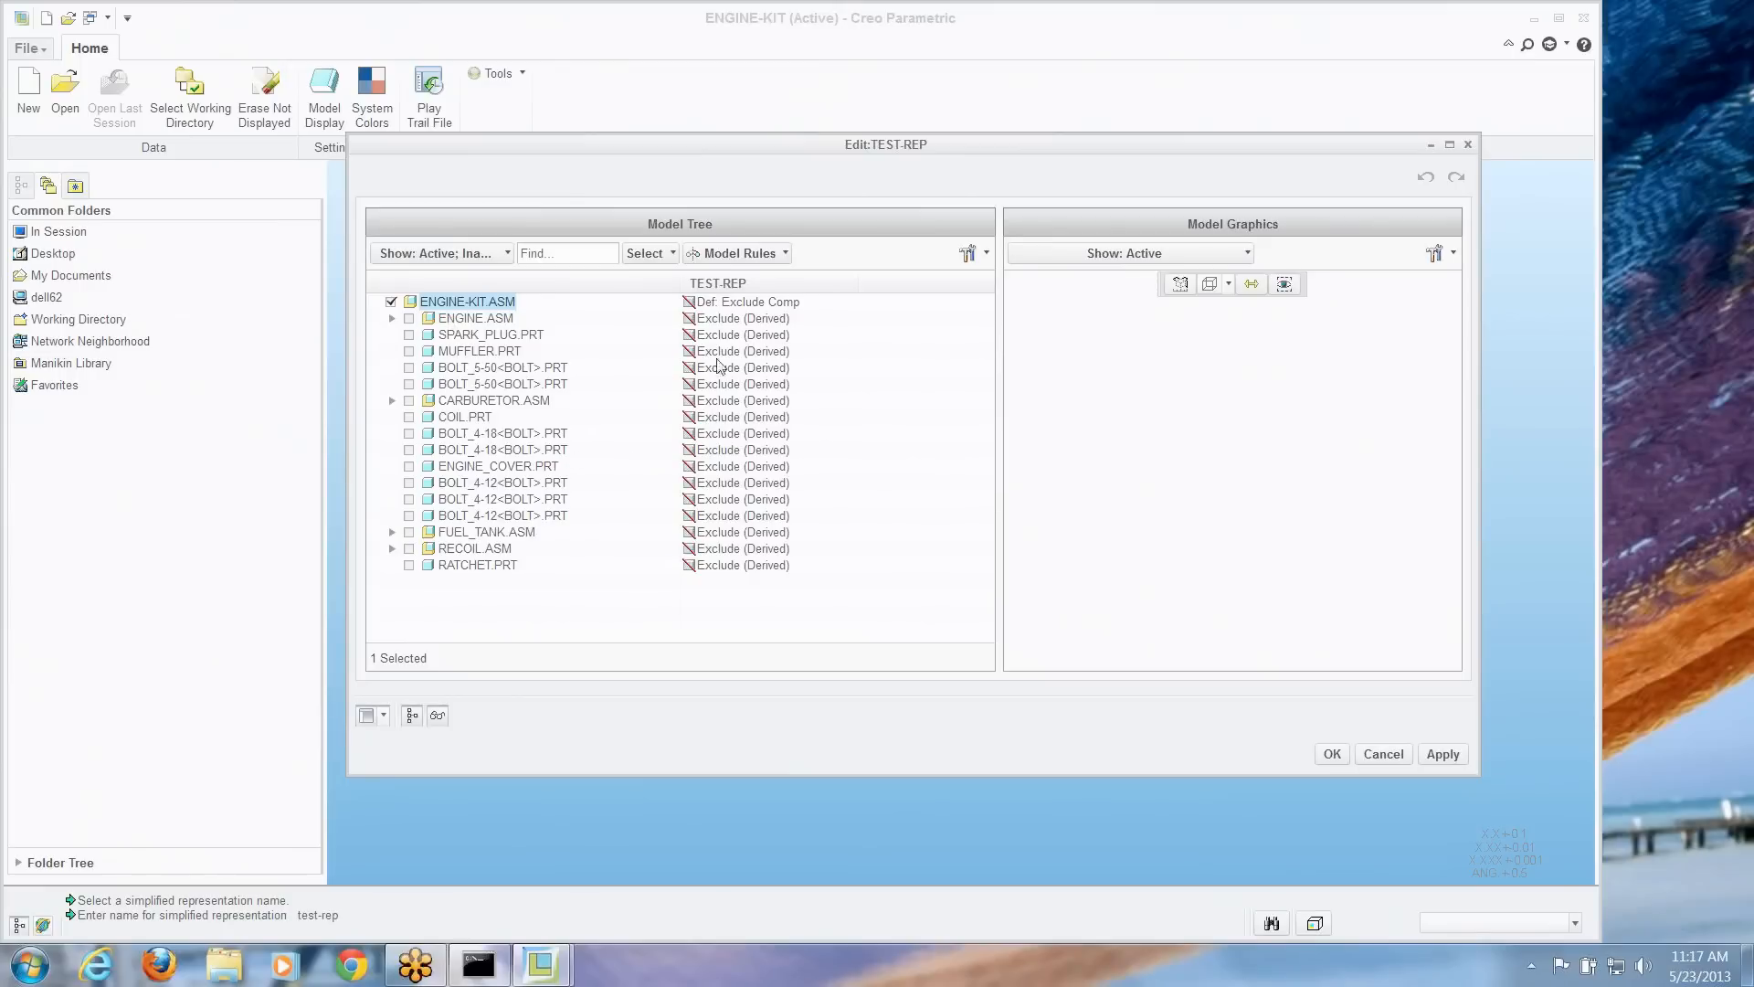
Set SPARK_PLUG.PRT to Master Rep and COIL.PRT to Geometry Rep in the TEST-REP column
left_click(735, 333)
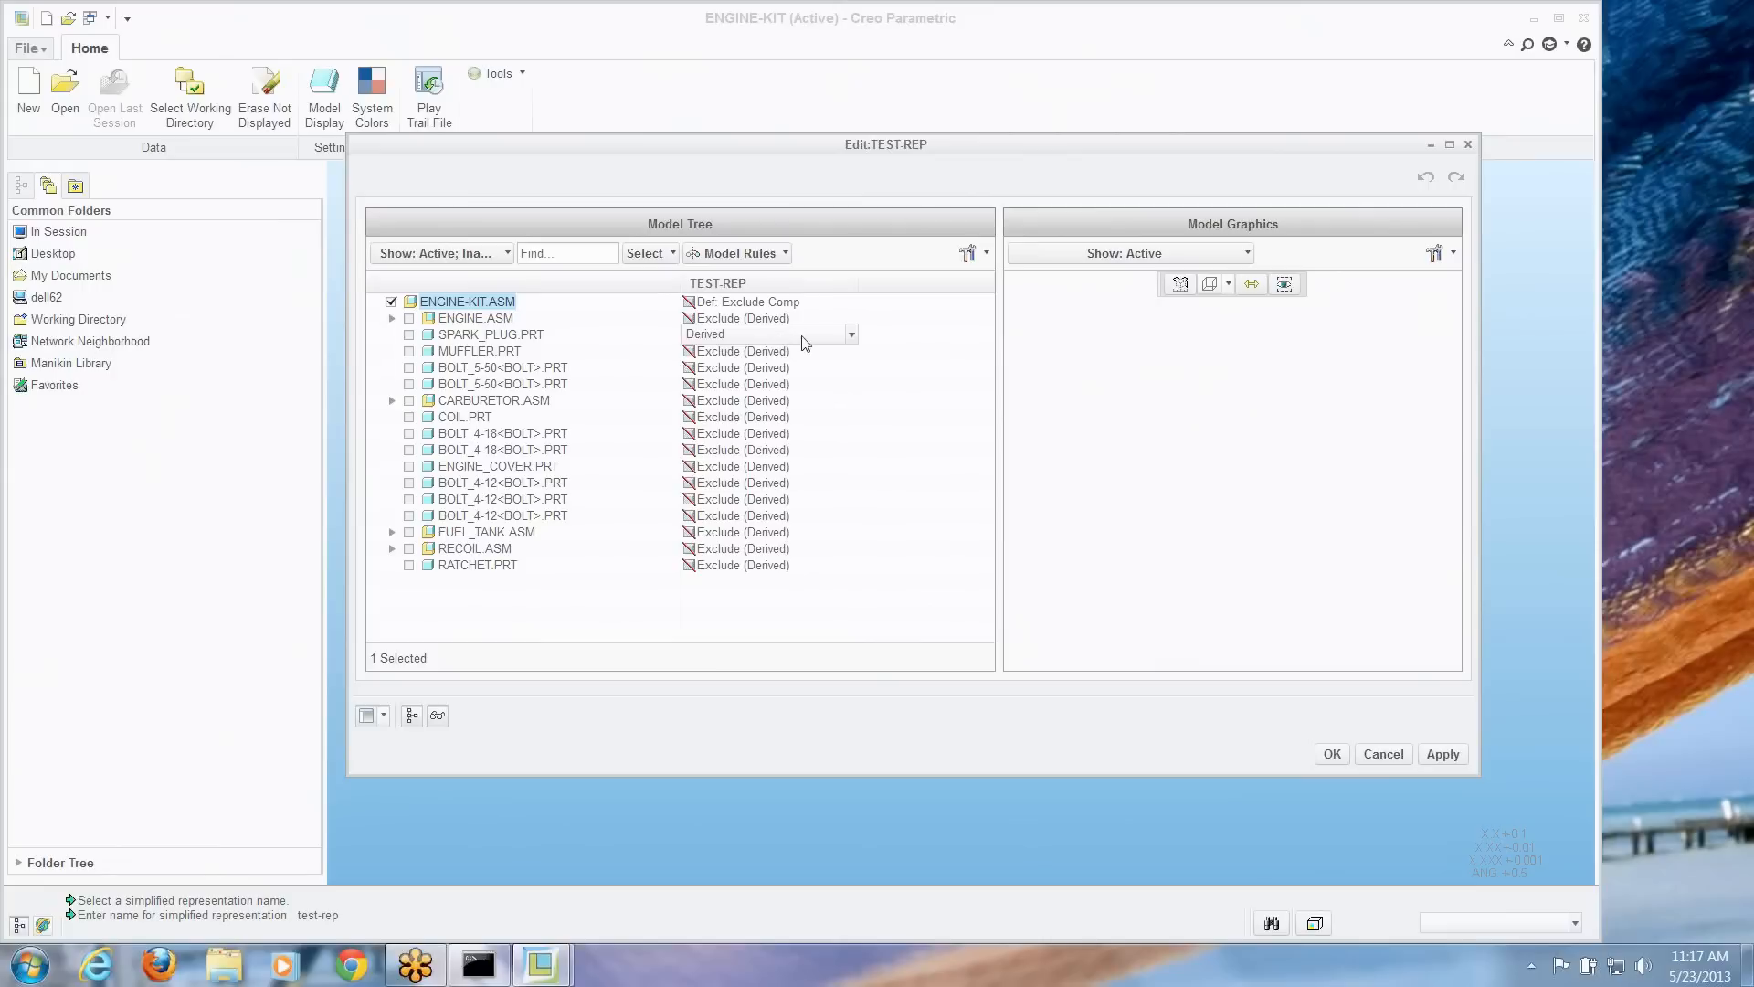
left_click(848, 333)
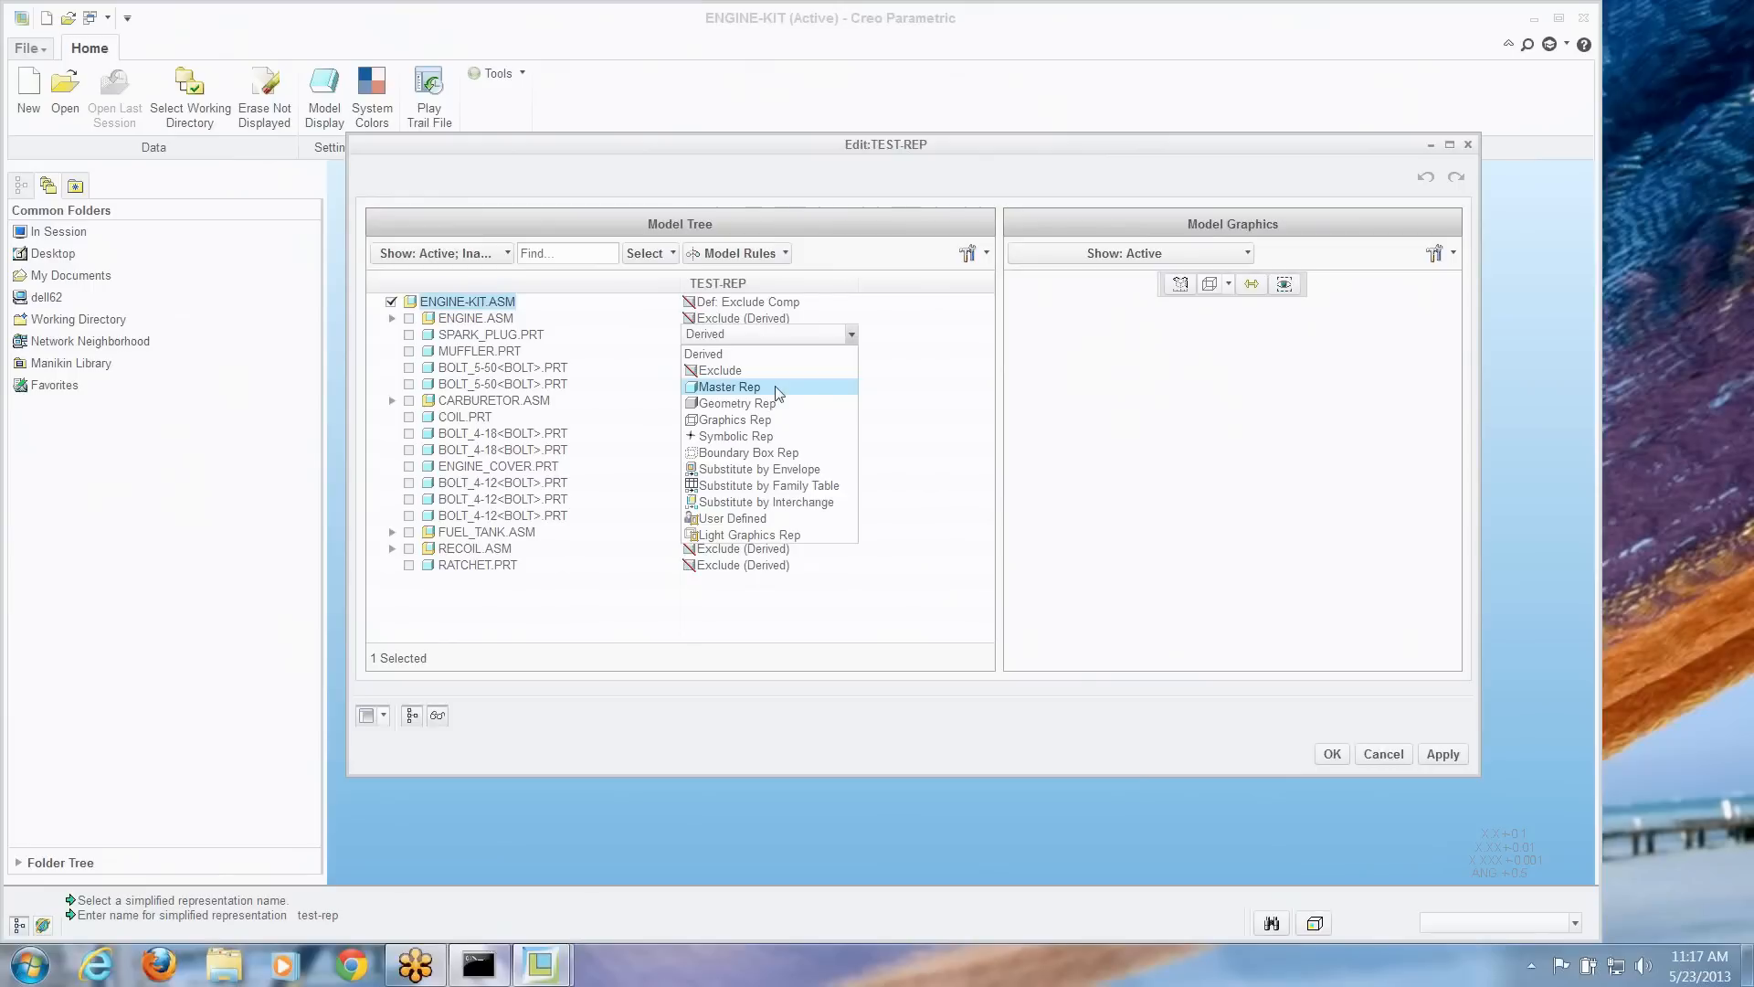
left_click(726, 386)
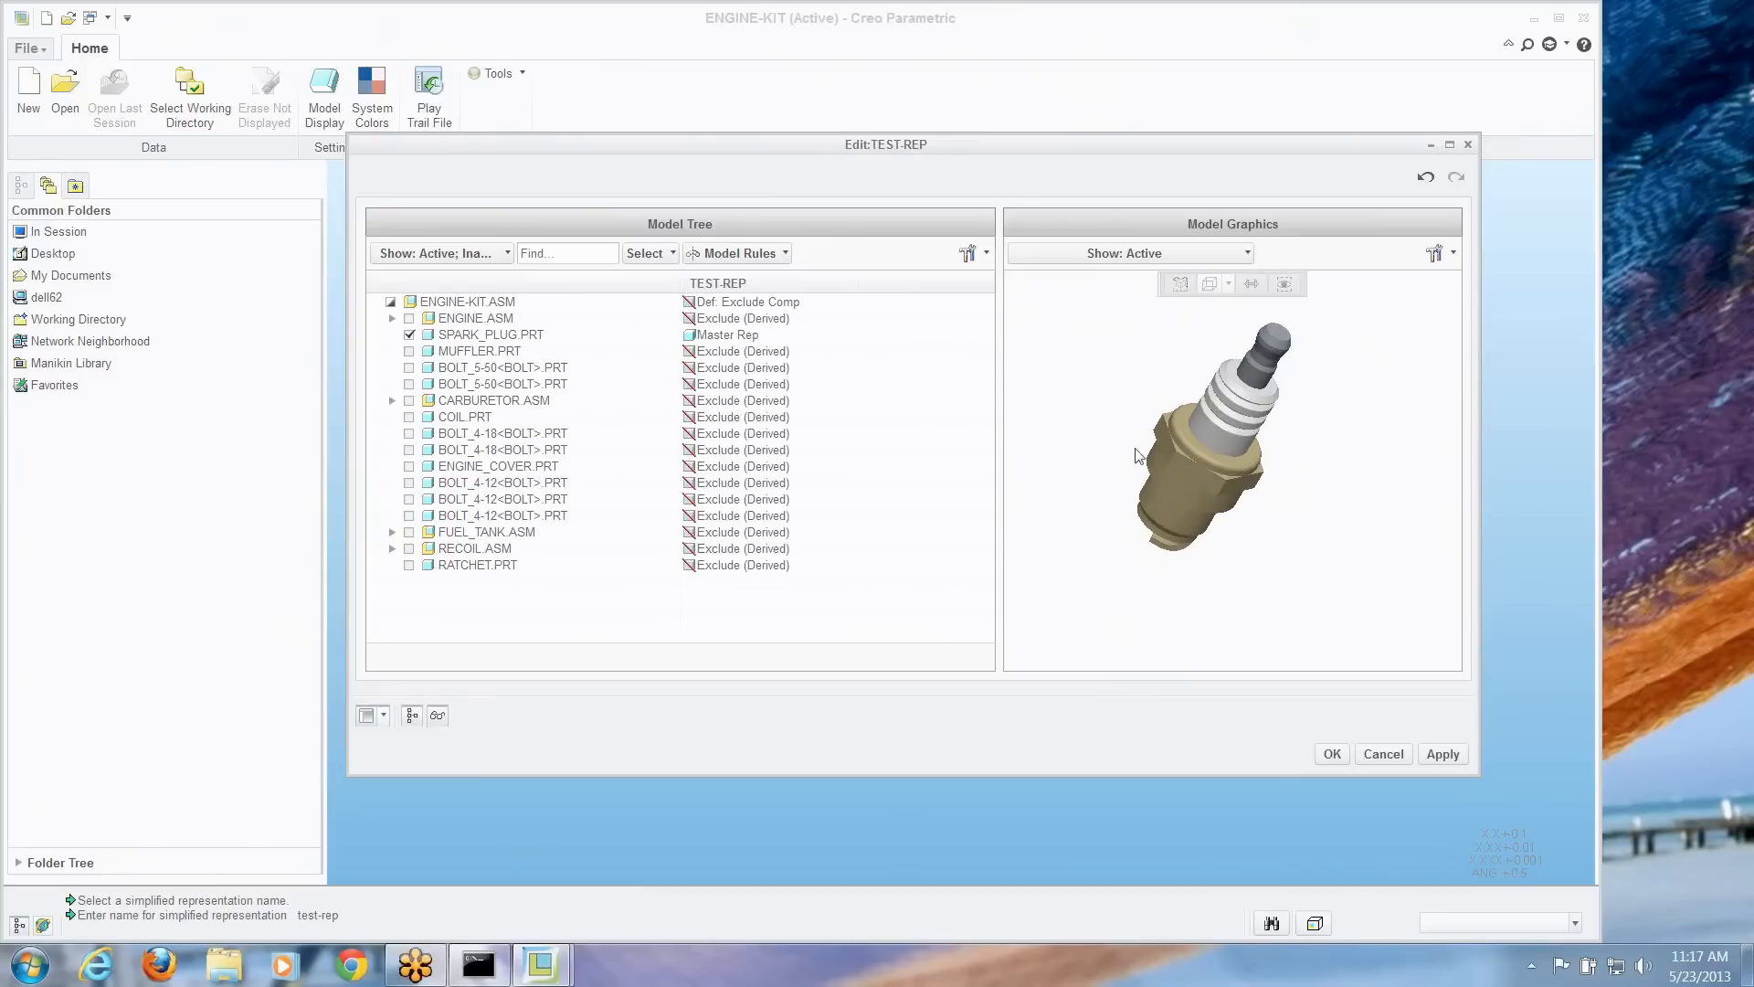
left_click(735, 417)
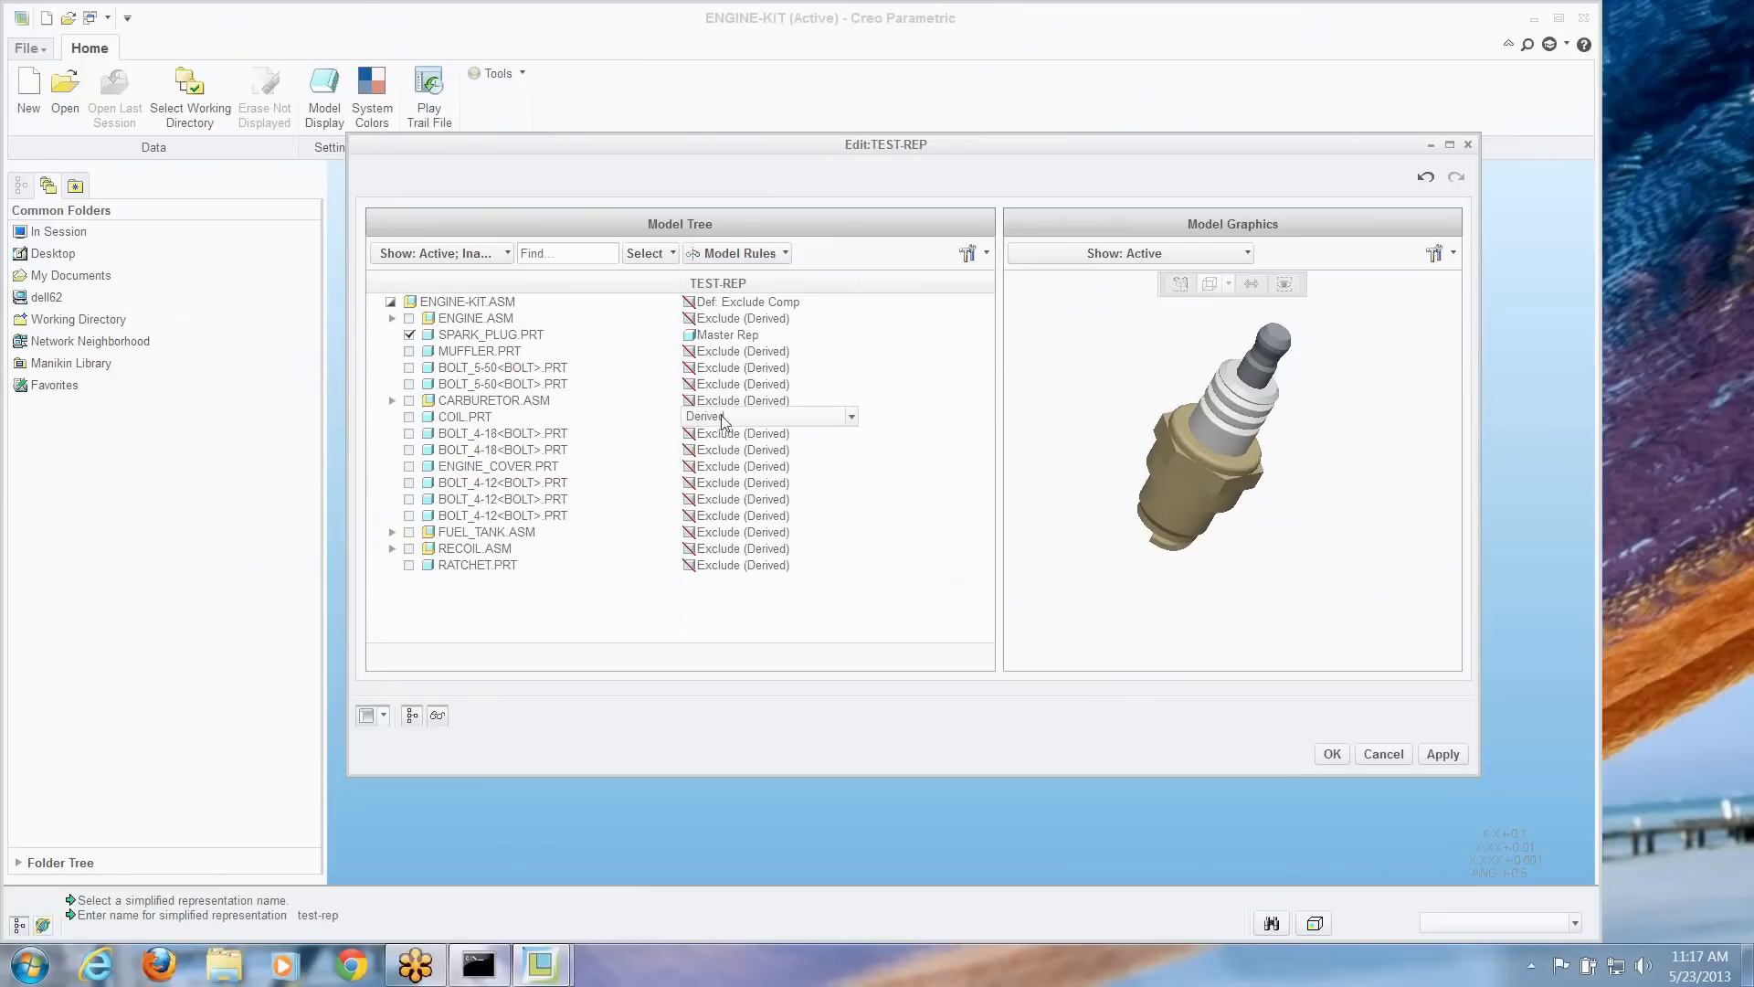
left_click(849, 417)
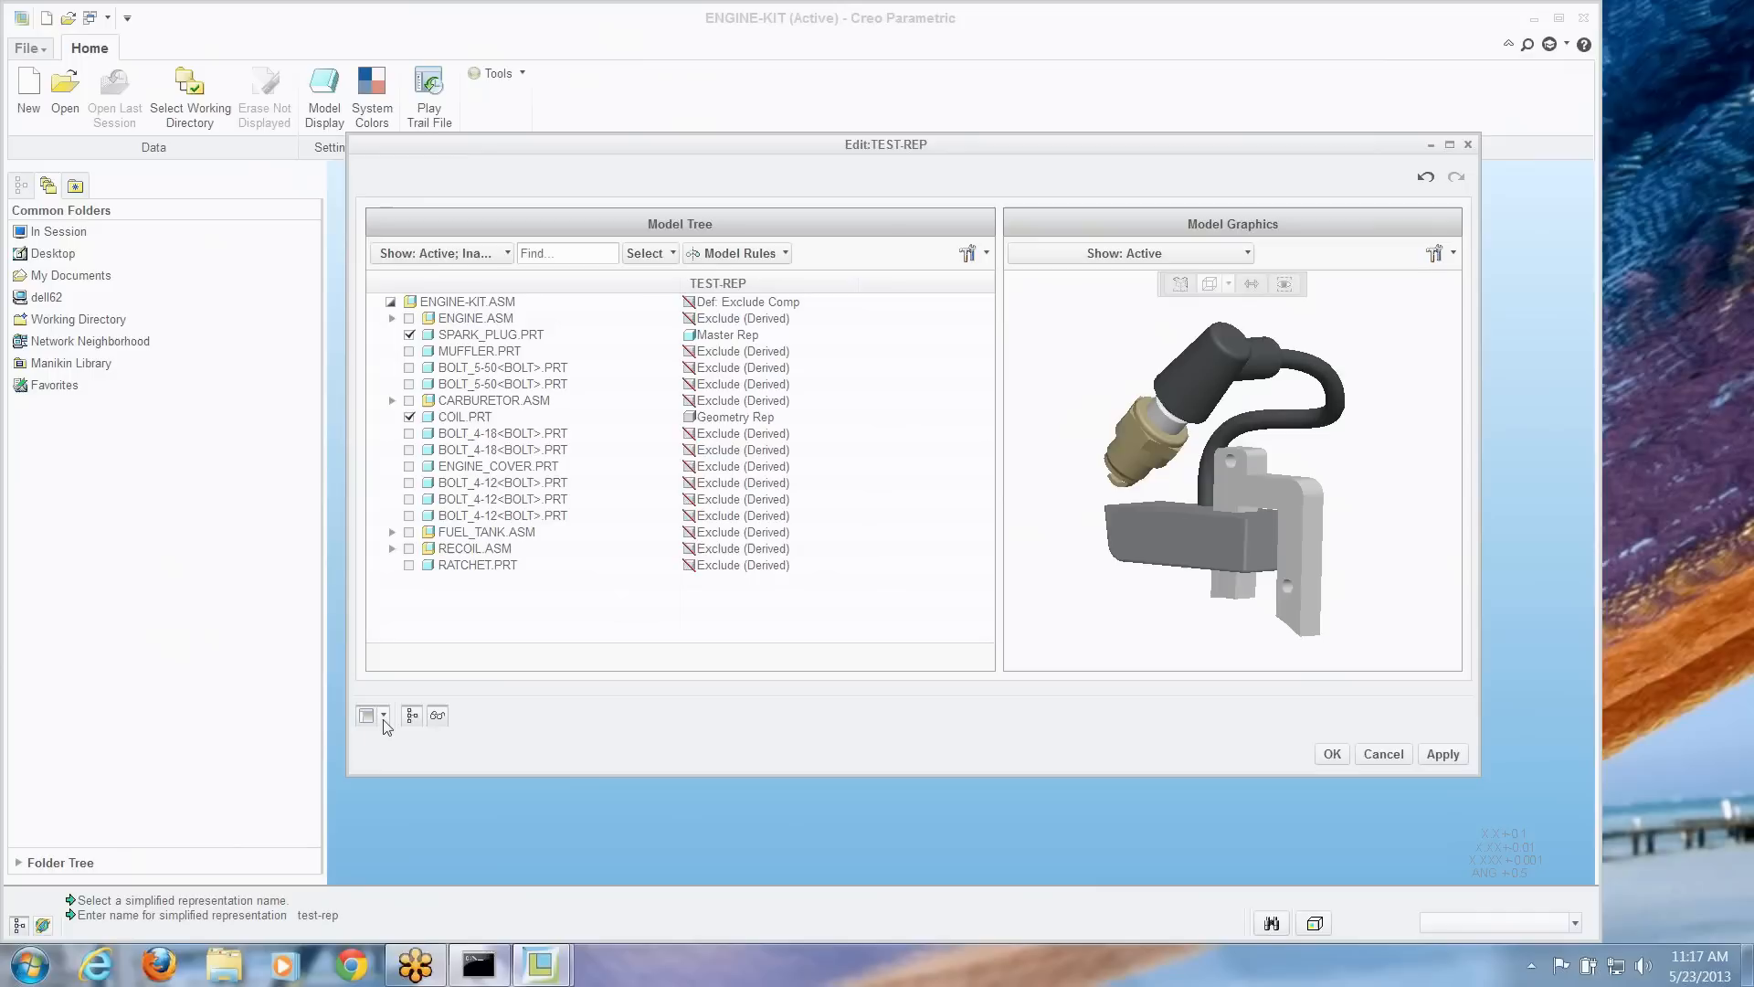
Toggle the editor layout to stacked panes and back to side-by-side tree and graphics
left_click(383, 716)
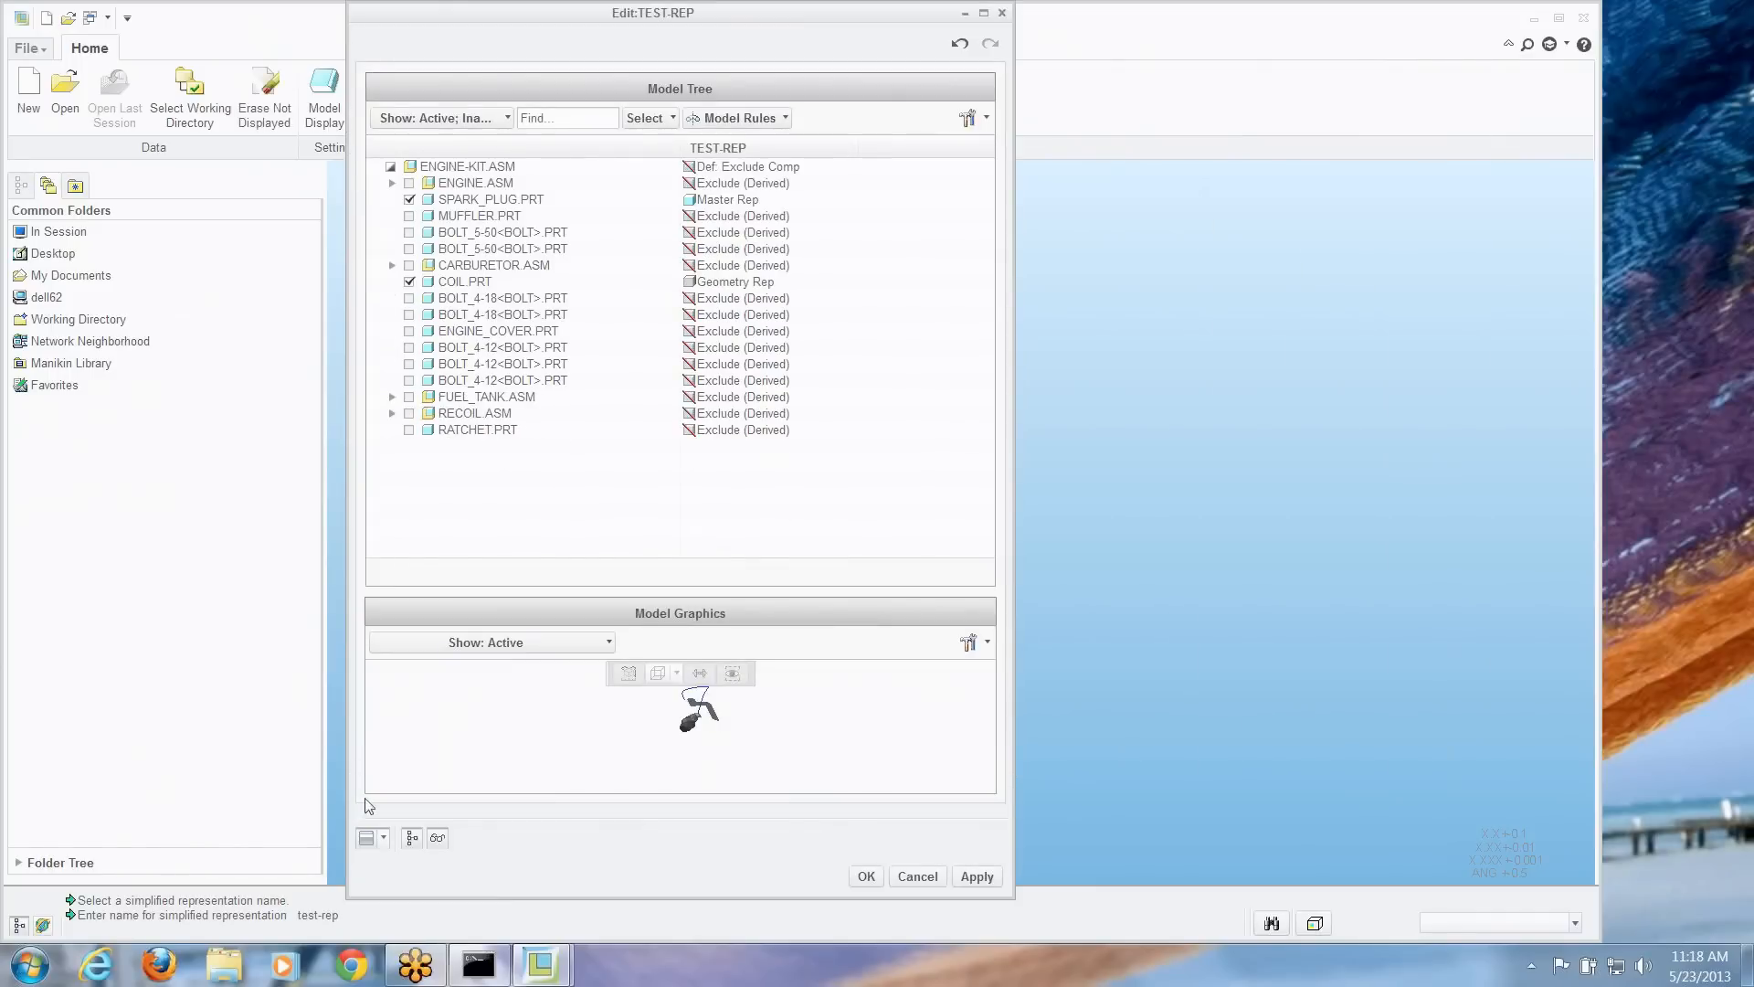
left_click(382, 837)
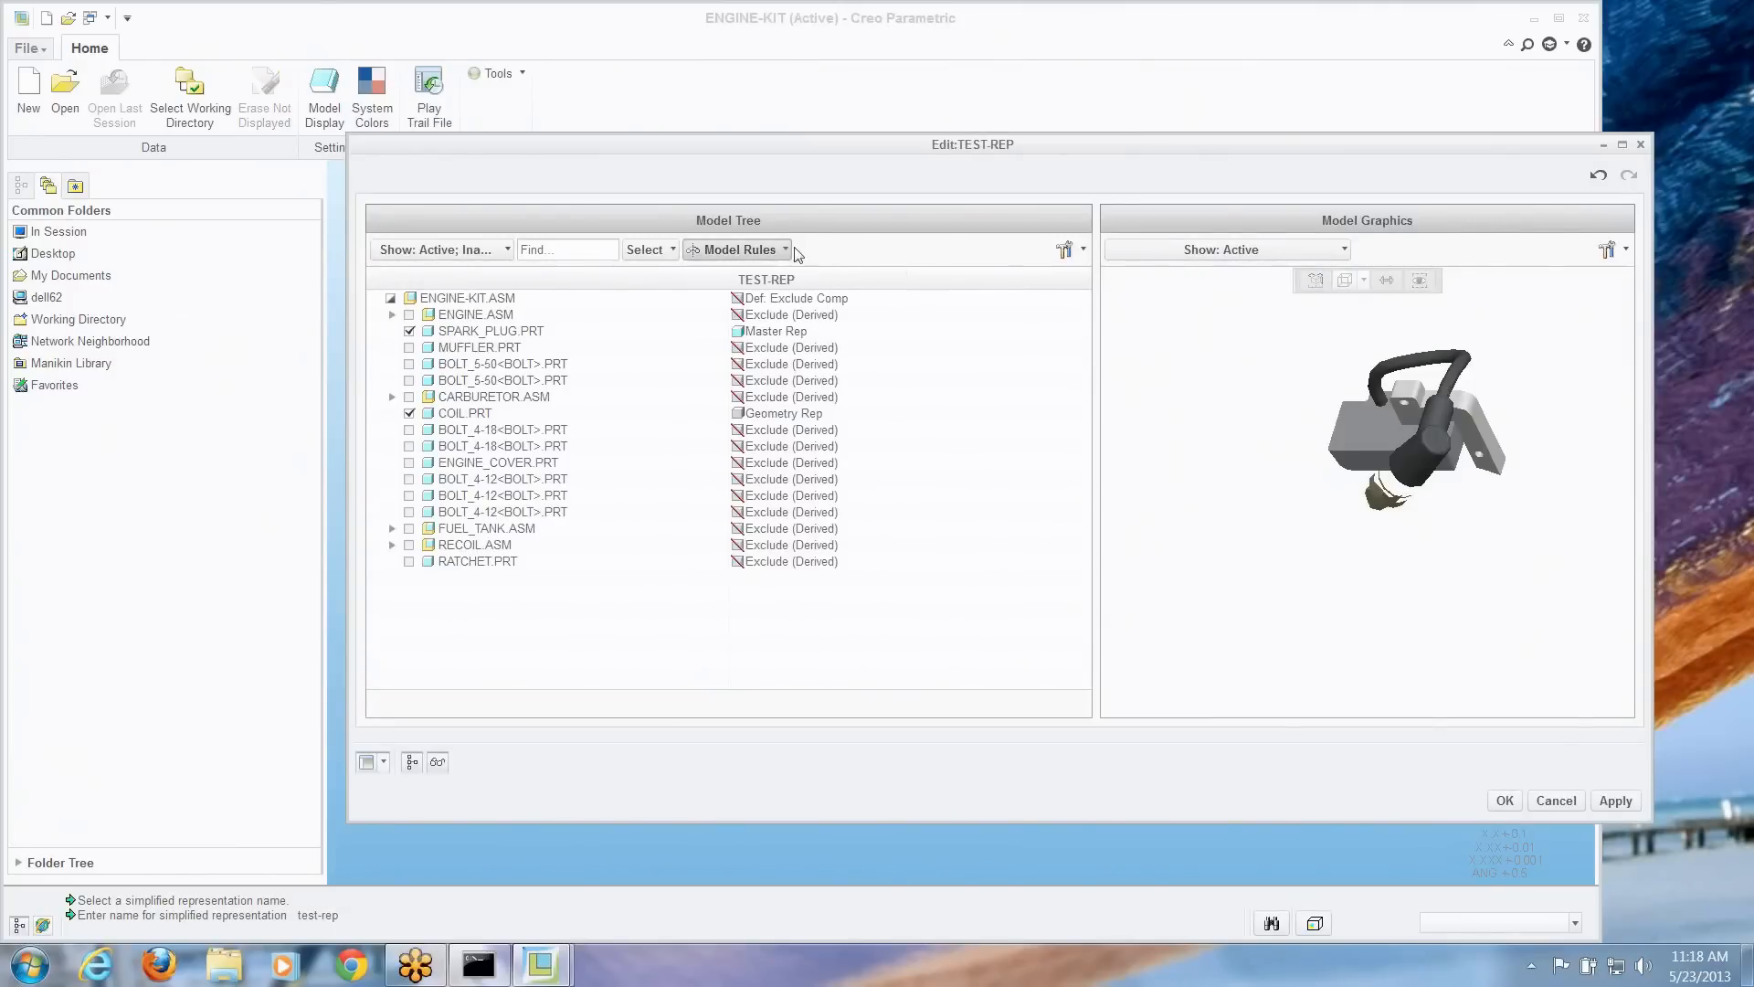
mouse_move(667, 259)
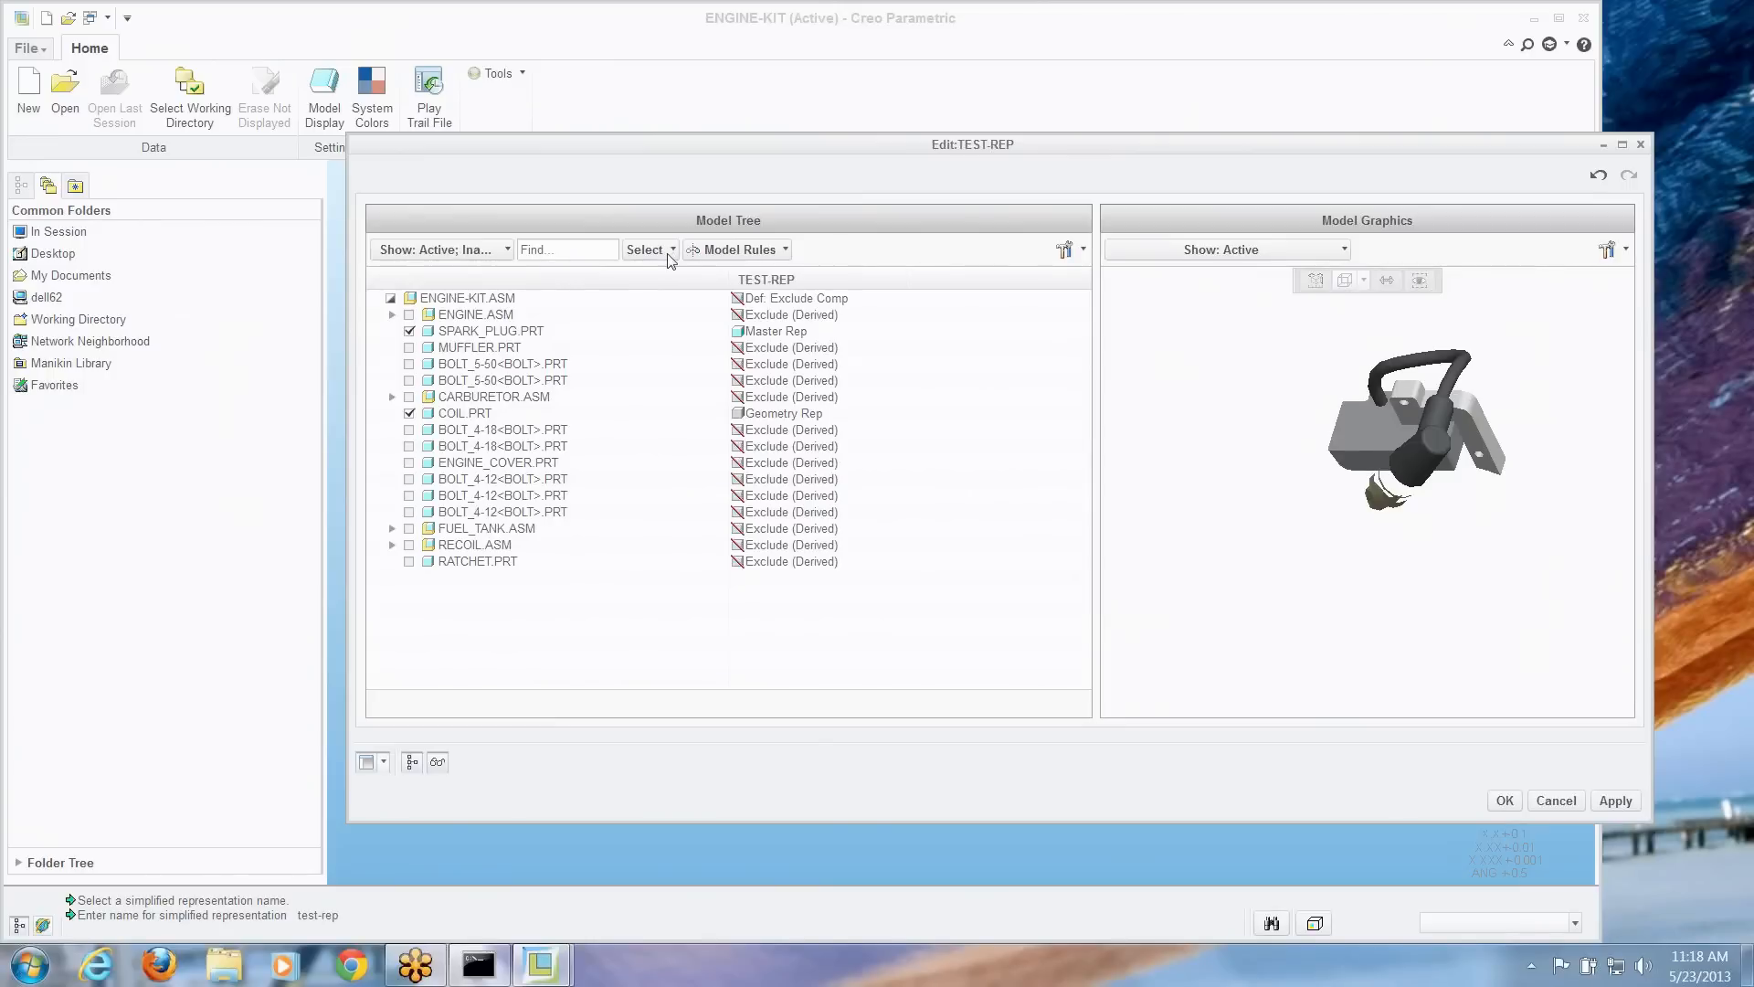
mouse_move(660, 345)
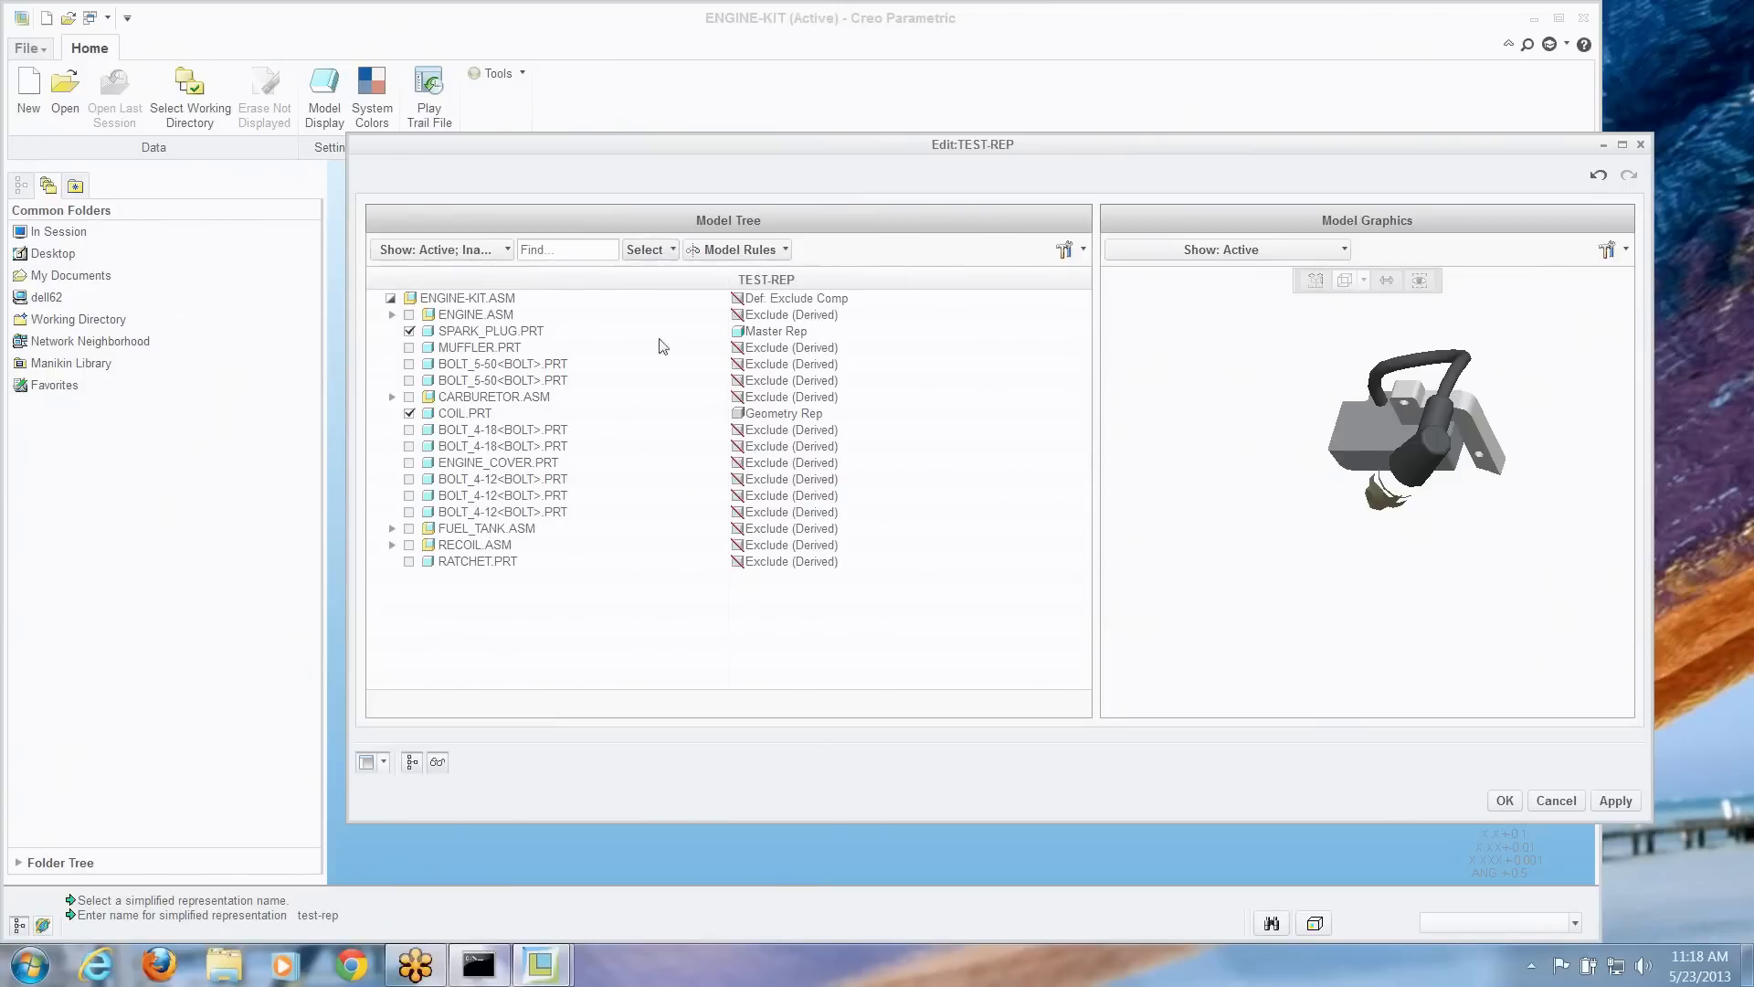
mouse_move(1189, 270)
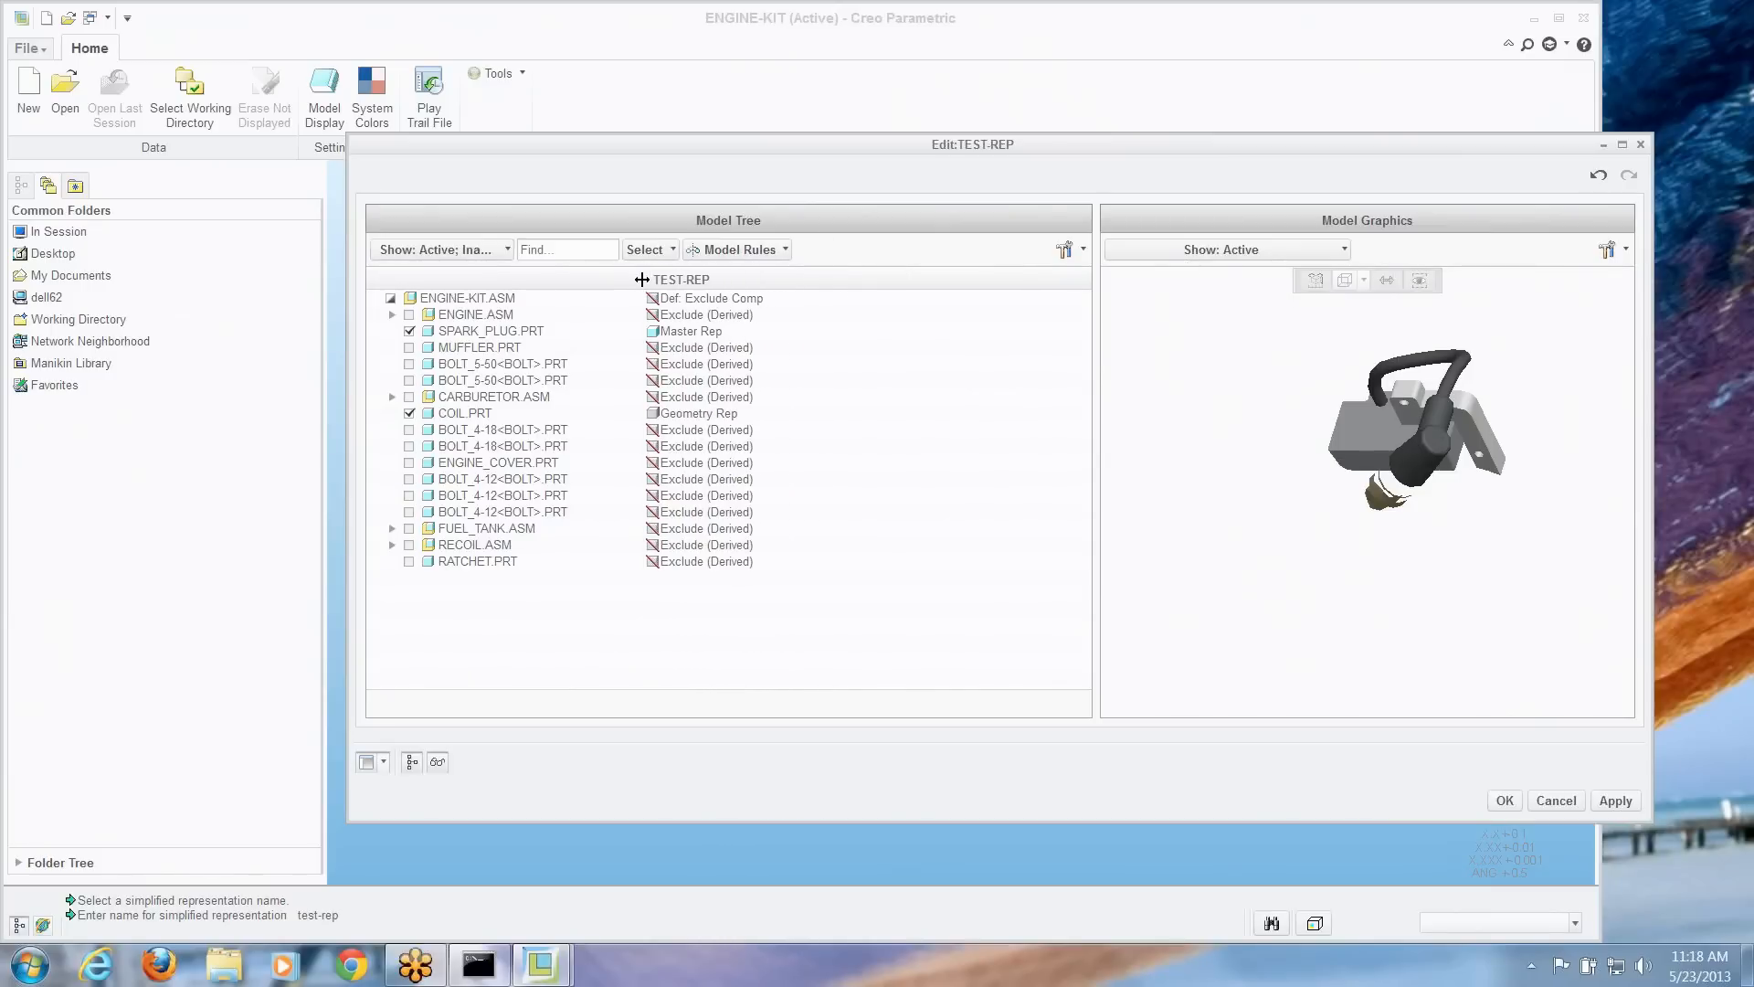
Show the model tree's display options to reach the Columns settings
left_click(1063, 248)
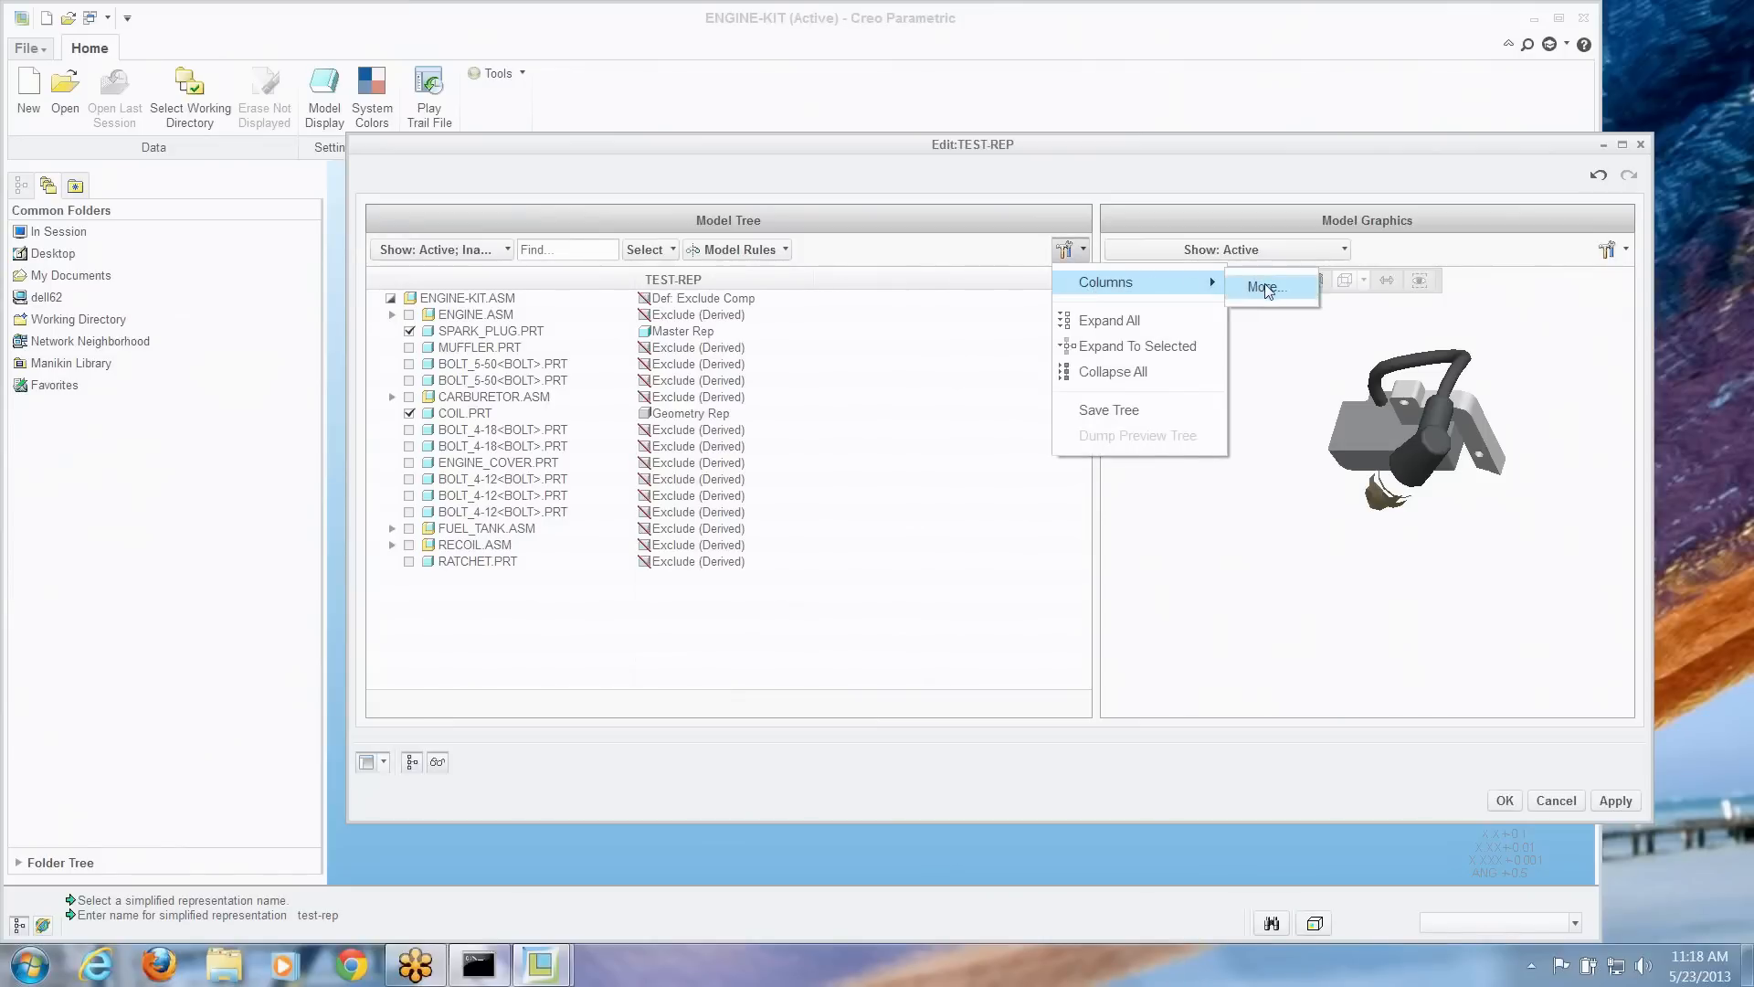
Add the TITLE model parameter as a displayed column in the TEST-REP tree
left_click(1264, 289)
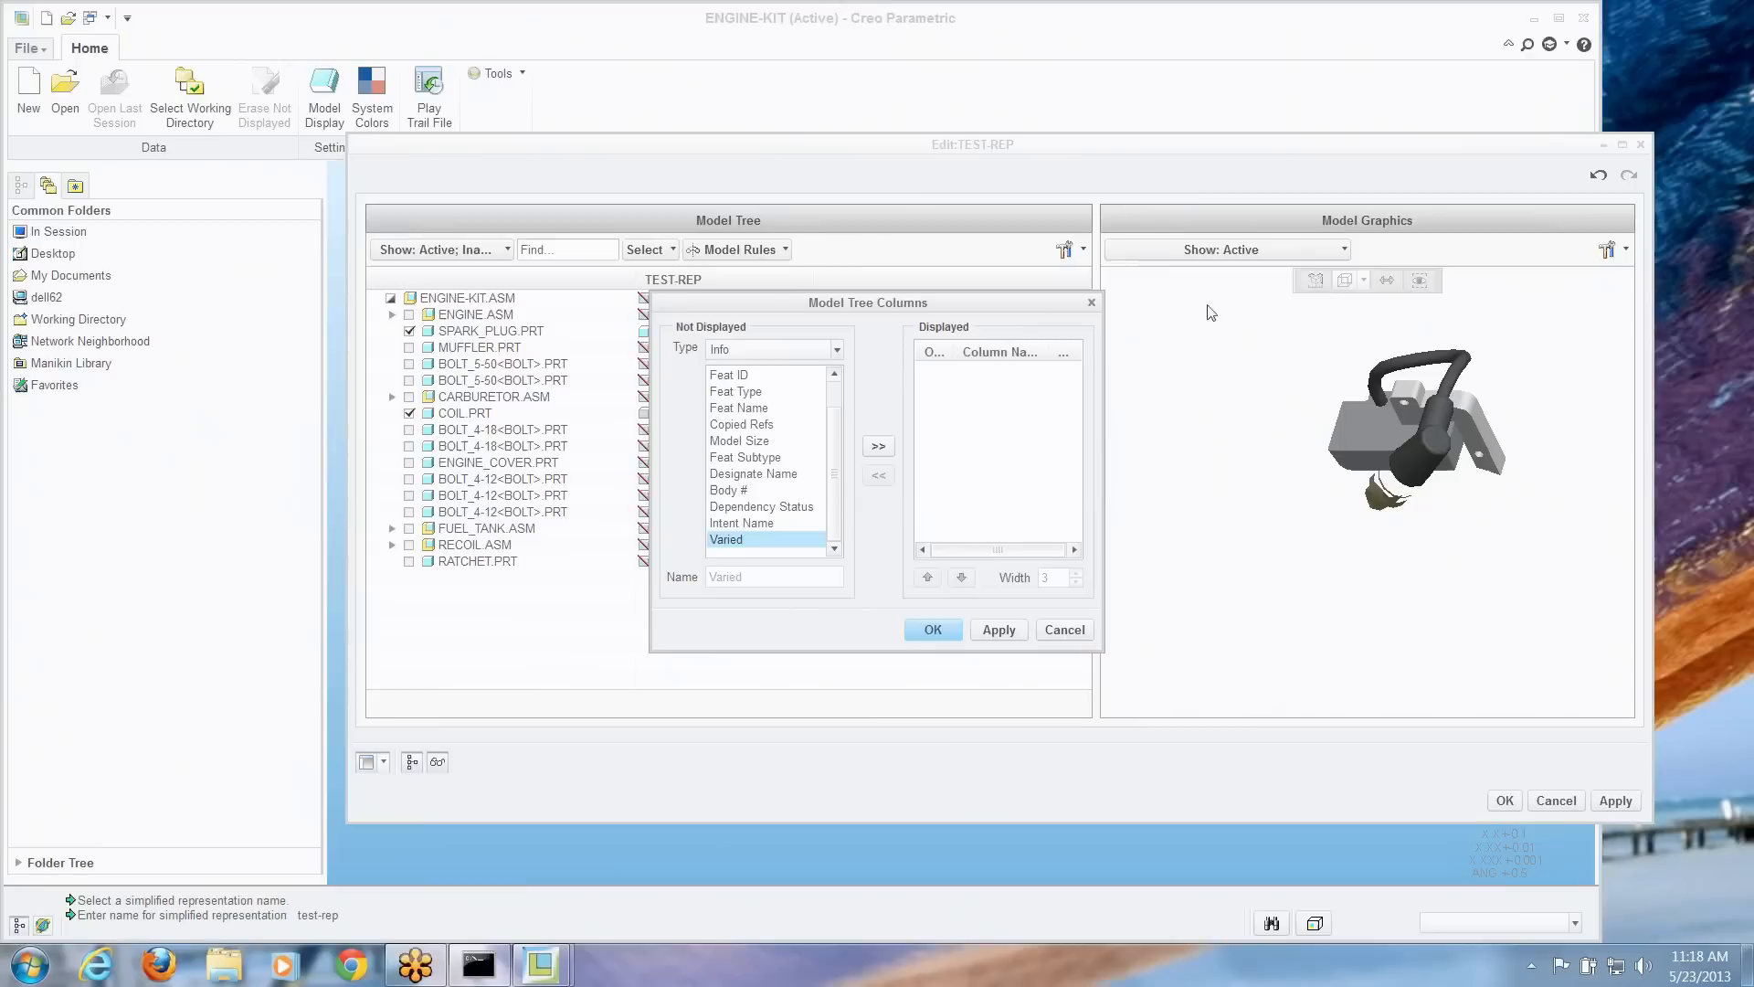
left_click(835, 347)
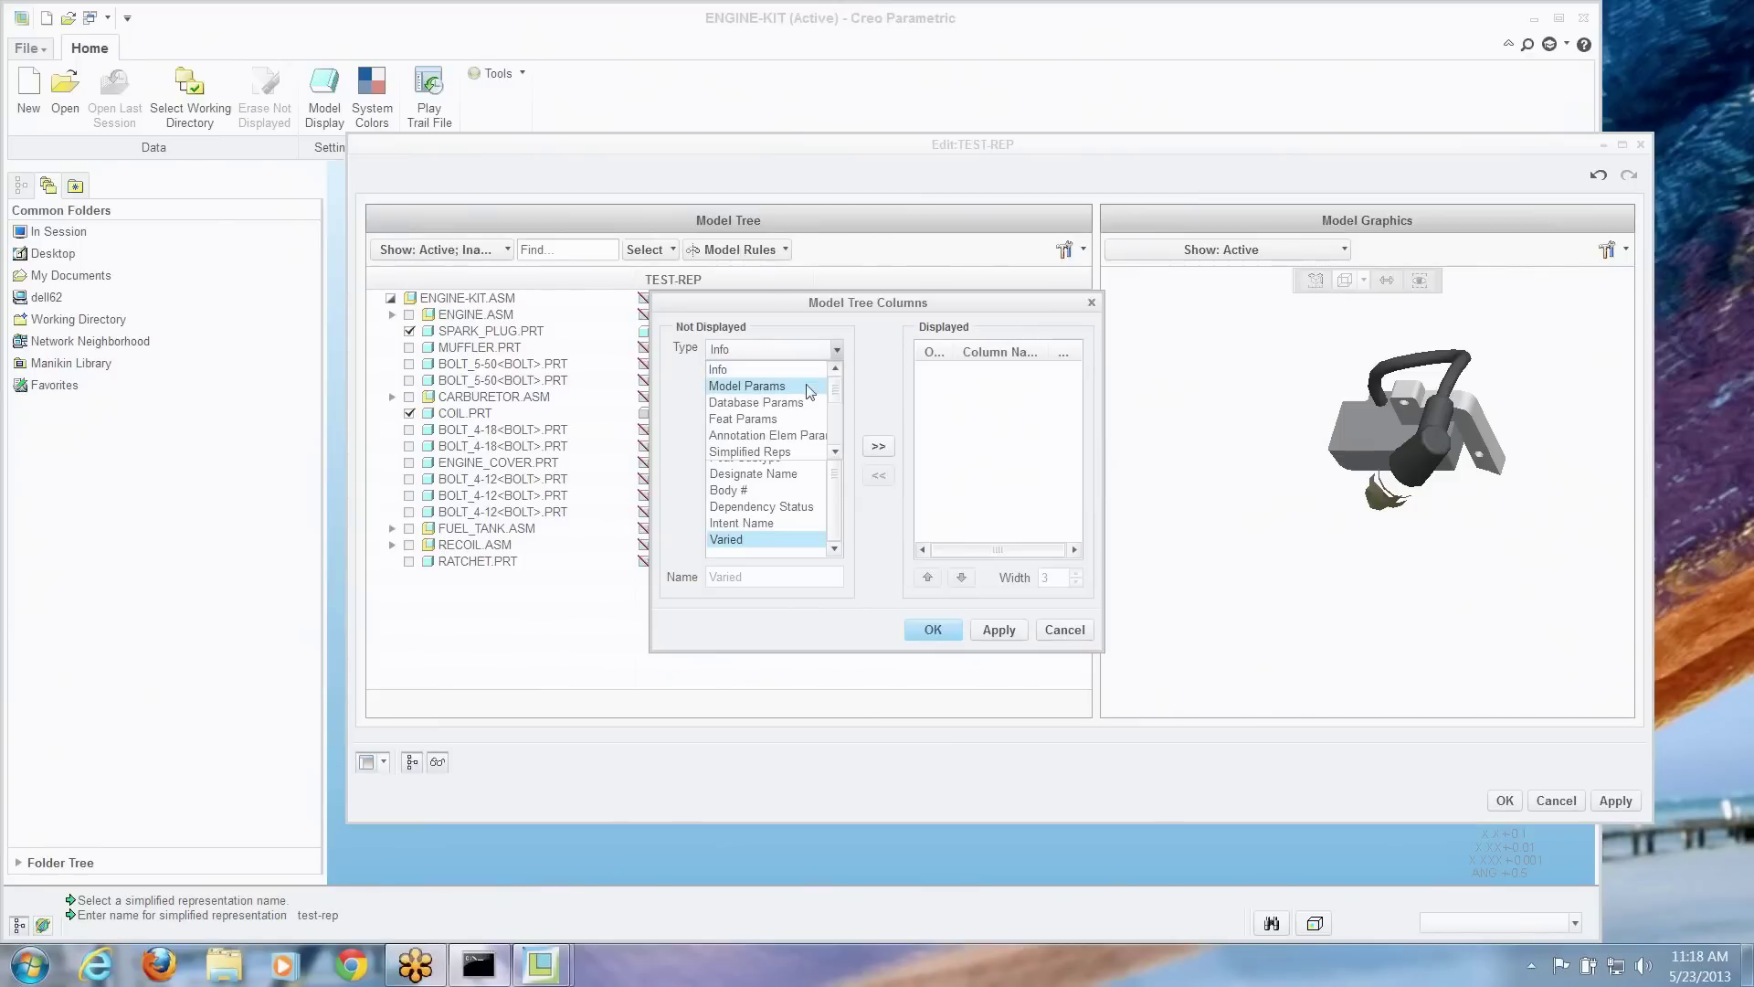
left_click(748, 386)
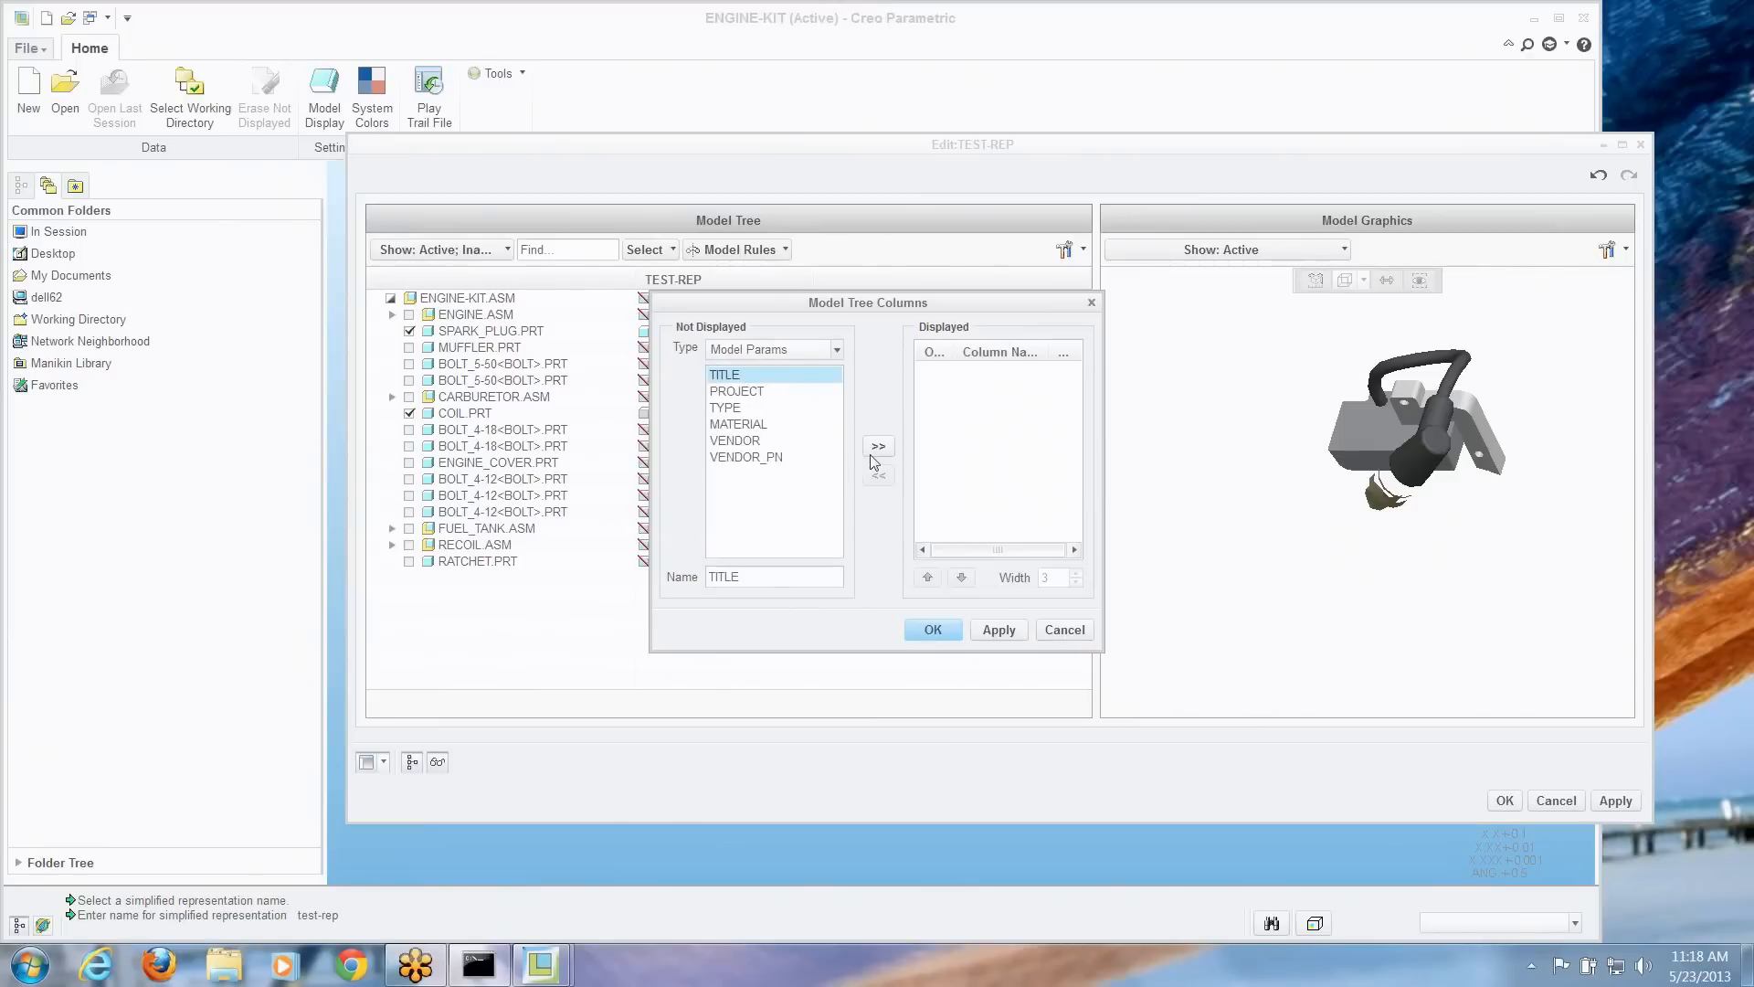
left_click(879, 446)
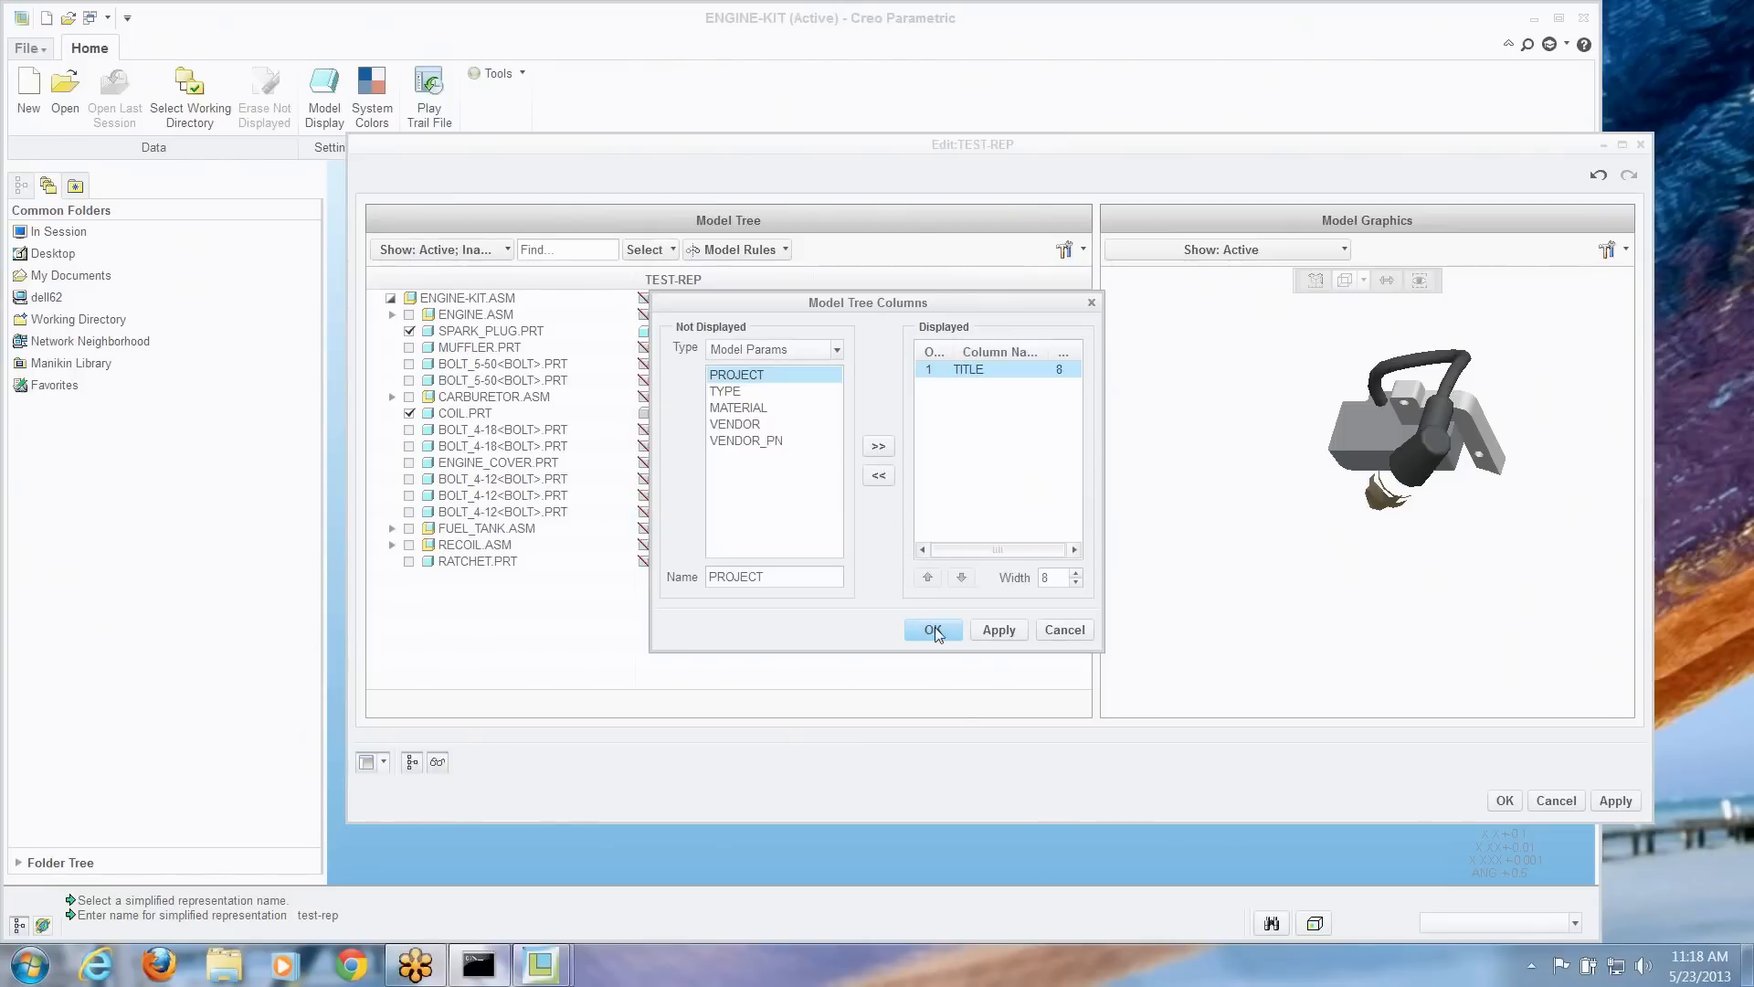
left_click(934, 631)
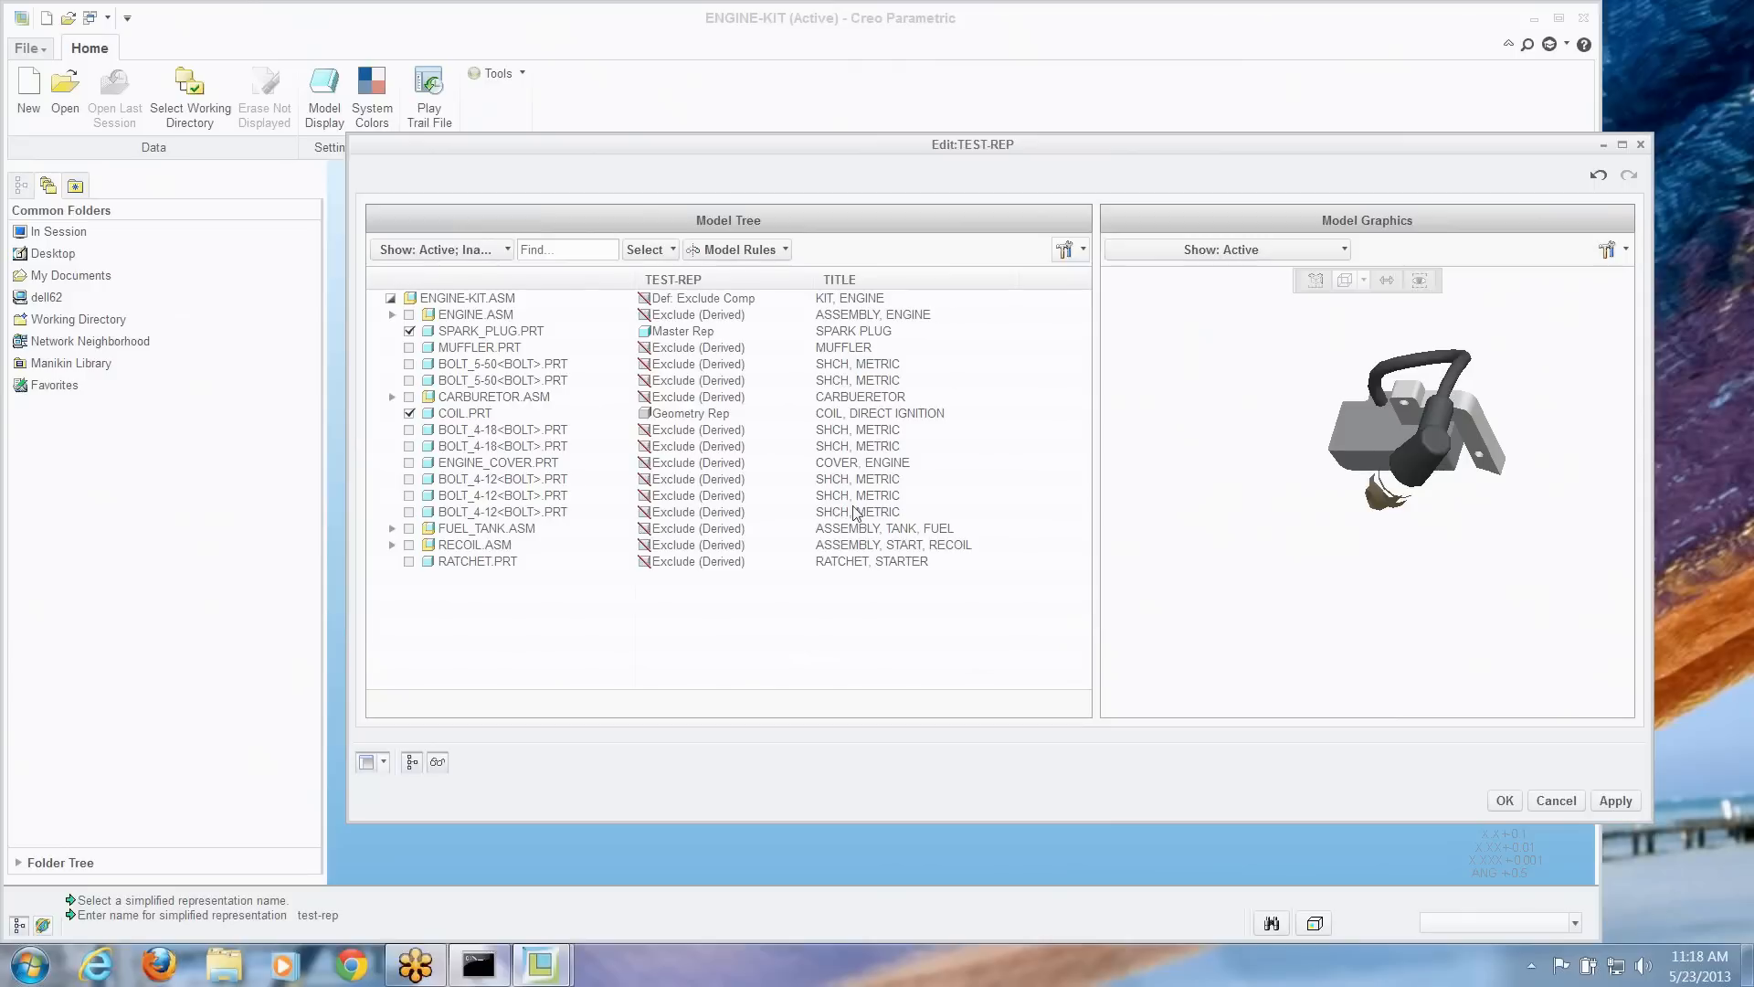
mouse_move(612, 512)
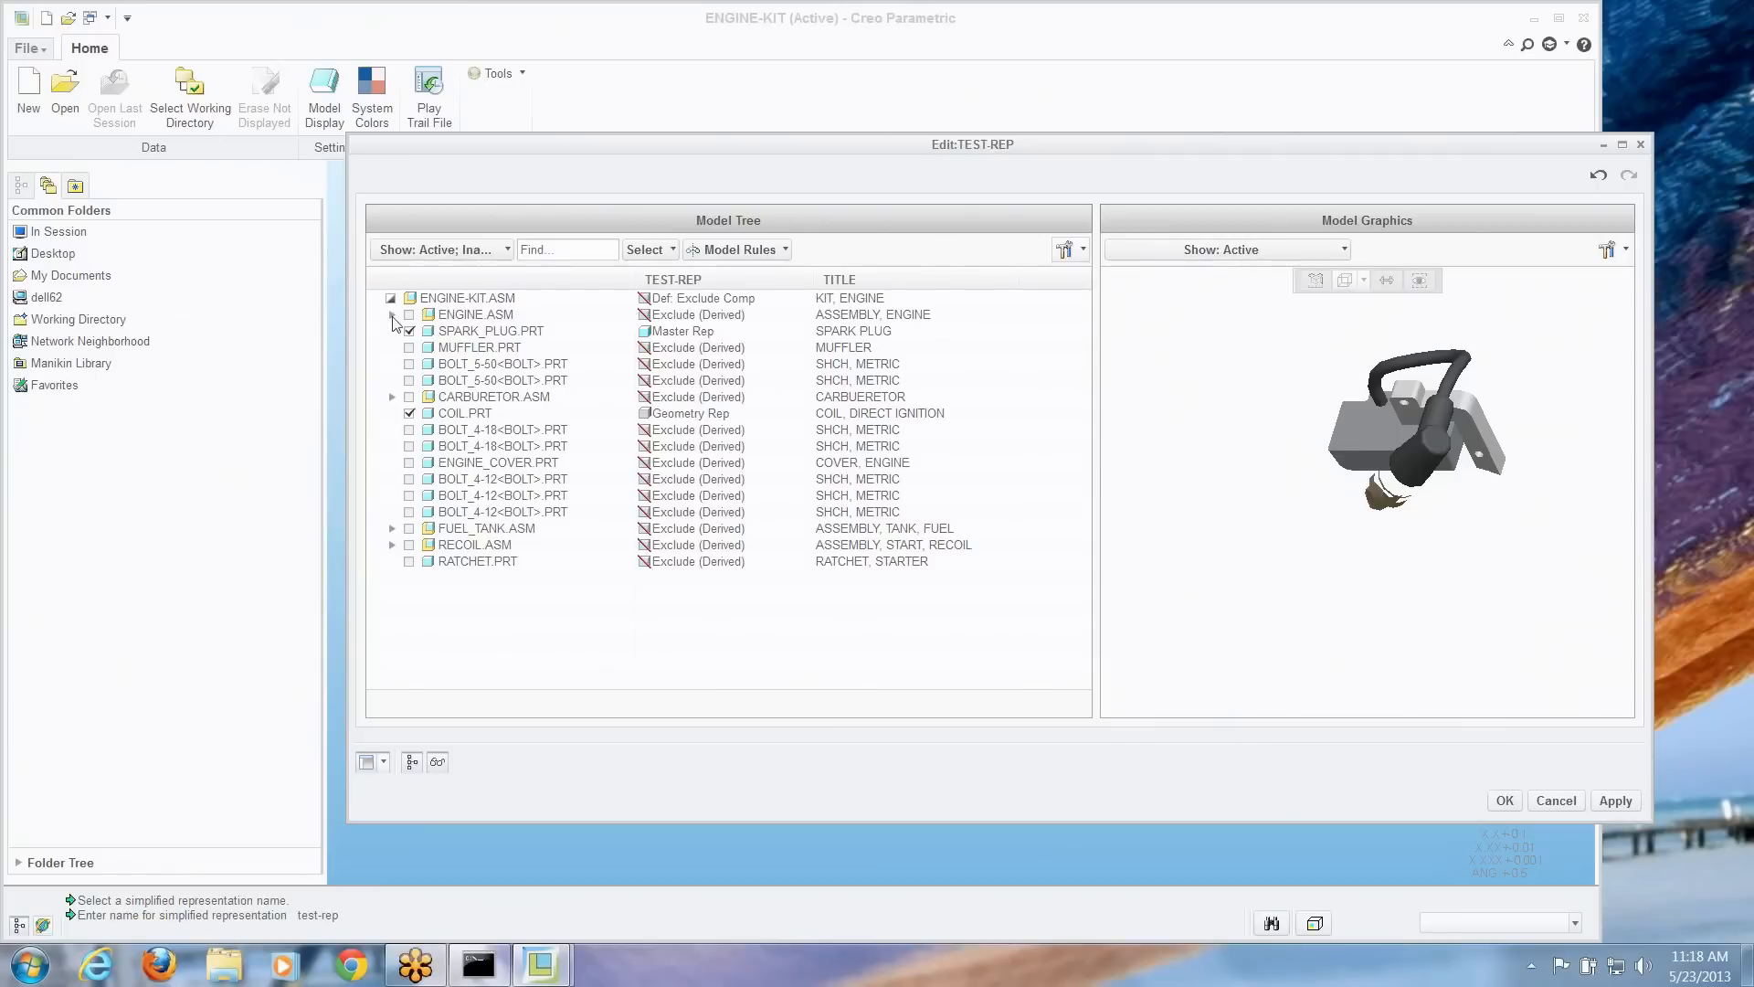
Expand ENGINE.ASM to list its parts with their TEST-REP statuses and titles
left_click(391, 314)
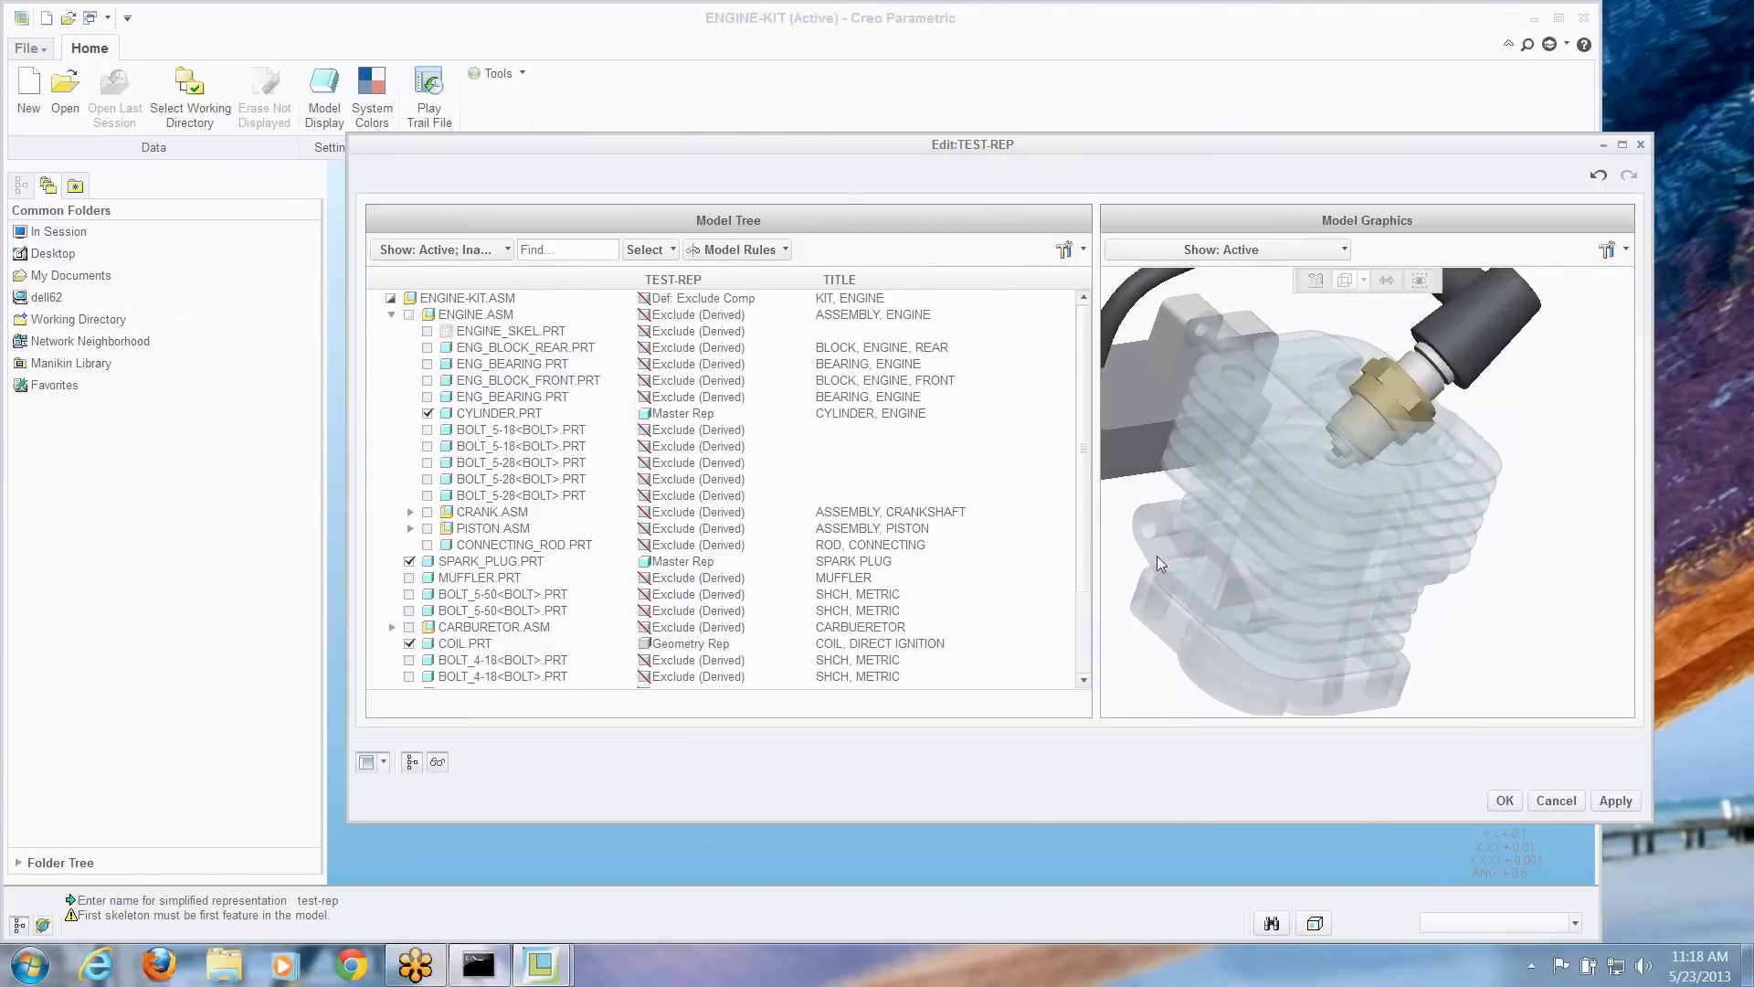
mouse_move(1504, 800)
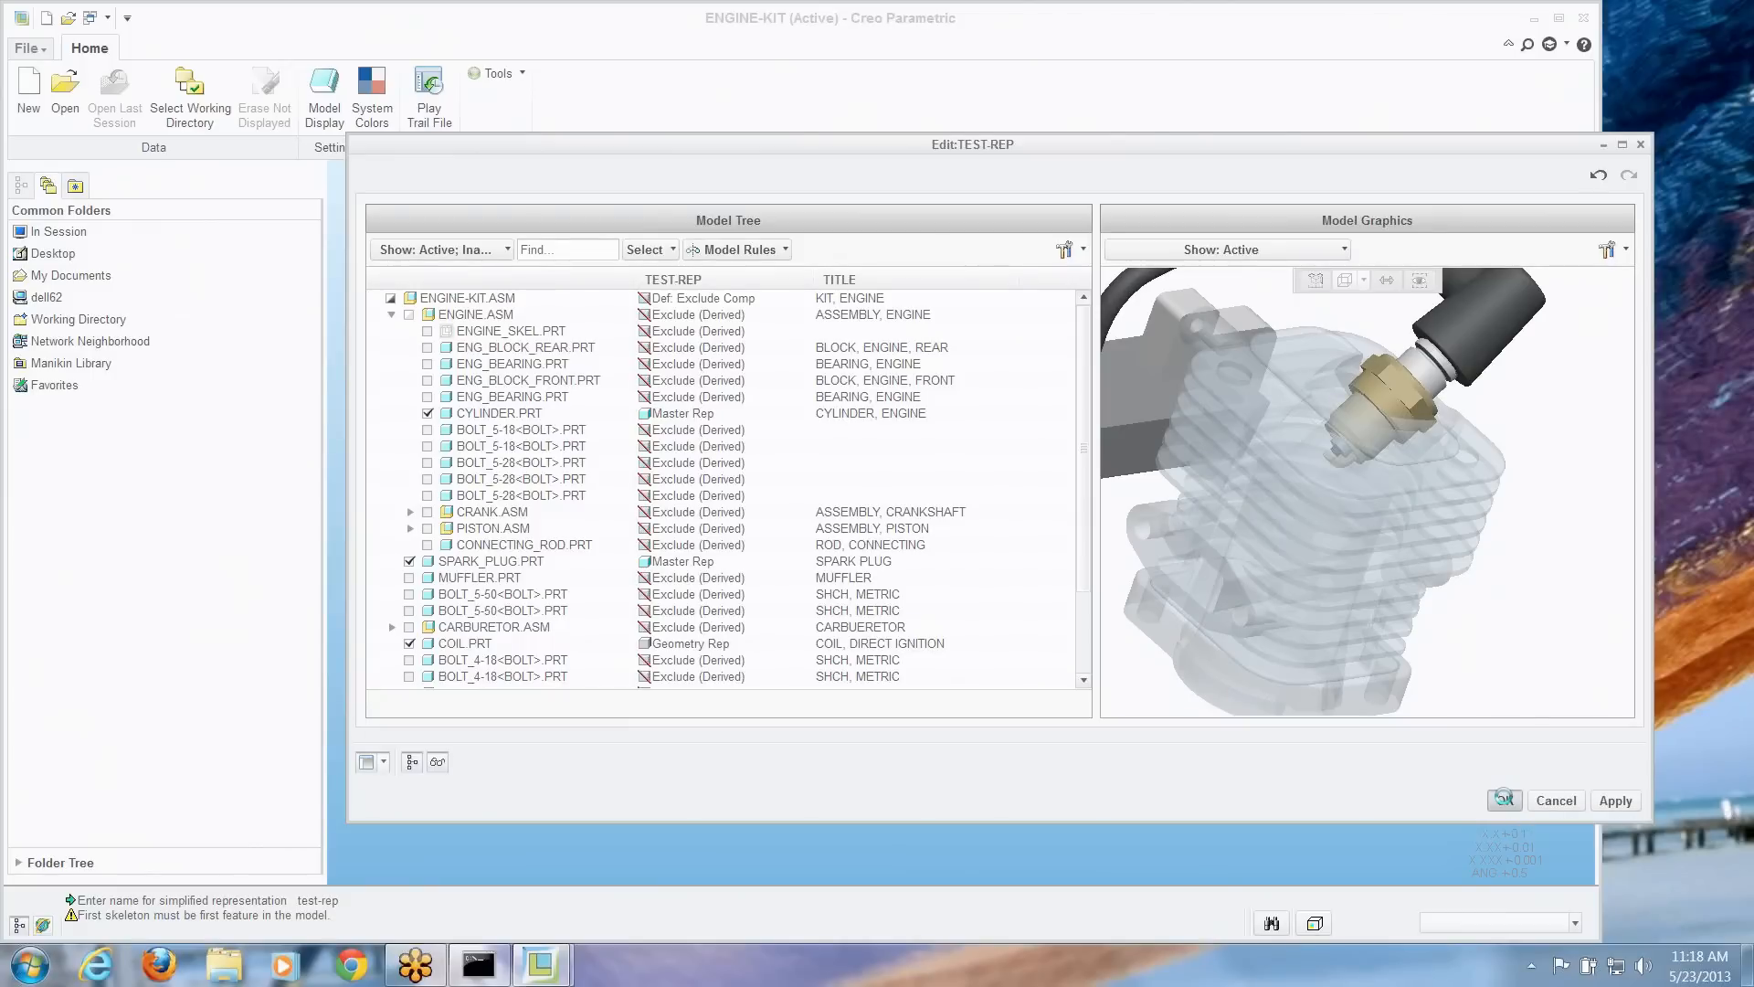
Accept the TEST-REP edits, returning to the assembly with cylinder, spark plug and coil
left_click(1502, 801)
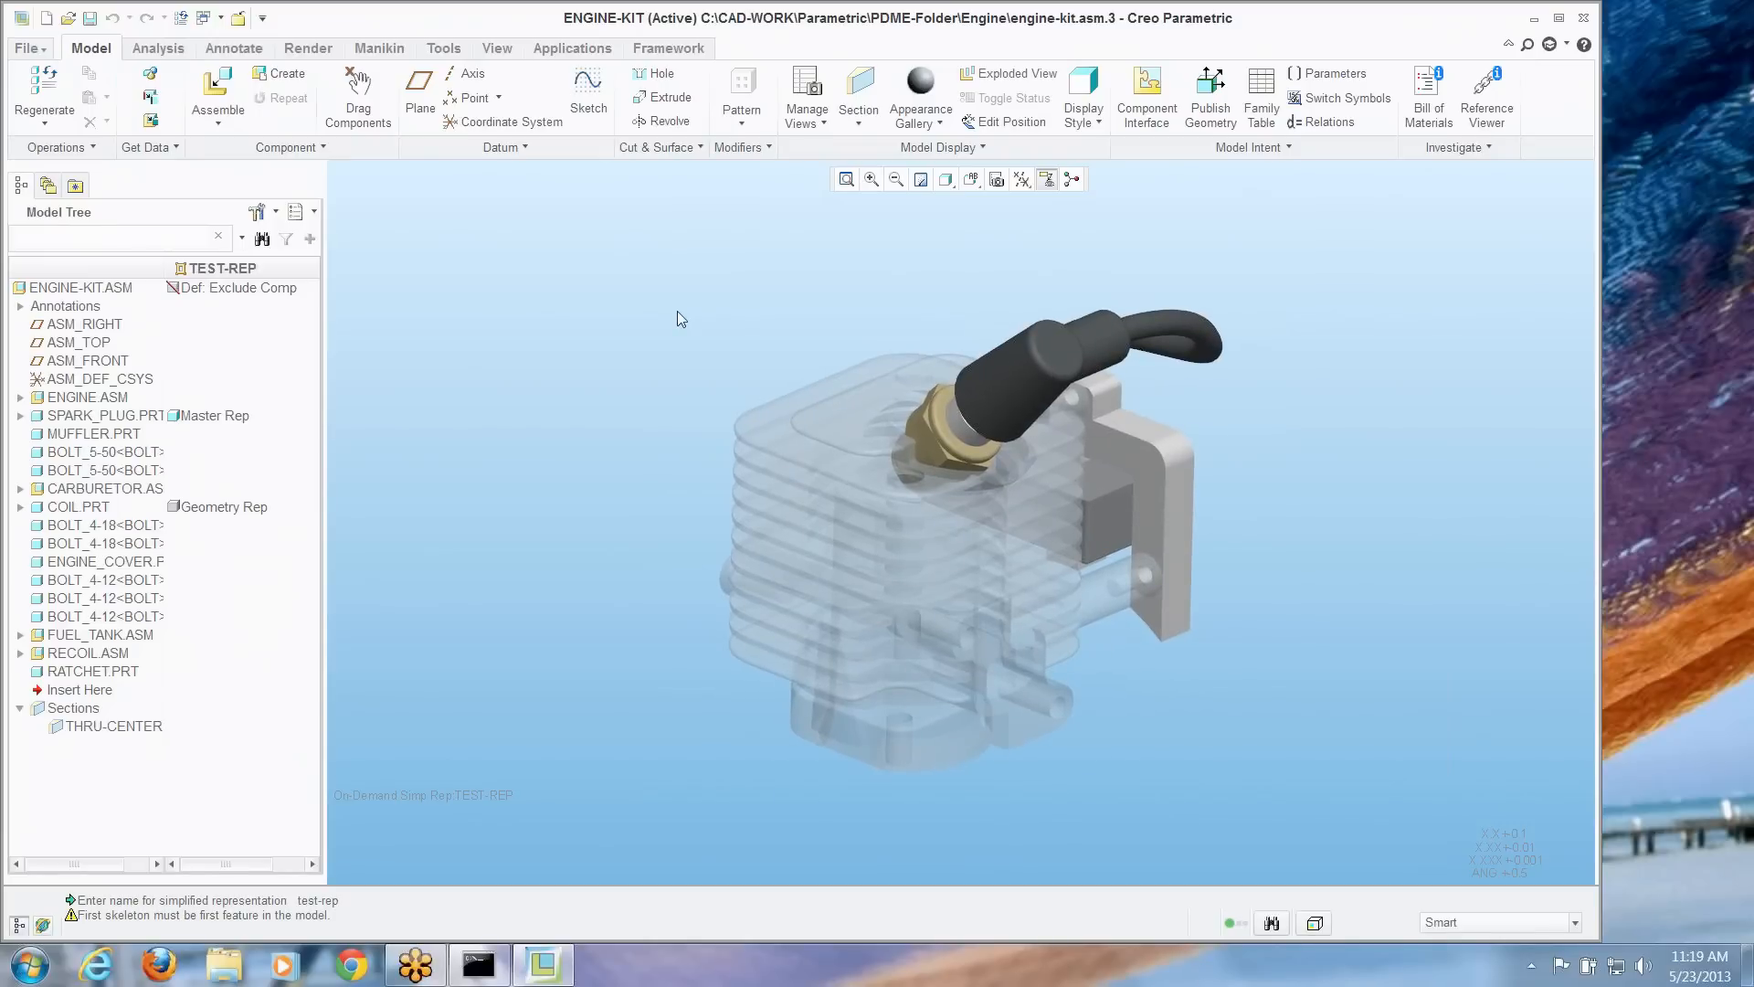
mouse_move(806, 90)
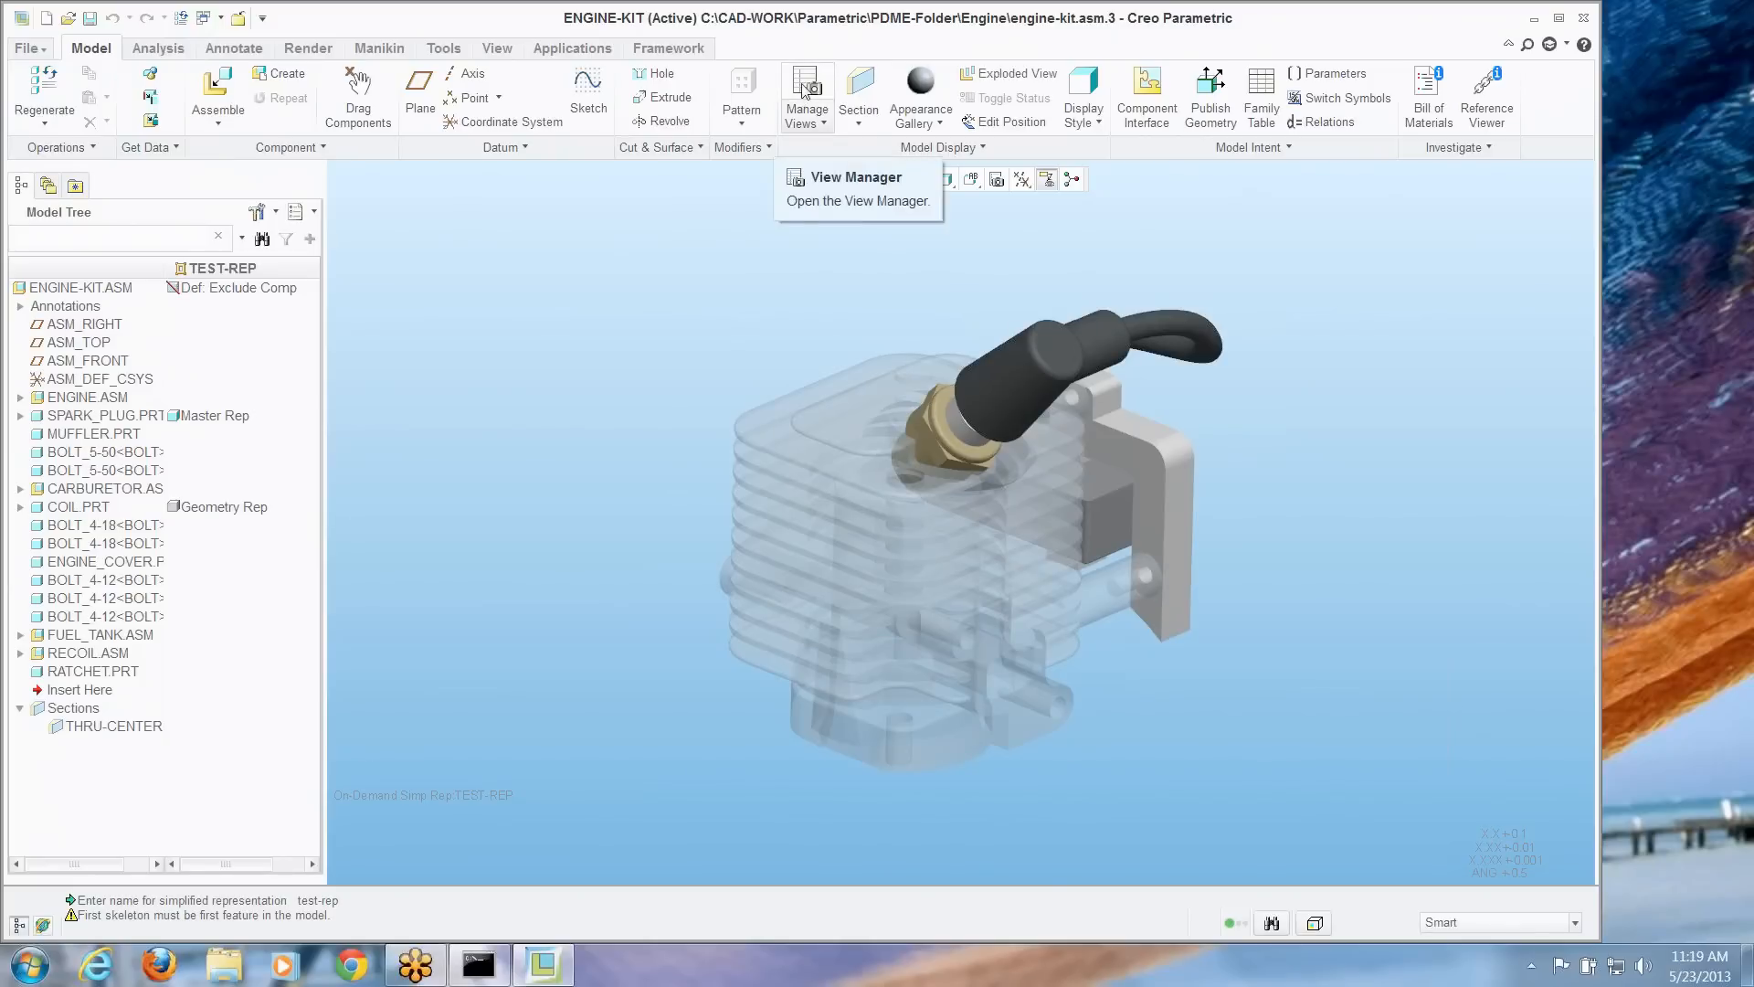
Copy TEST-REP in View Manager as 'more-stuff', taking a snapshot of current statuses
left_click(806, 95)
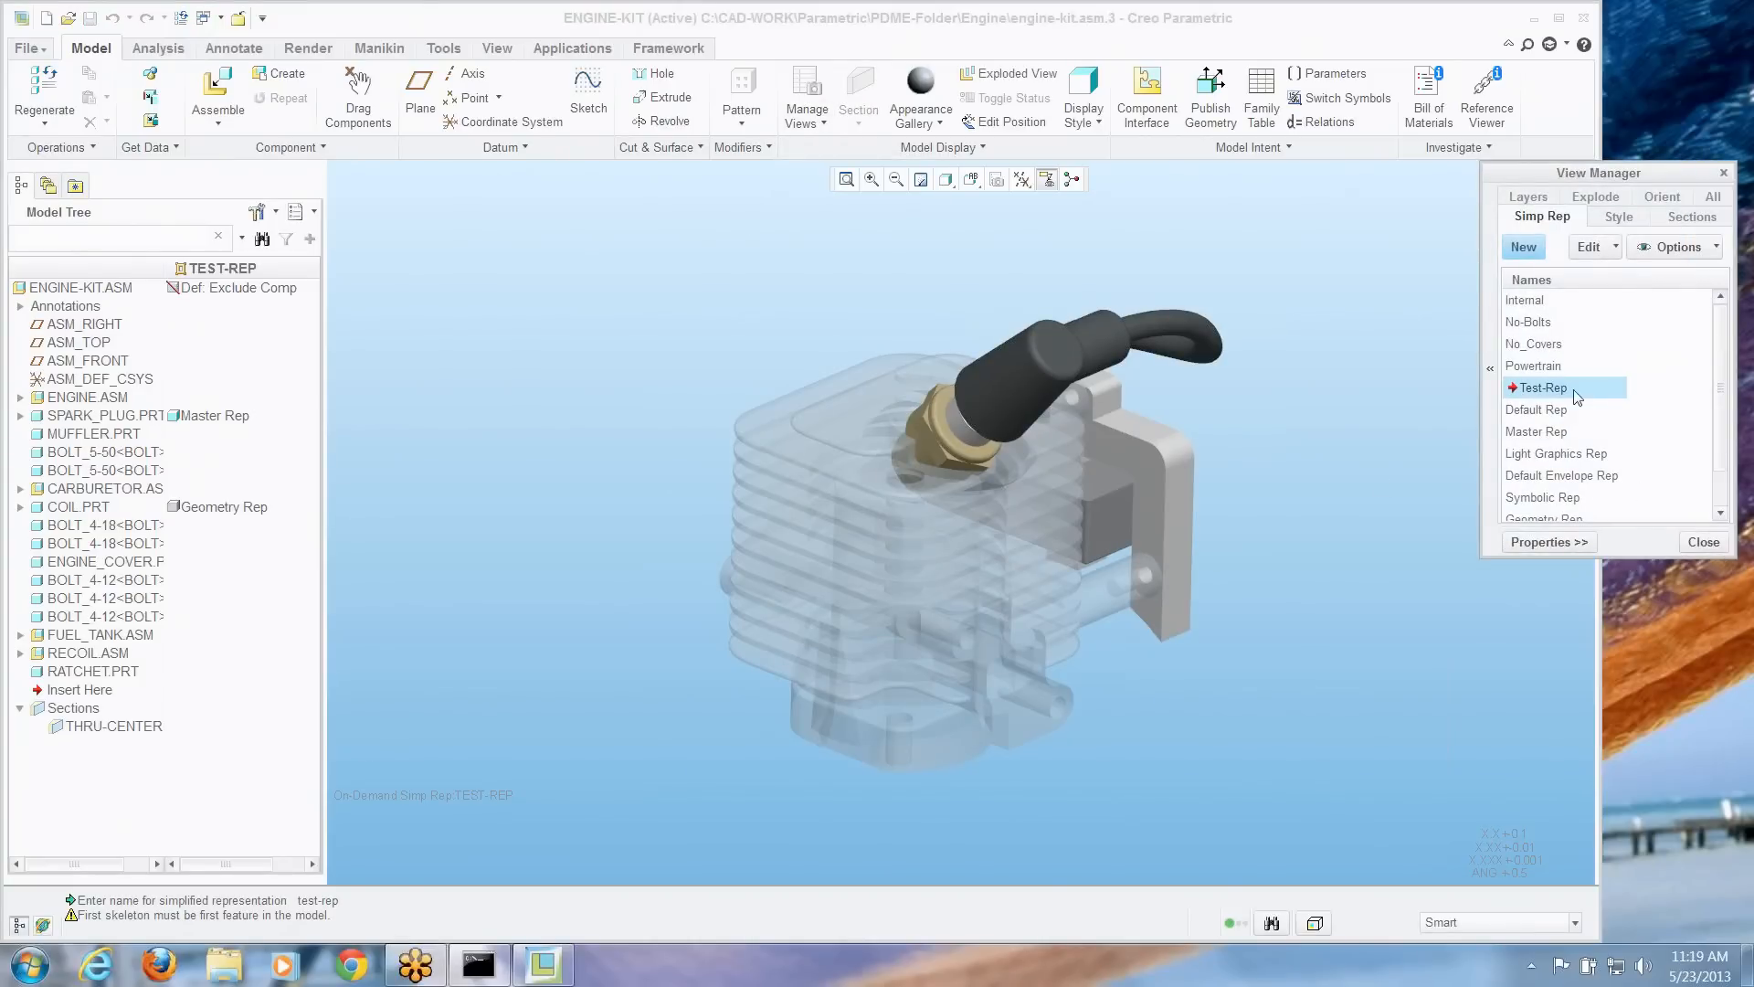
right_click(1542, 387)
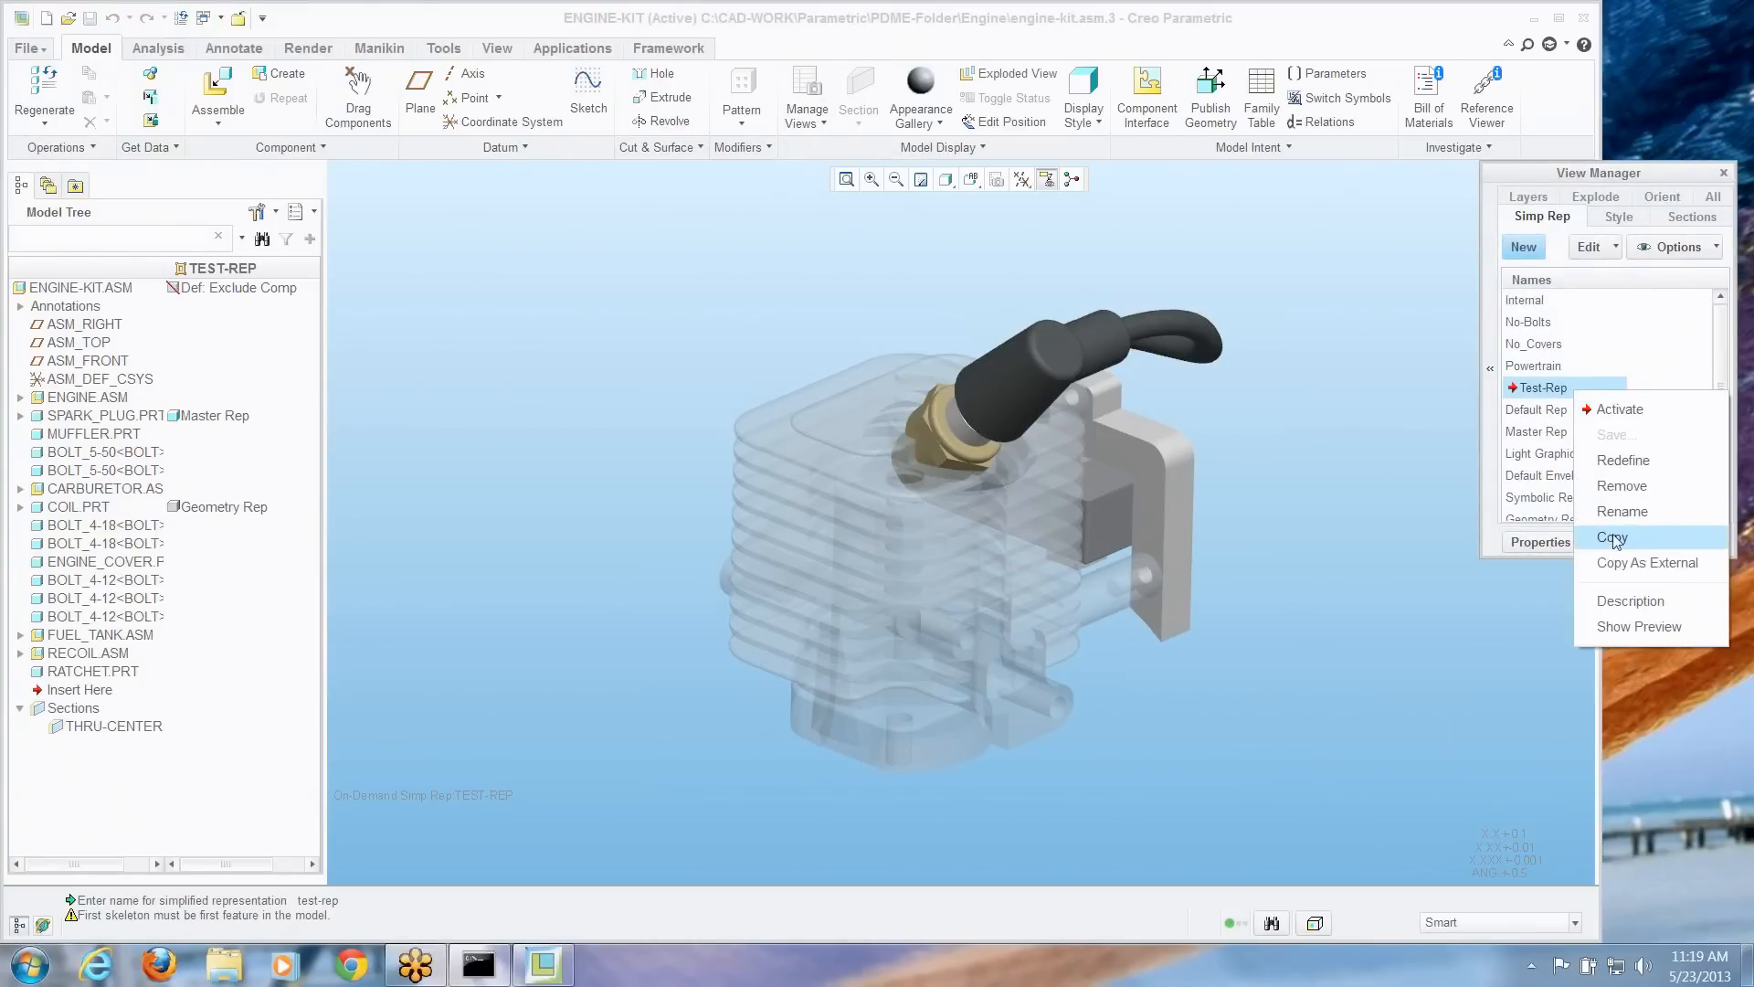
left_click(1612, 537)
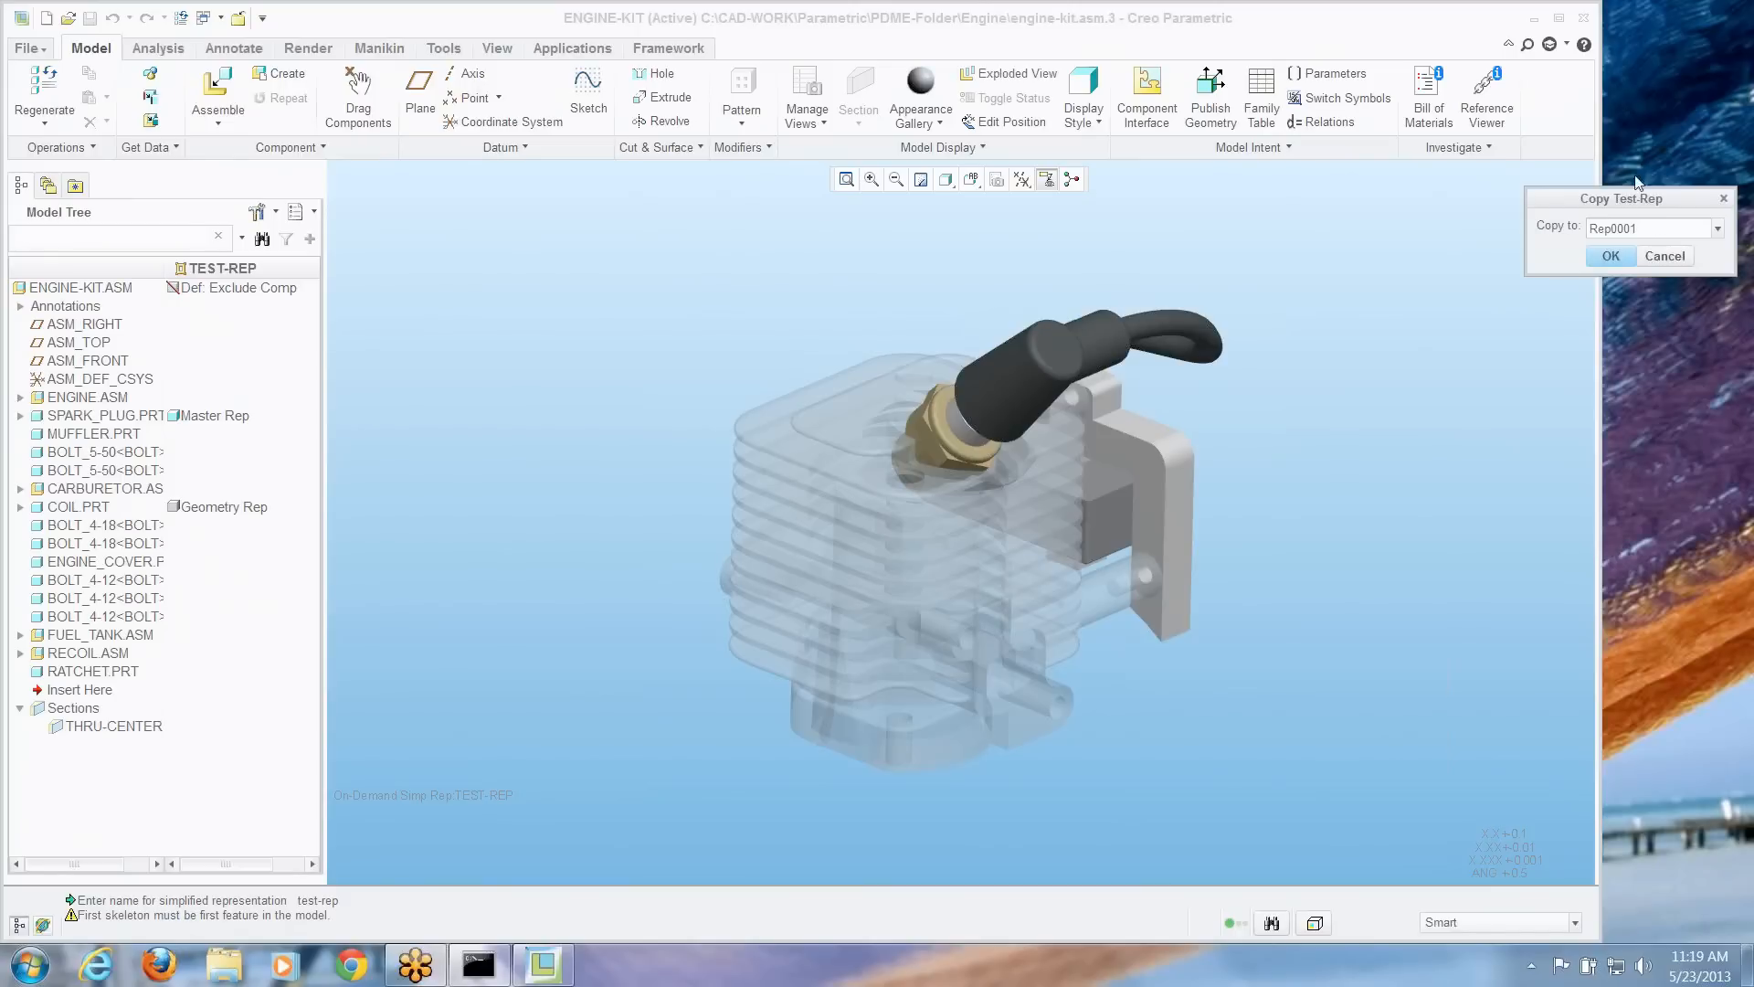
type("more")
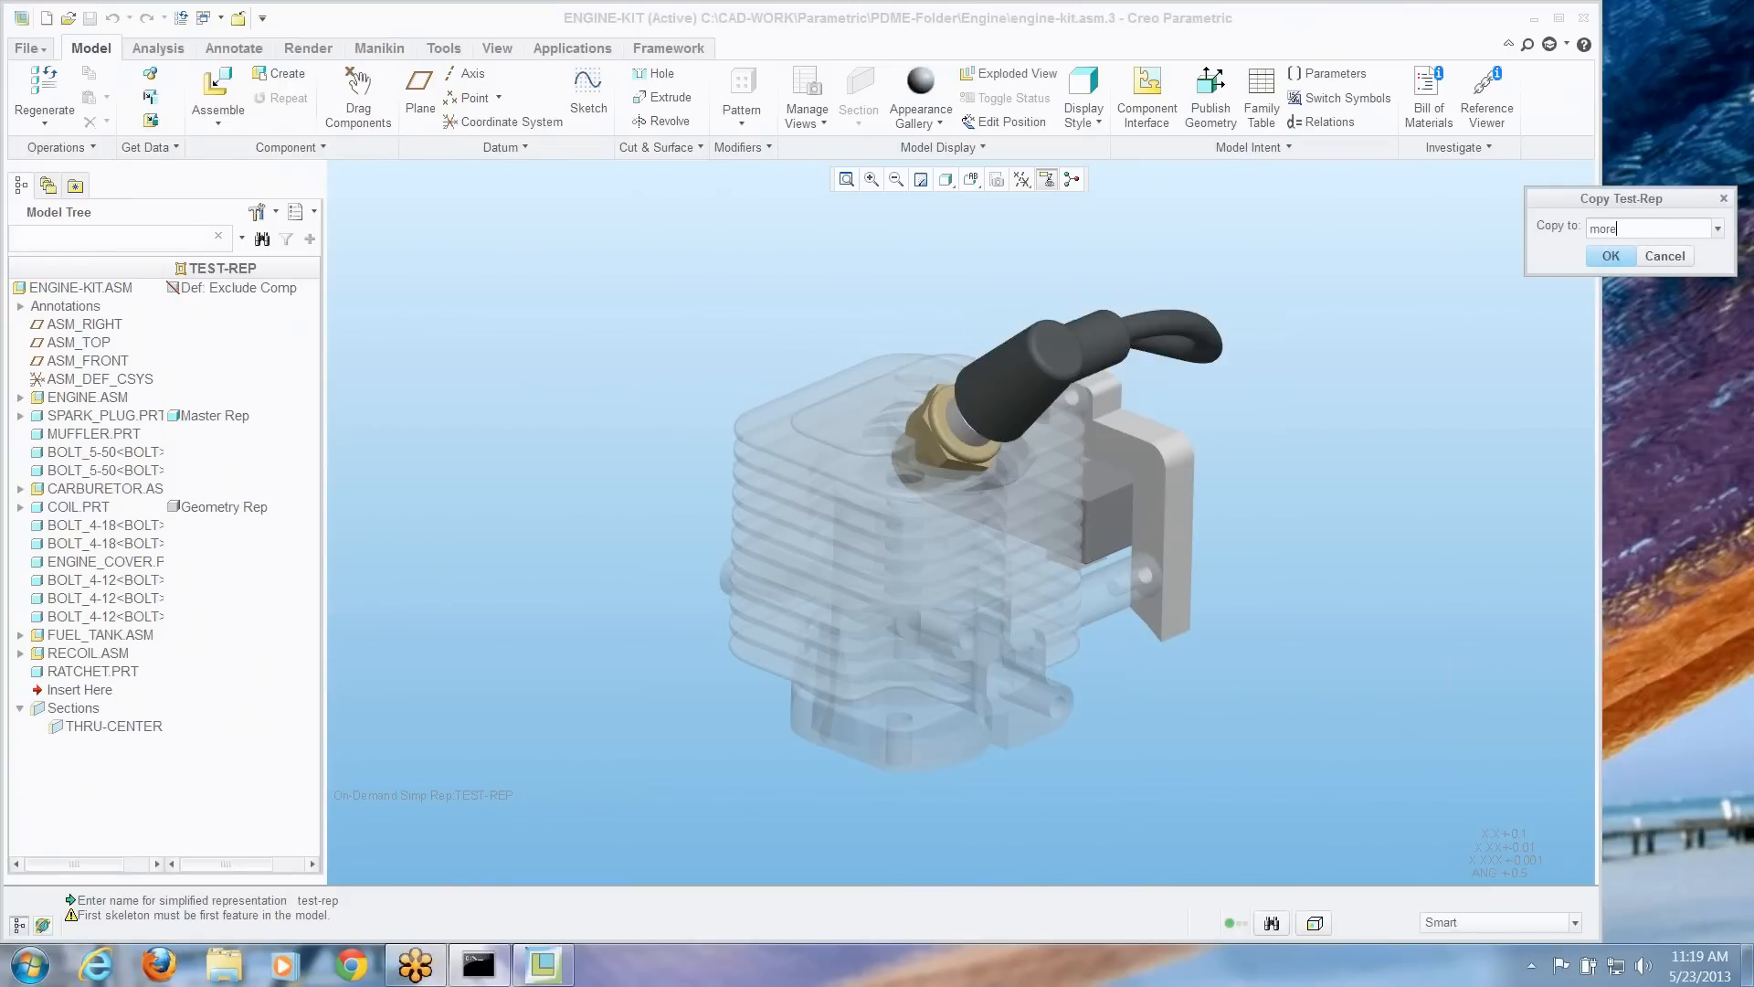
type("-stuff")
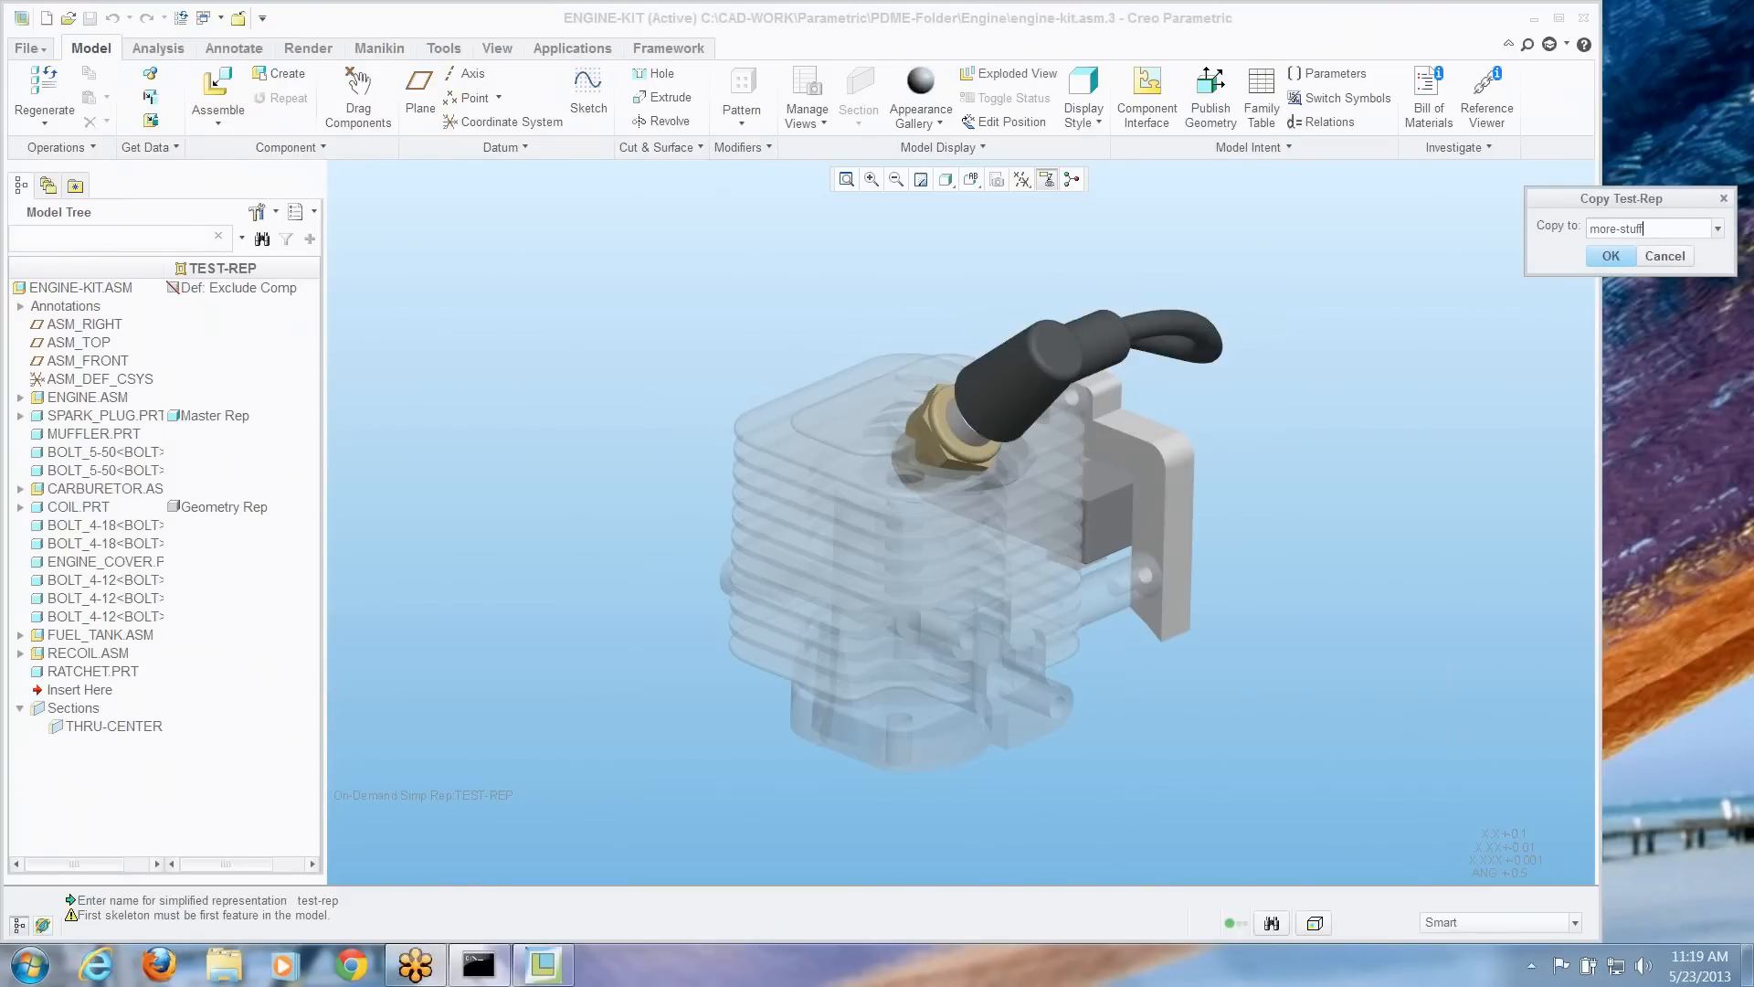
left_click(1610, 256)
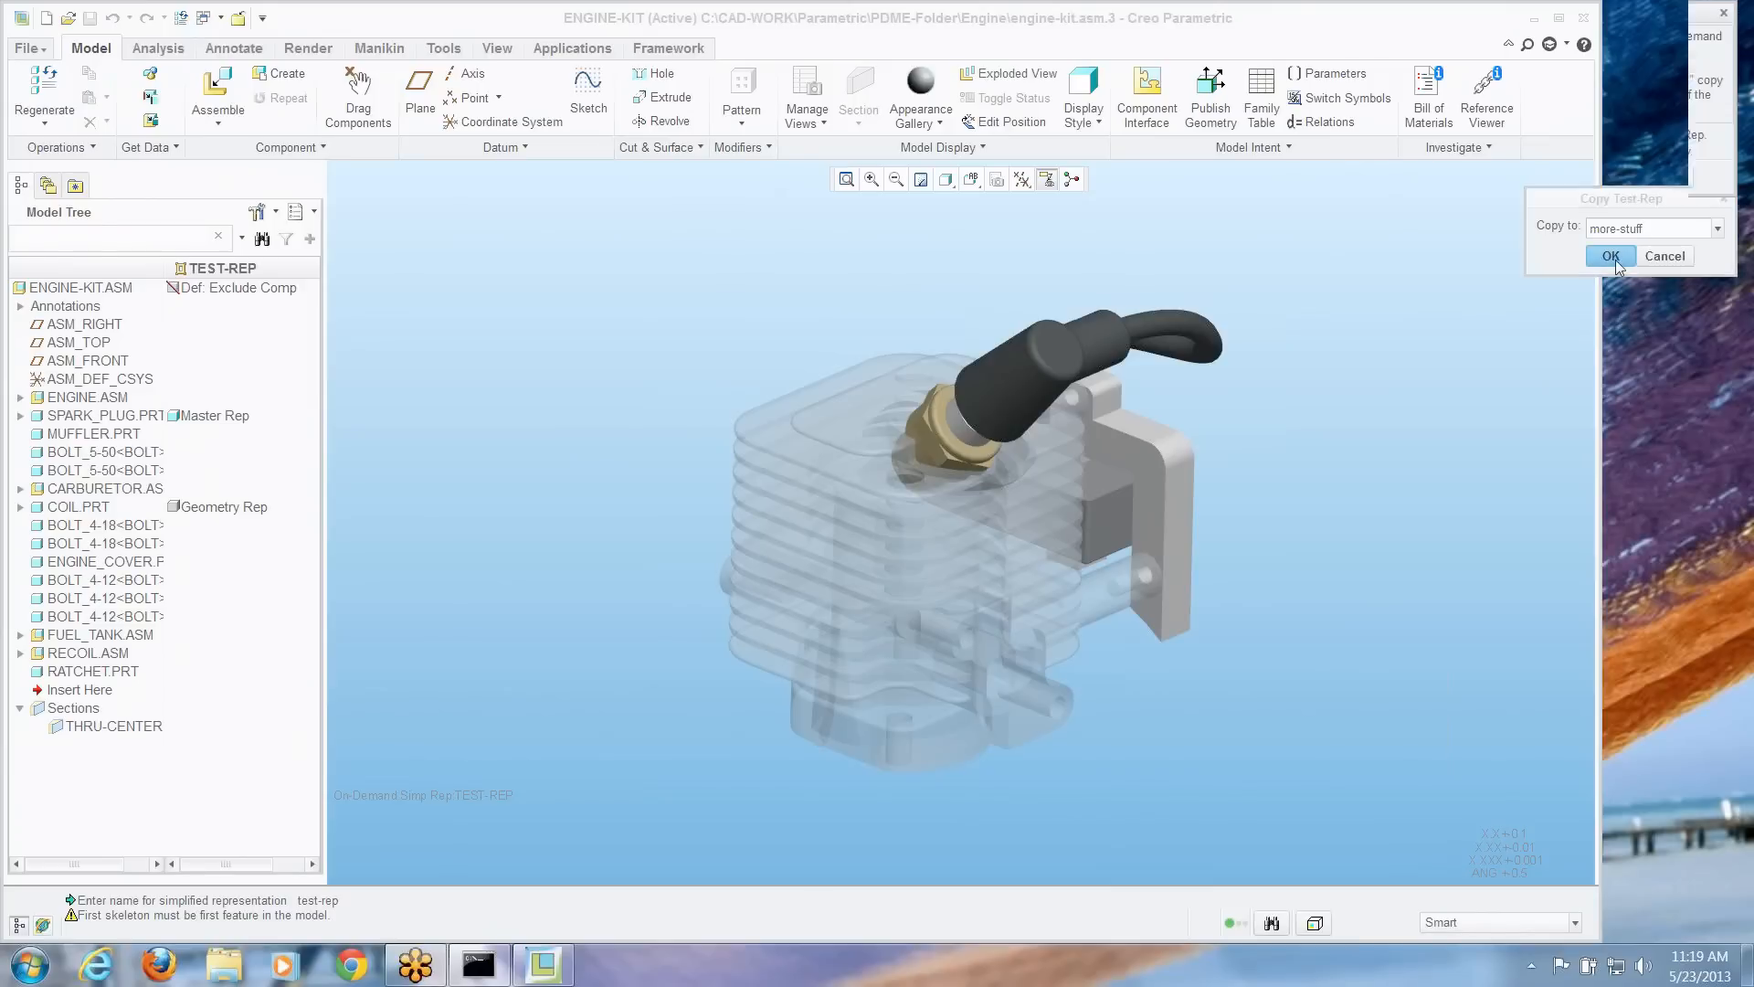
left_click(1608, 256)
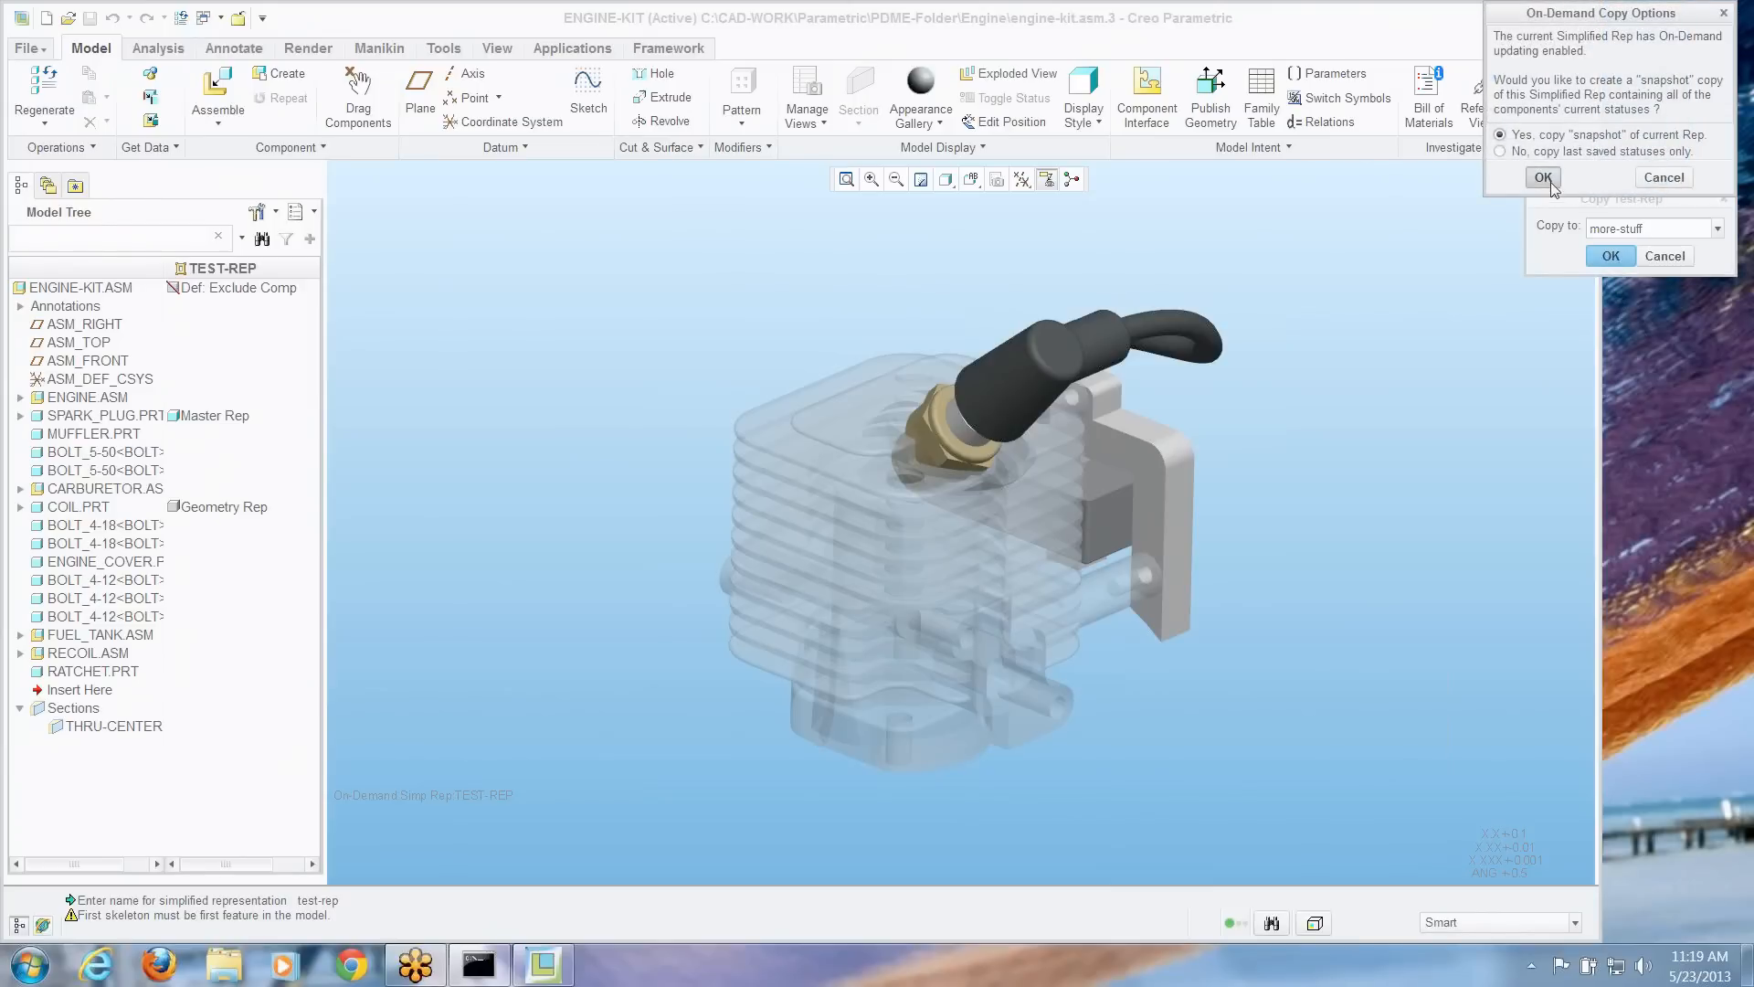
left_click(1542, 178)
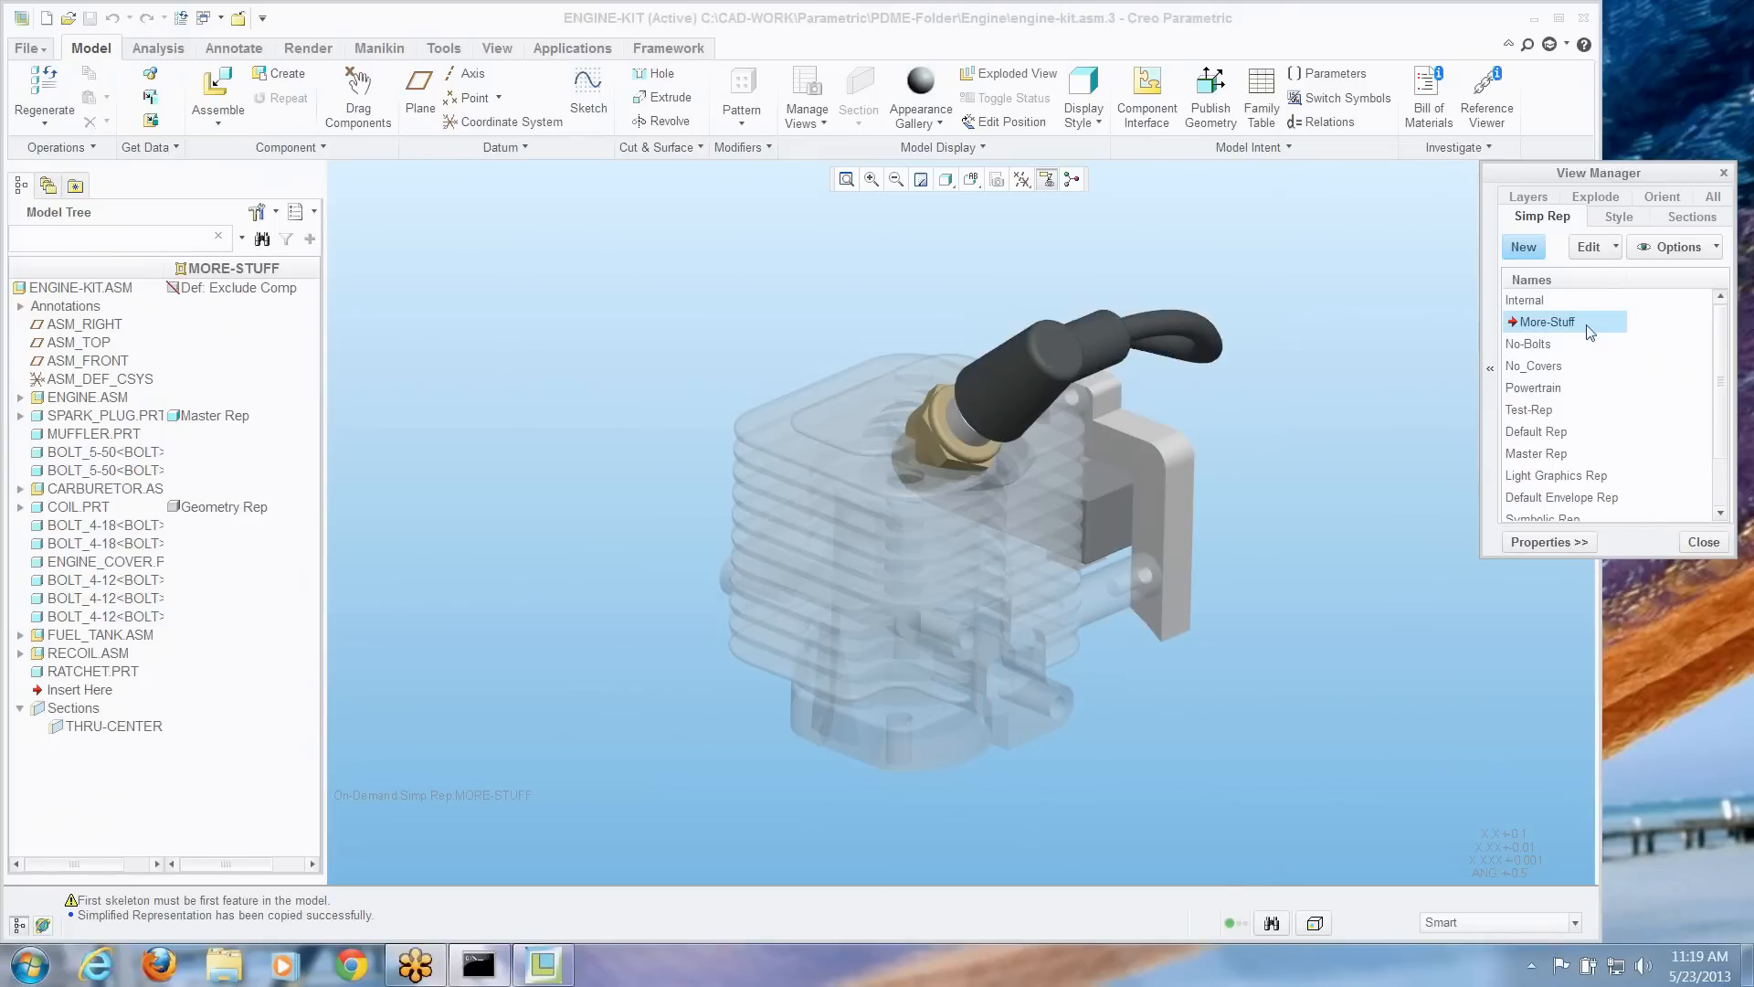
Redefine MORE-STUFF to open it for editing its component statuses
right_click(1546, 322)
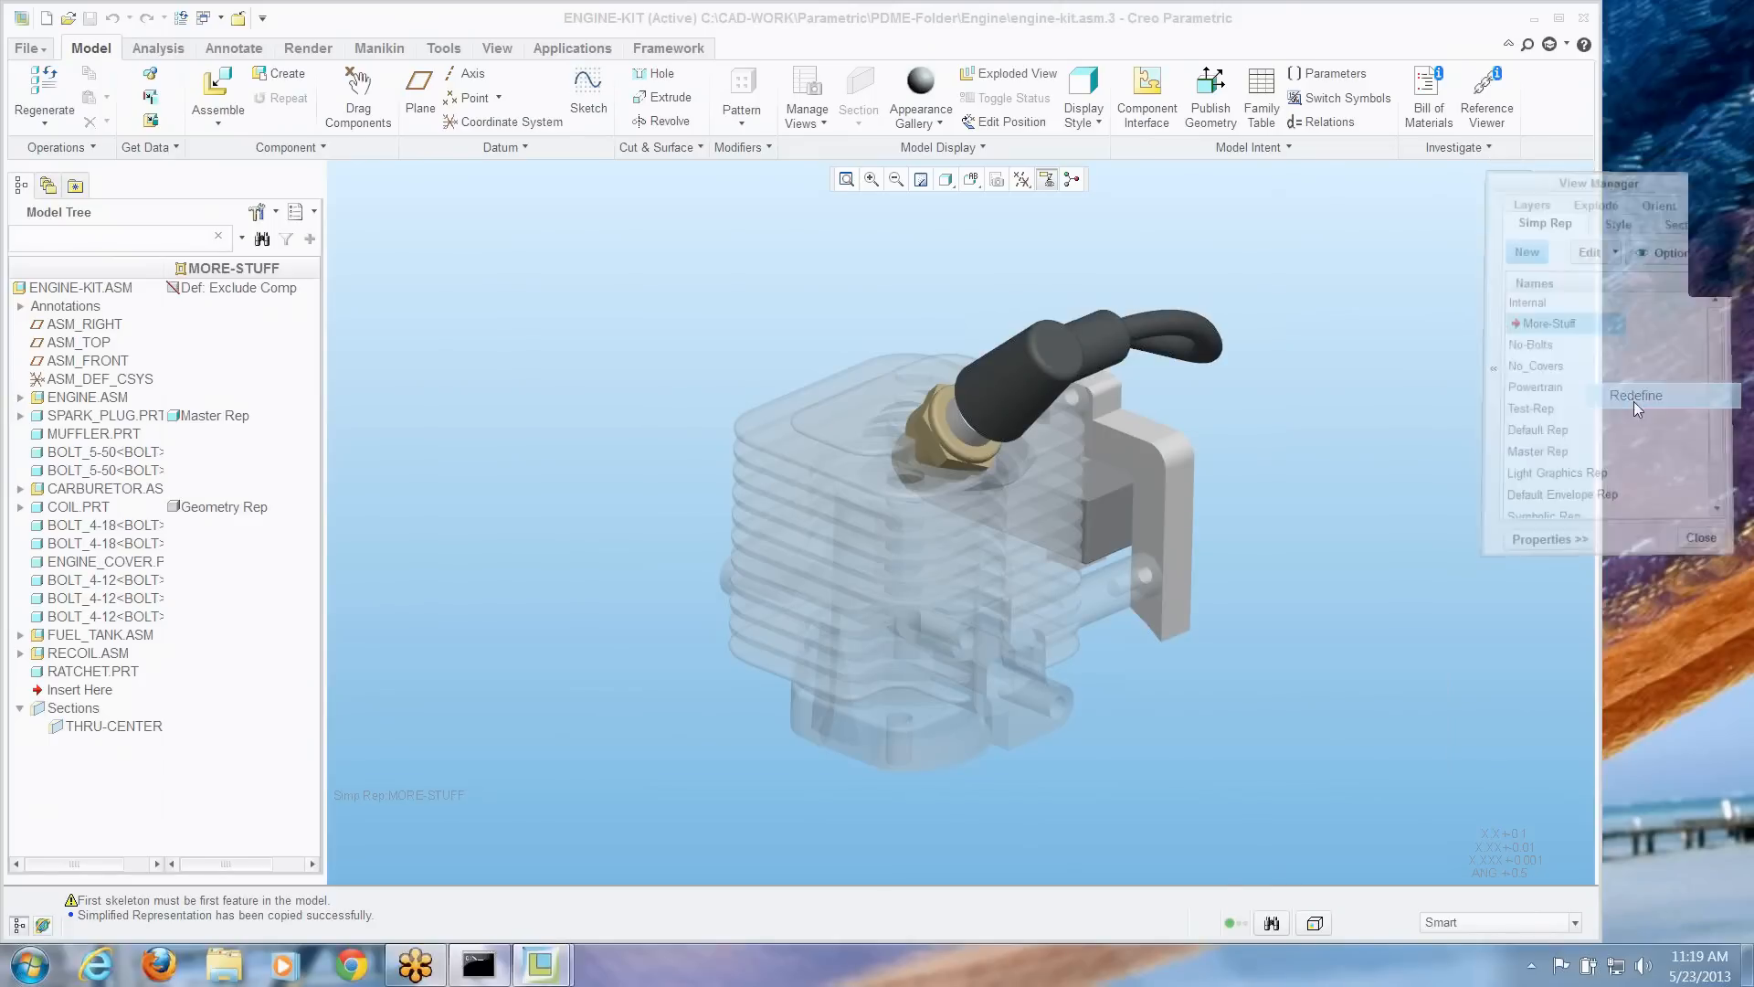
left_click(1634, 394)
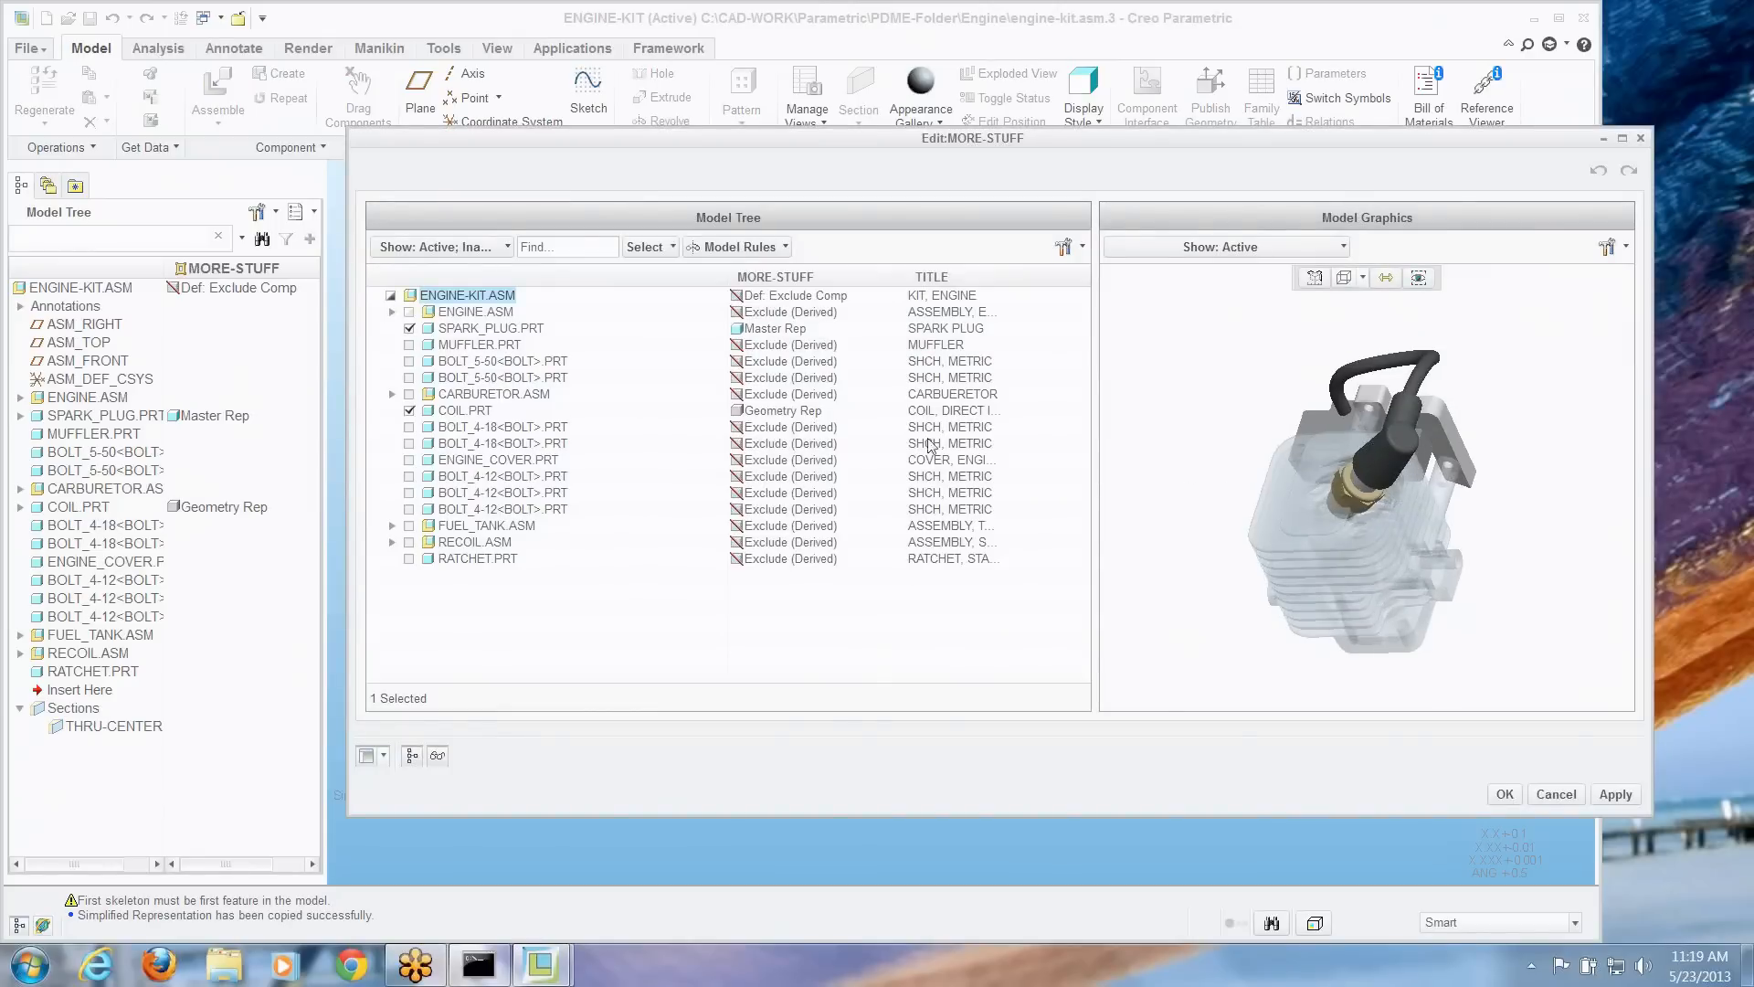
Add ENG_BLOCK_REAR.PRT and ENG_BLOCK_FRONT.PRT as Geometry Rep in MORE-STUFF and accept
left_click(391, 310)
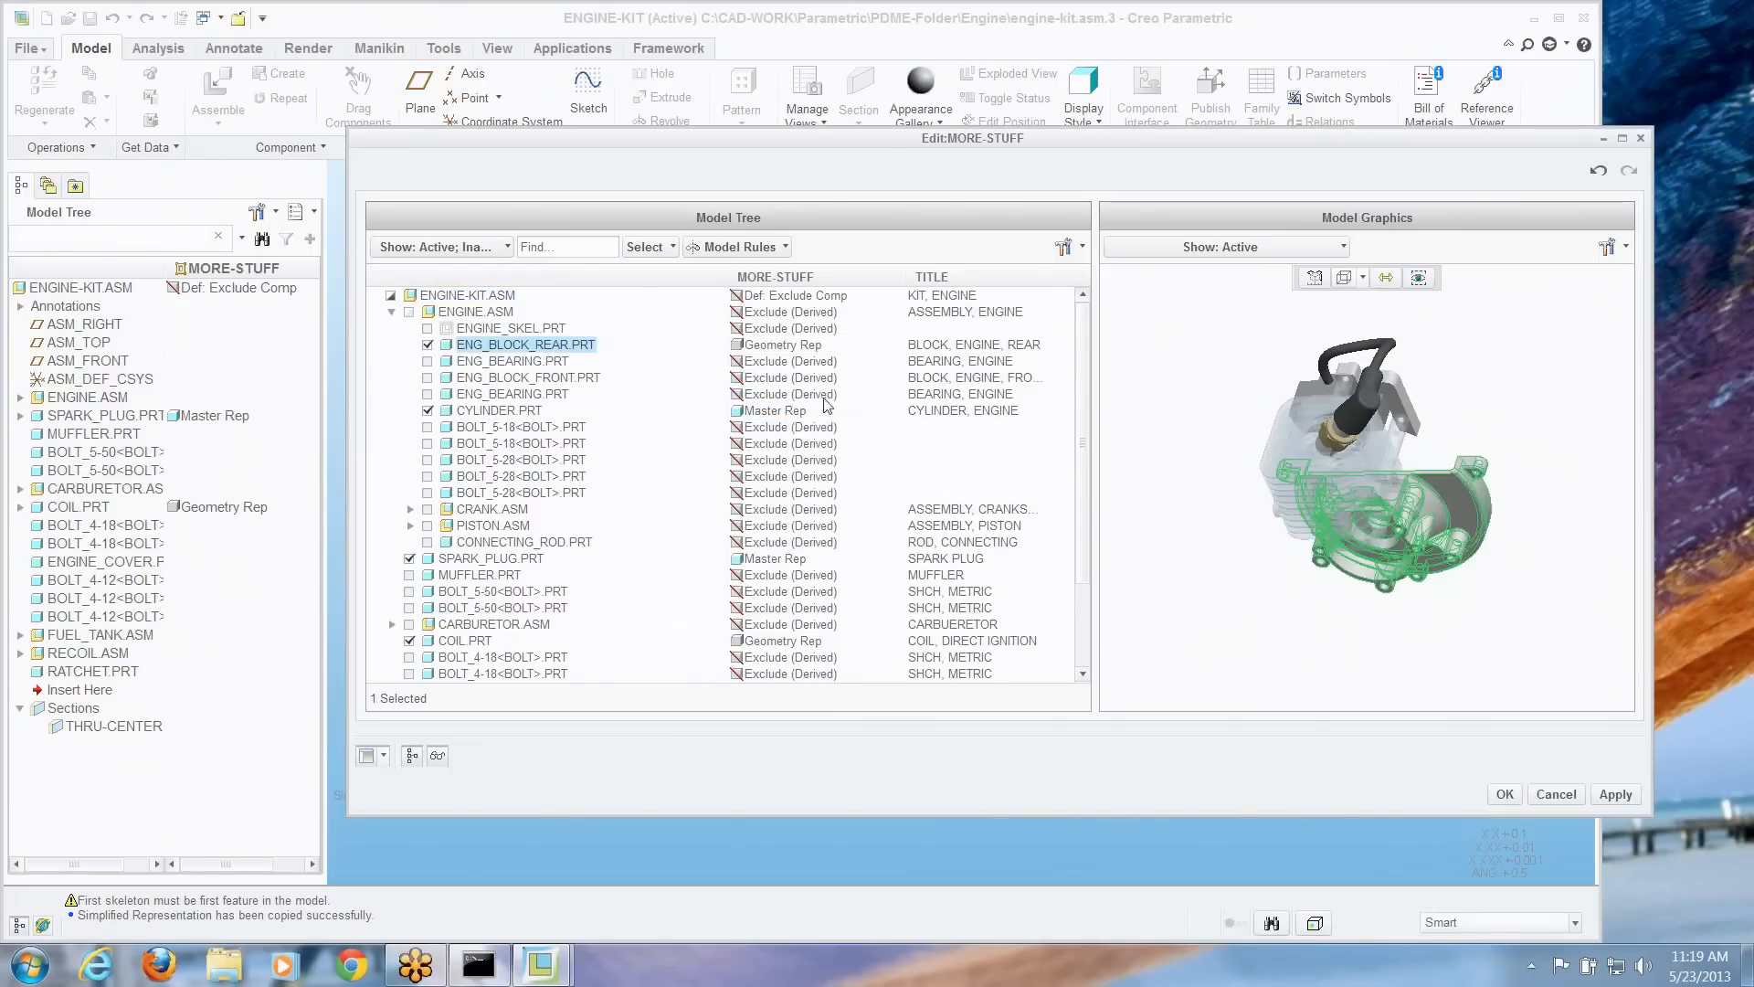
mouse_move(822, 388)
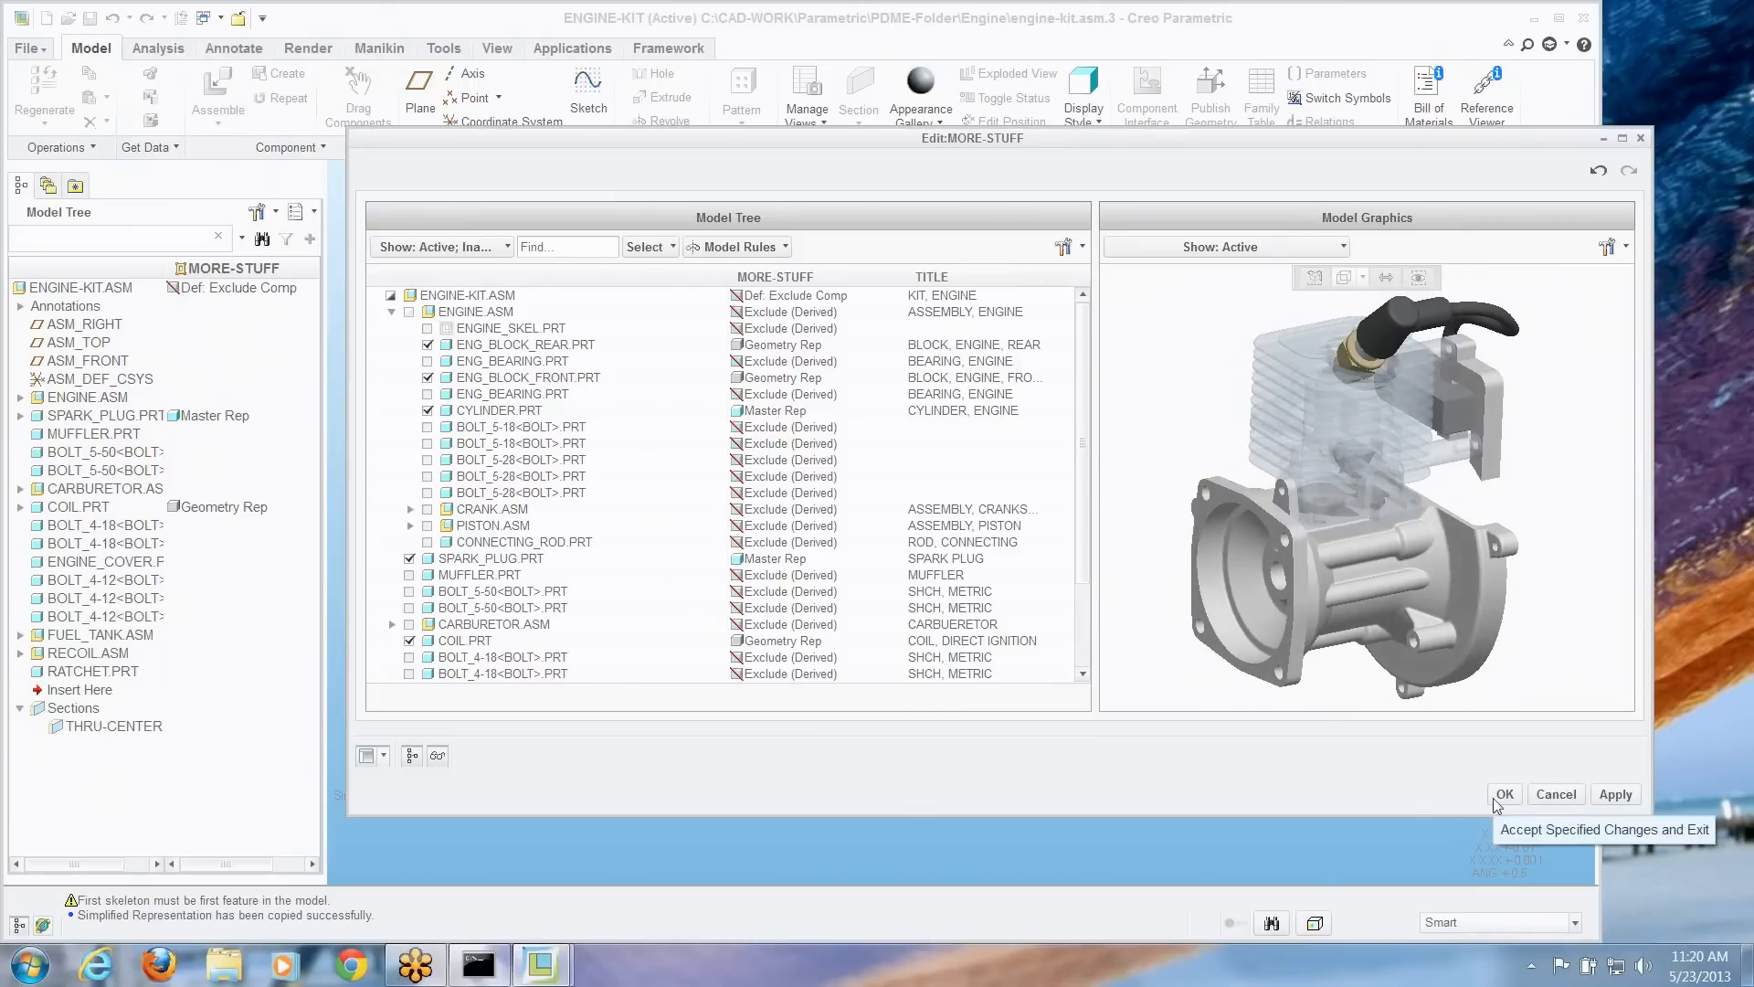
left_click(1502, 794)
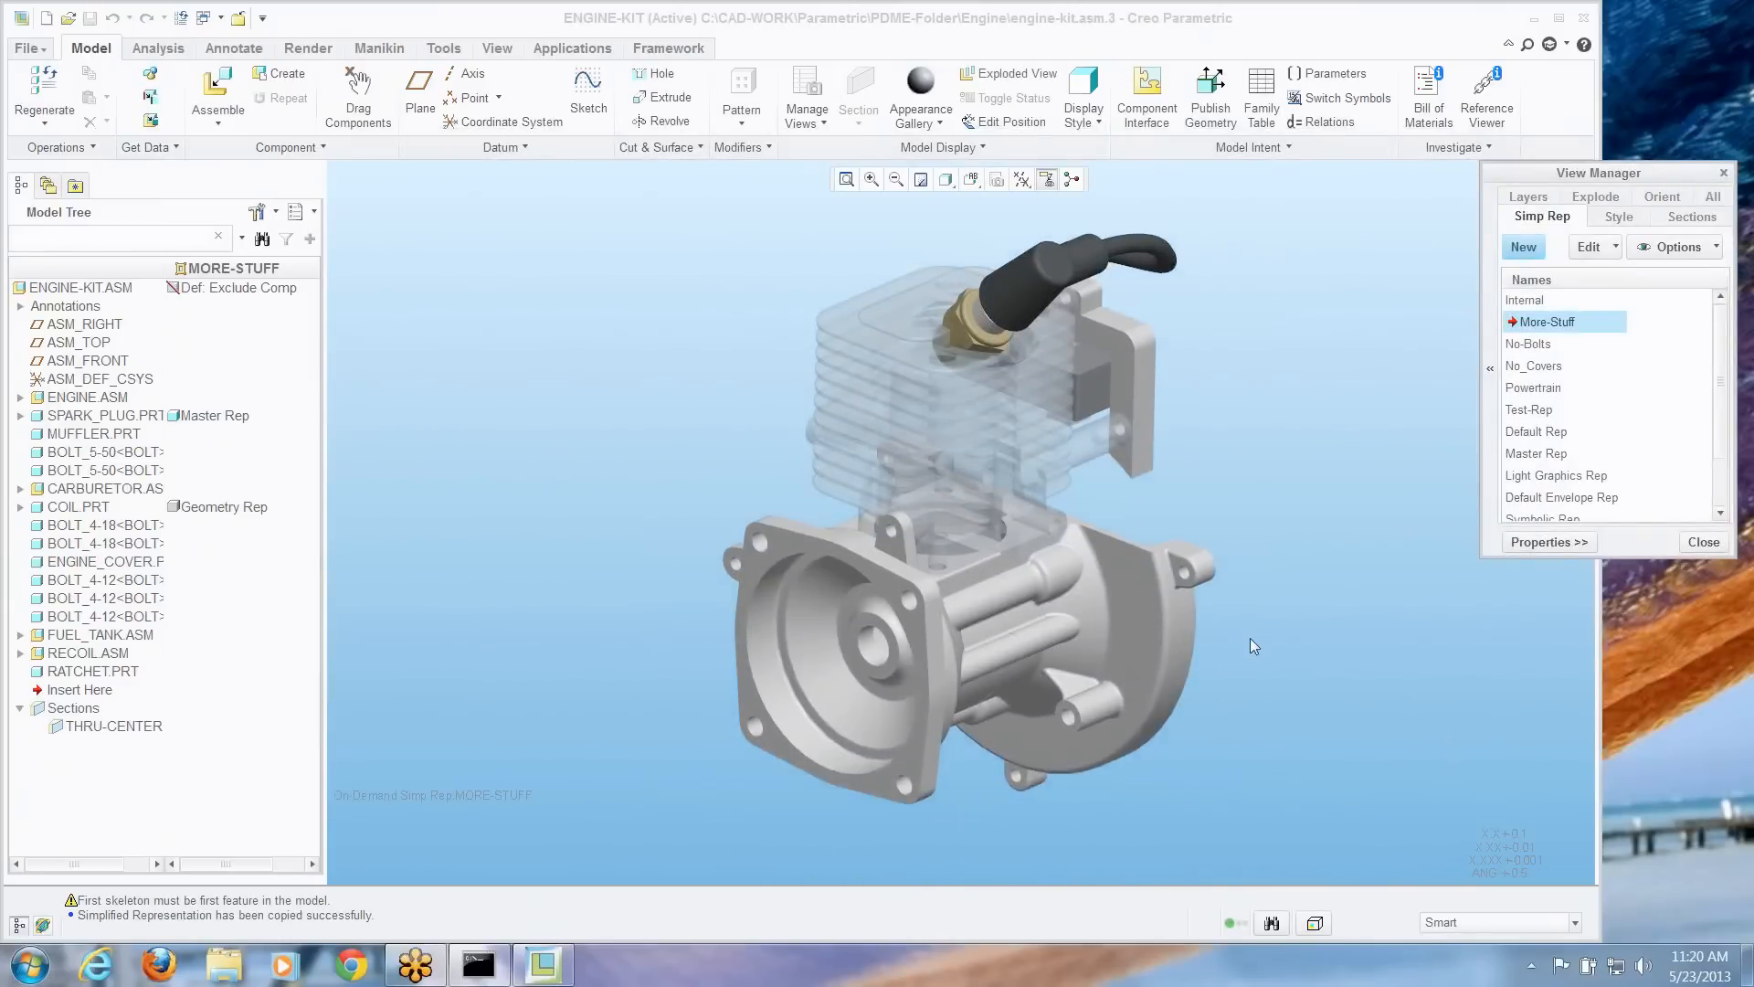